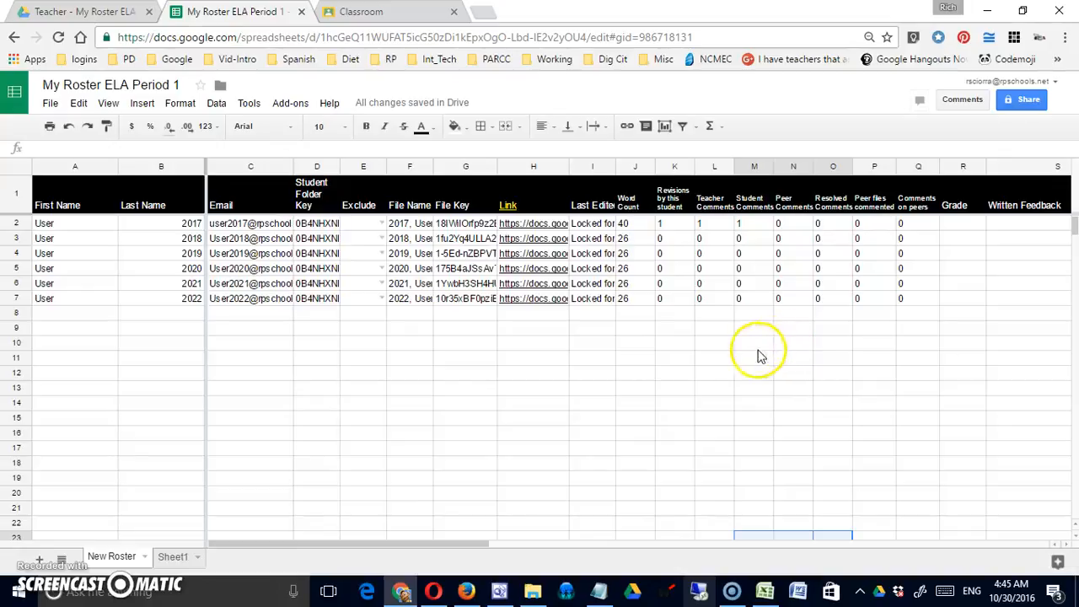
mouse_move(496, 322)
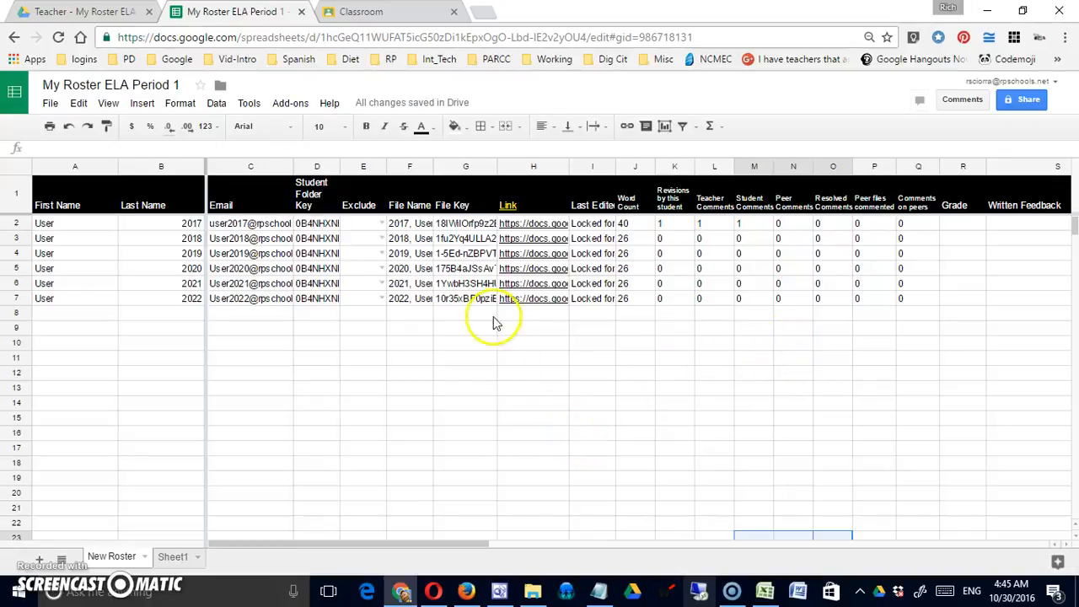
mouse_move(439, 318)
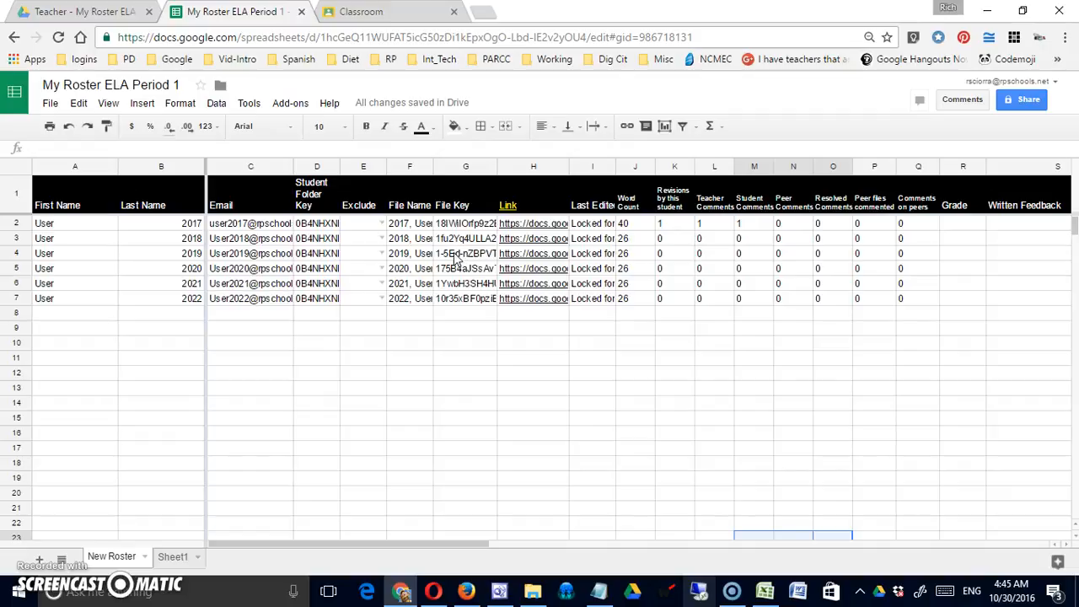
mouse_move(455, 262)
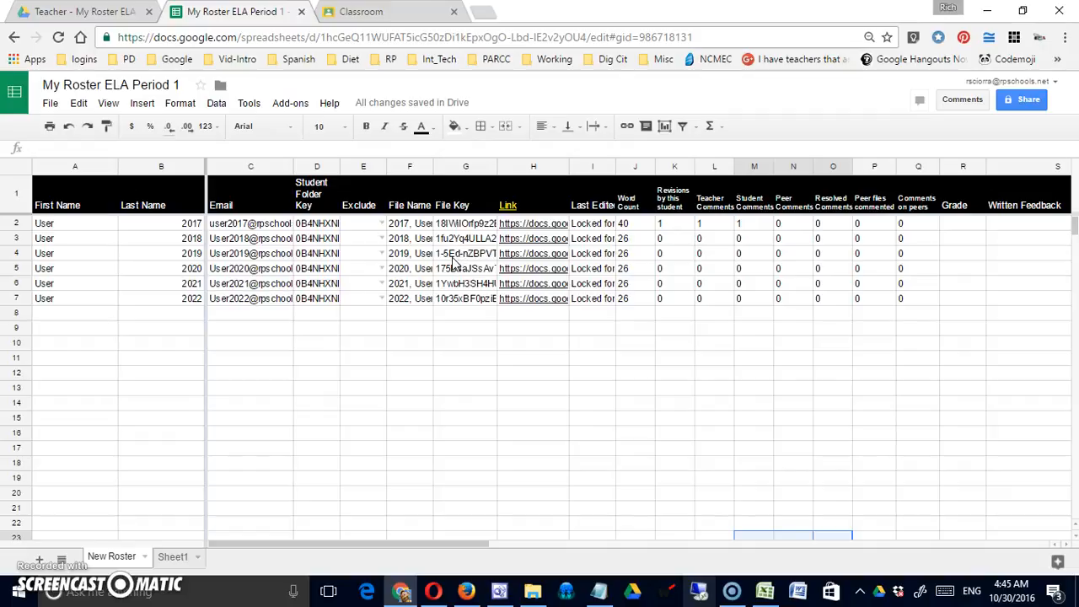
mouse_move(964, 230)
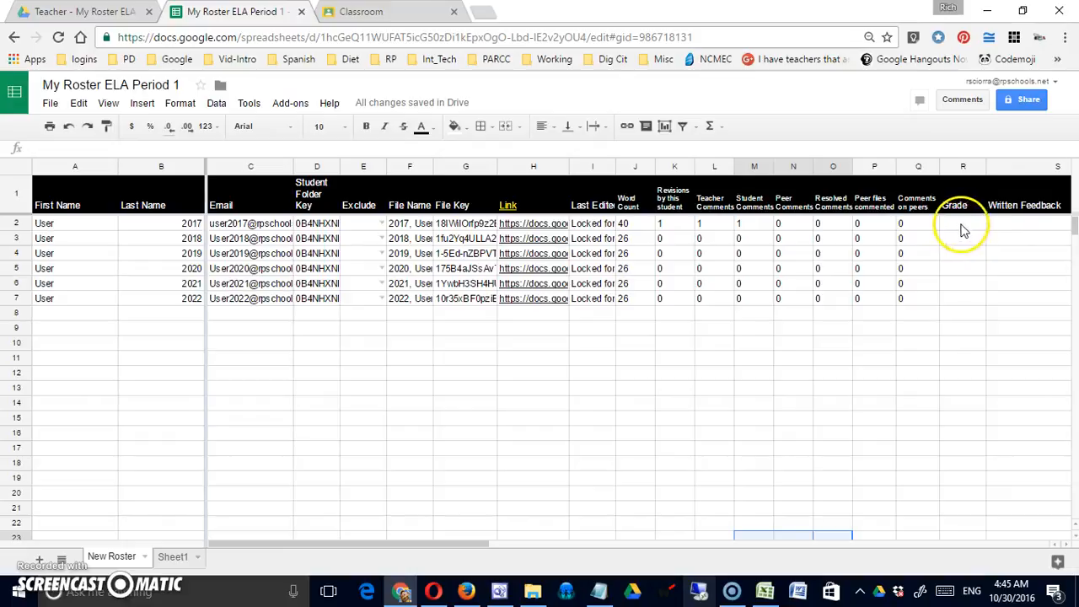
mouse_move(998, 236)
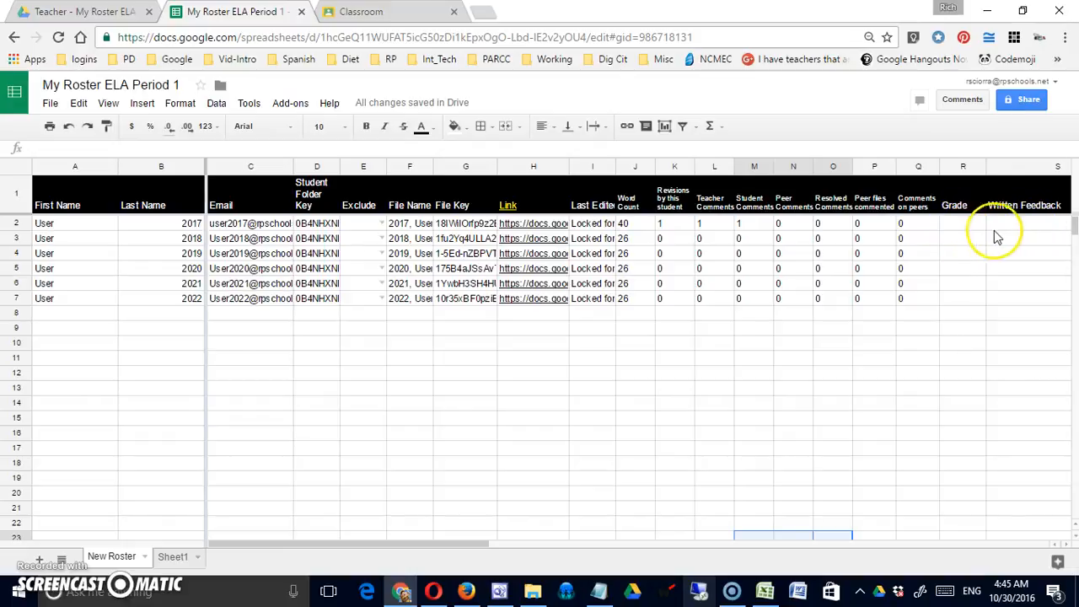
mouse_move(666, 225)
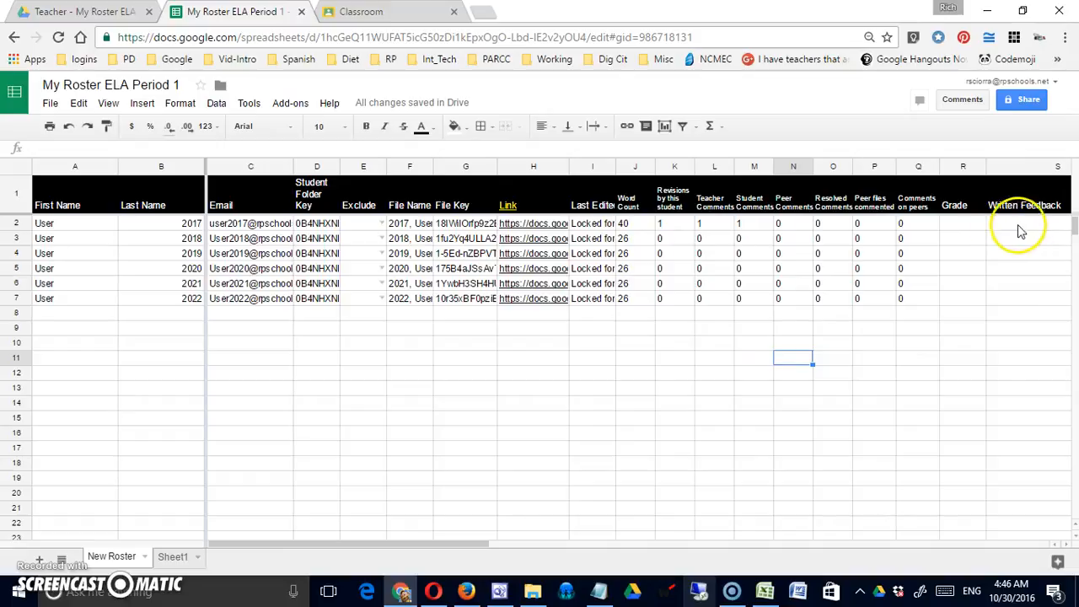
mouse_move(989, 234)
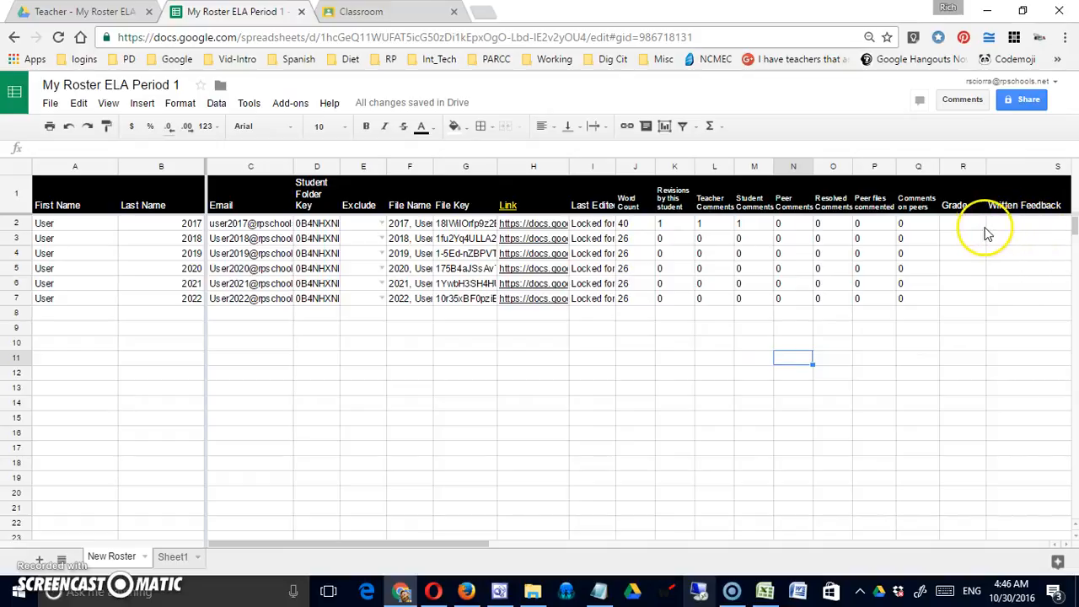
mouse_move(1007, 234)
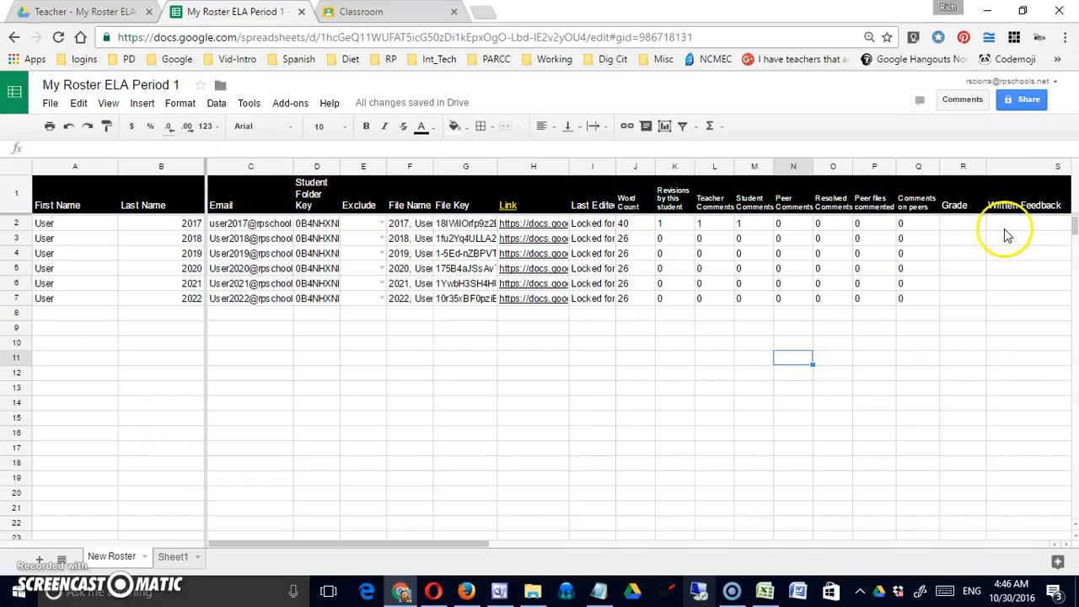
mouse_move(1001, 234)
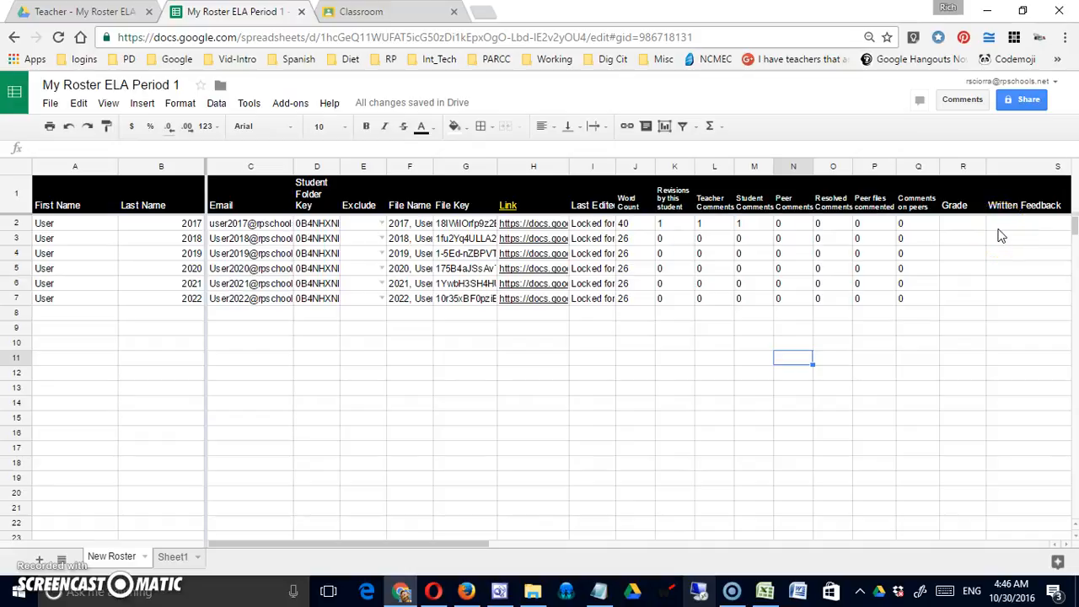
mouse_move(982, 248)
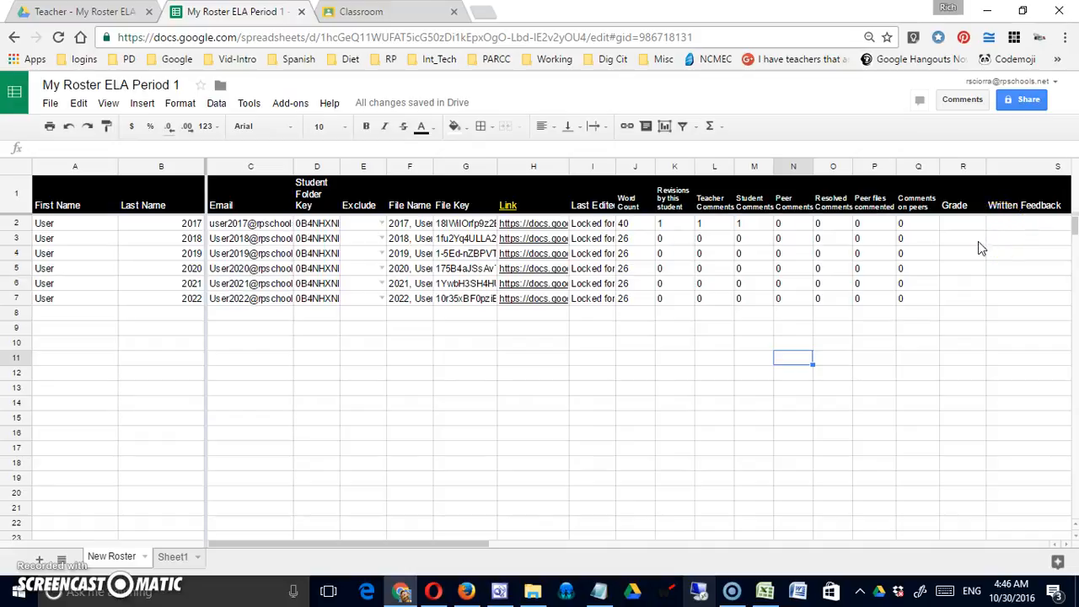
Enter 'Great work!' as the first student's written feedback beside the A grade
left_click(963, 223)
type("A")
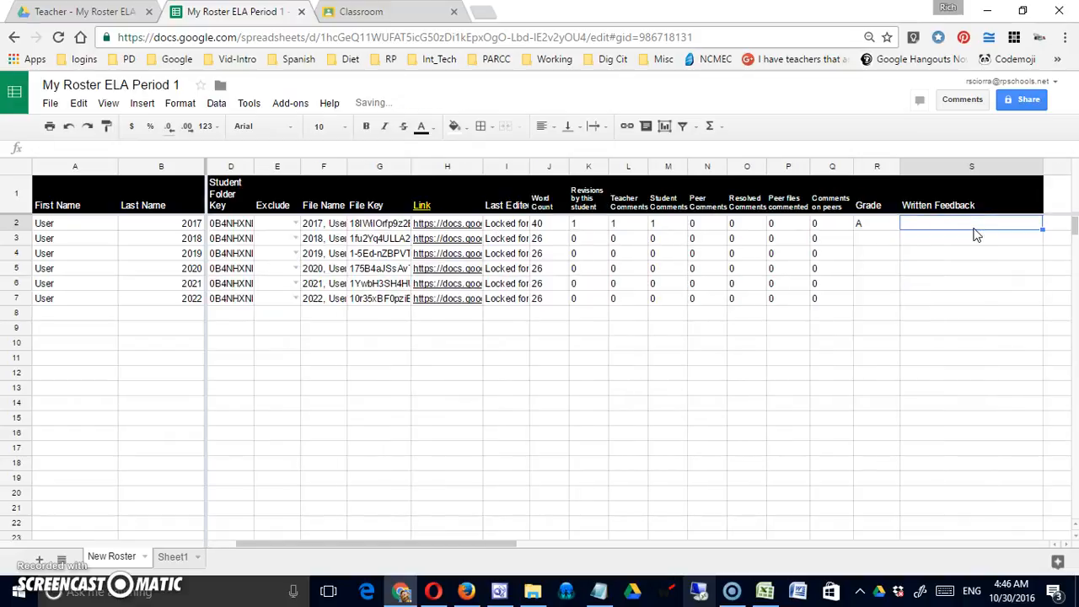
type("Great")
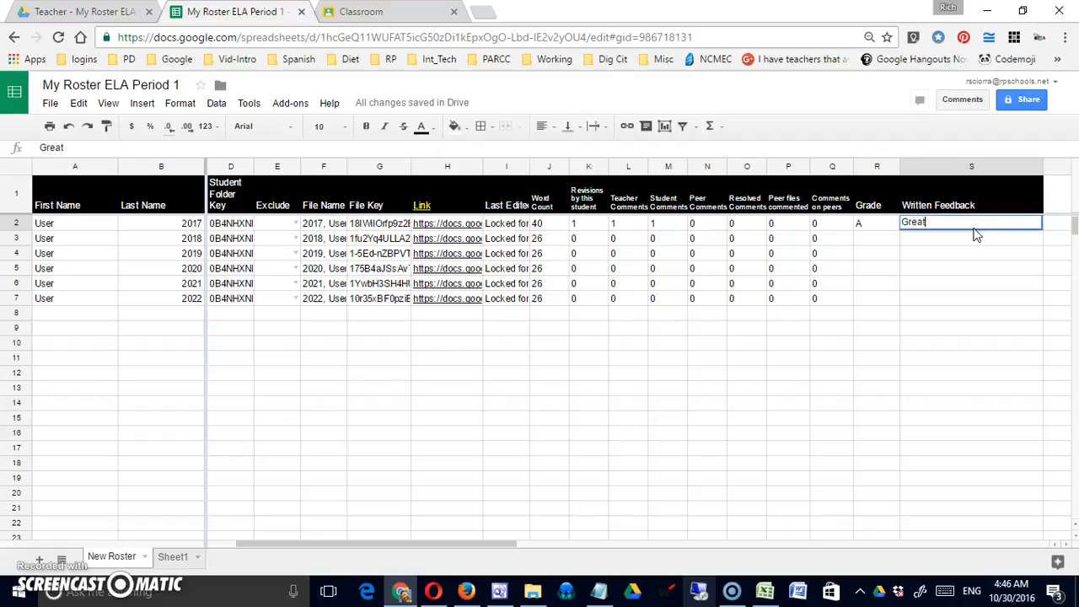
type("work")
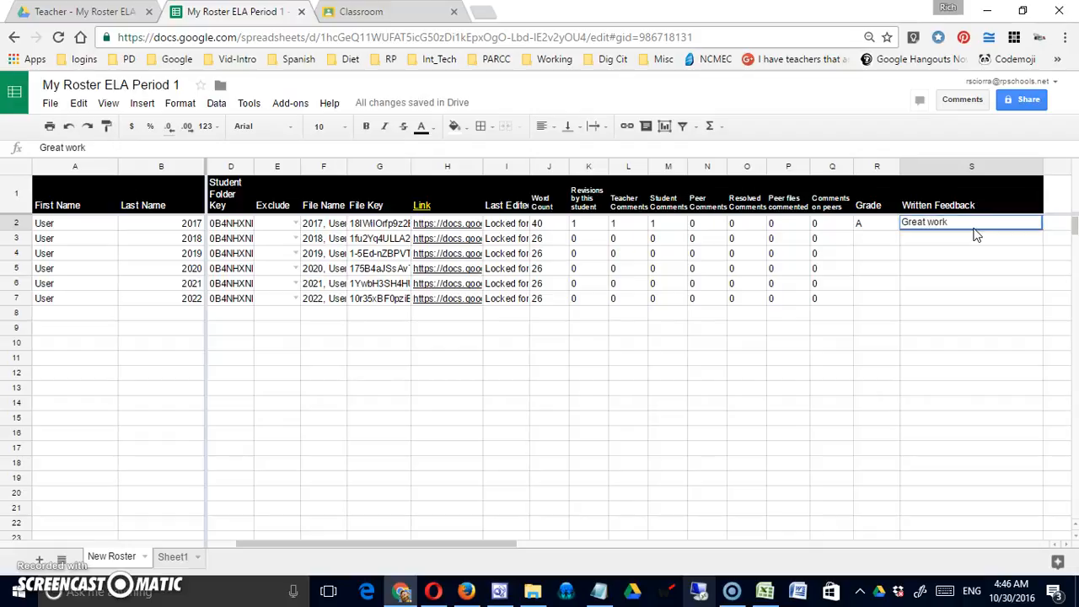
left_click(877, 314)
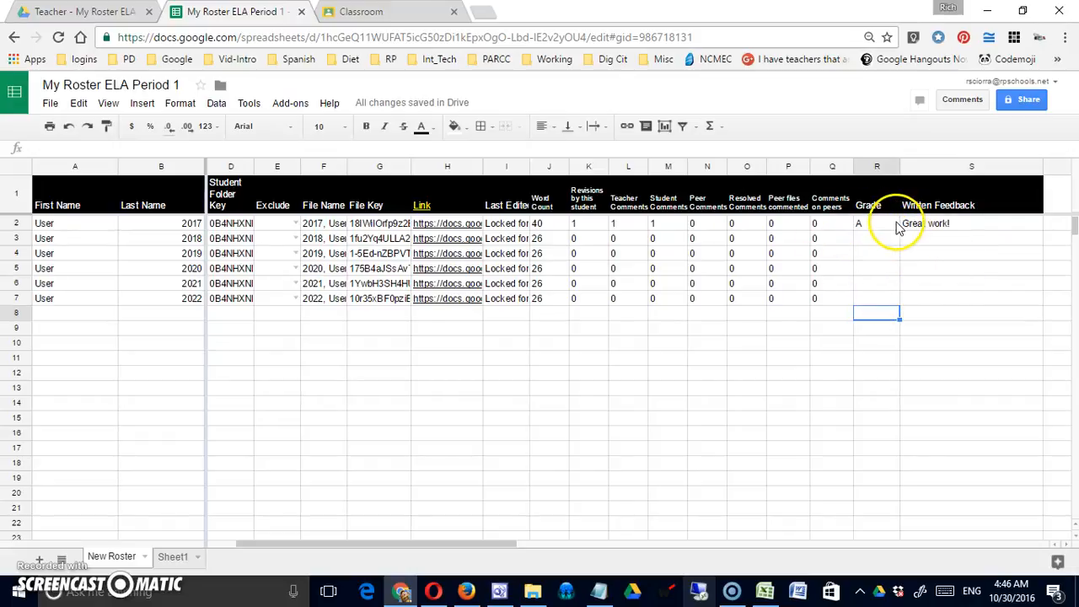
mouse_move(923, 245)
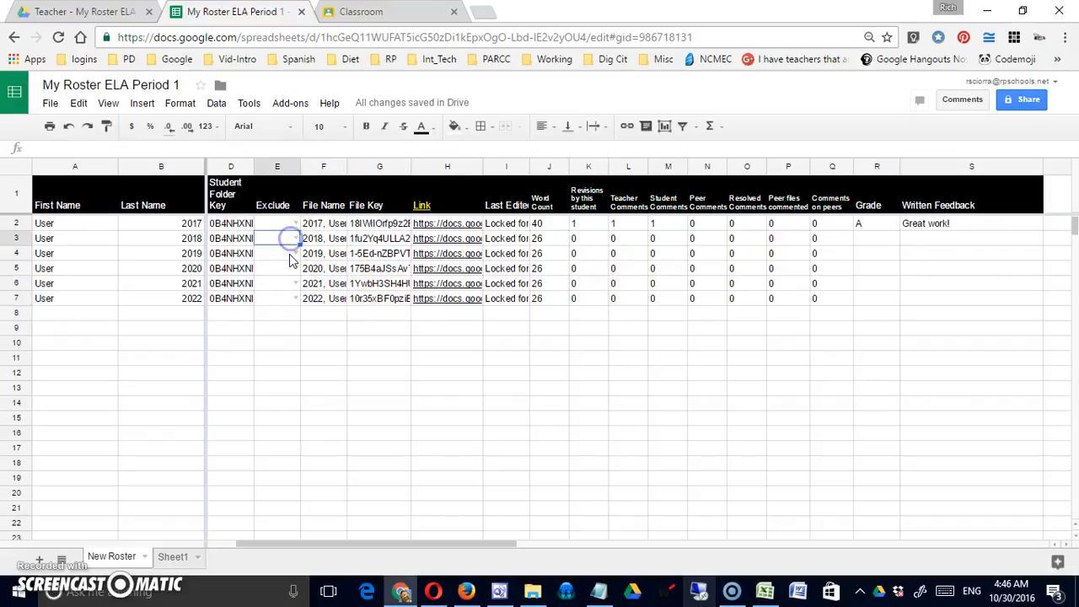
Mark the remaining five students' rows as Exclude in the Exclude column
left_click(276, 253)
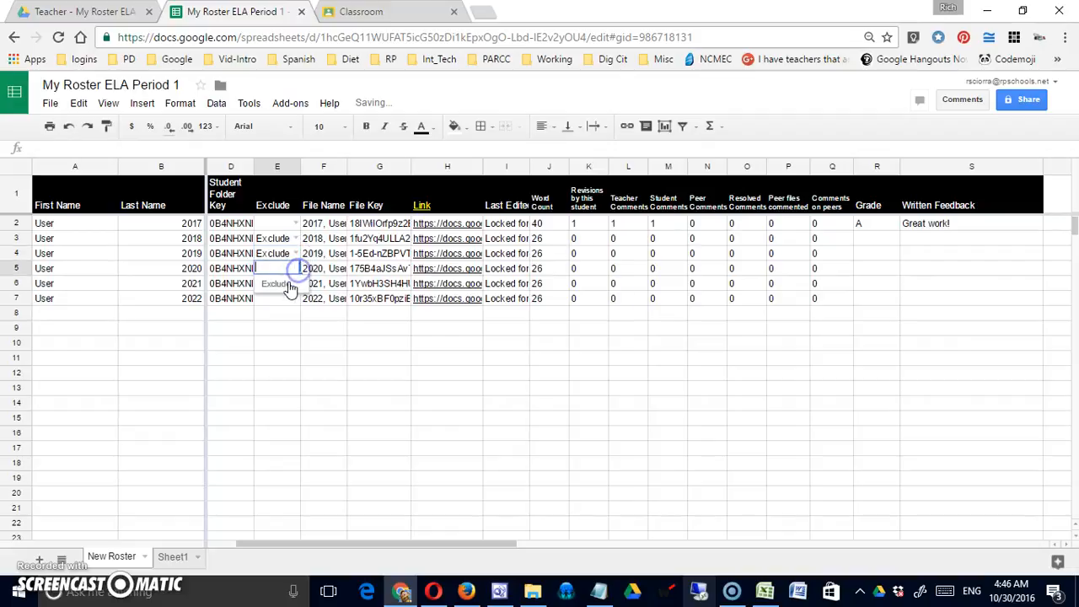
left_click(277, 283)
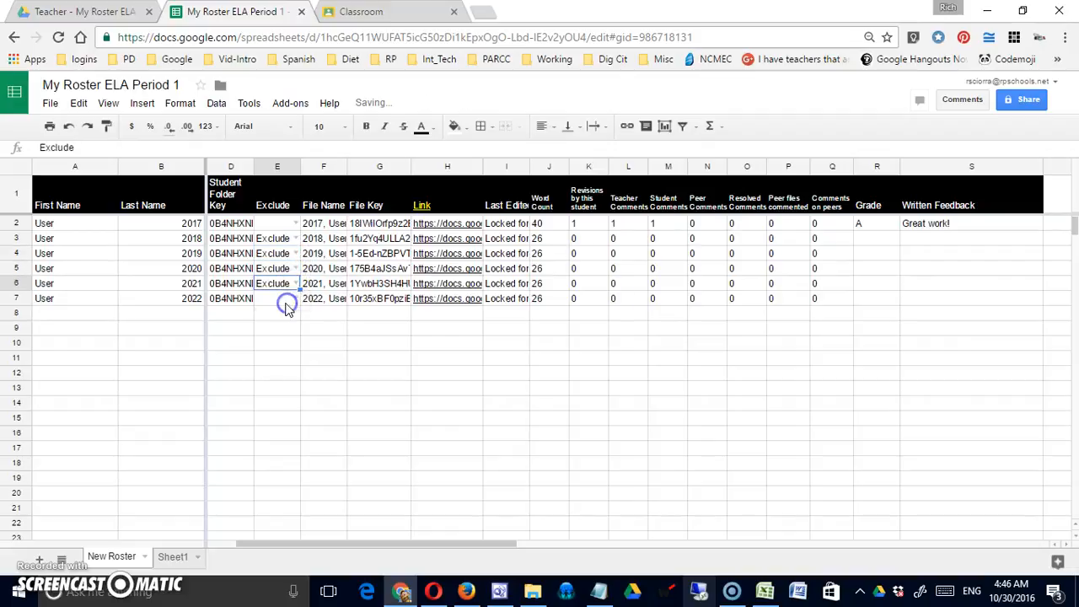
left_click(276, 298)
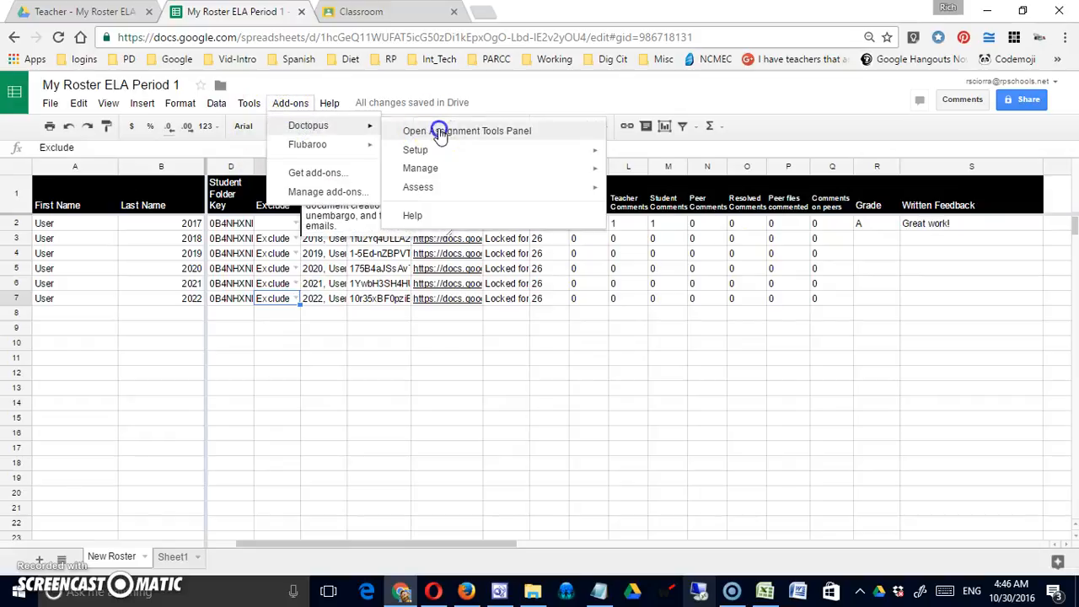
Open the Doctopus assignment tools panel and its personalized feedback email composer
left_click(466, 131)
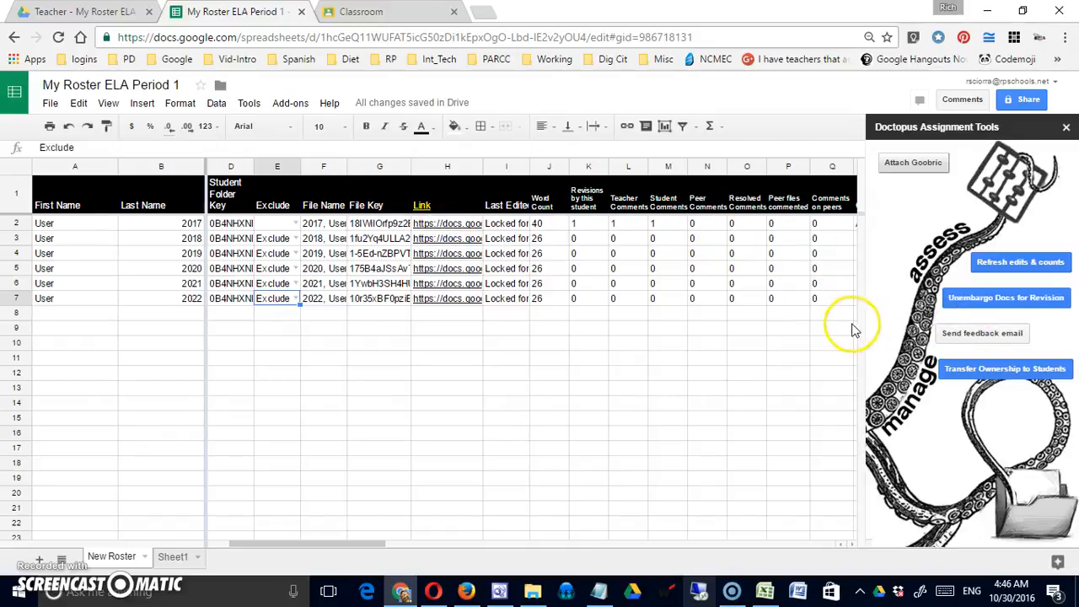
left_click(982, 333)
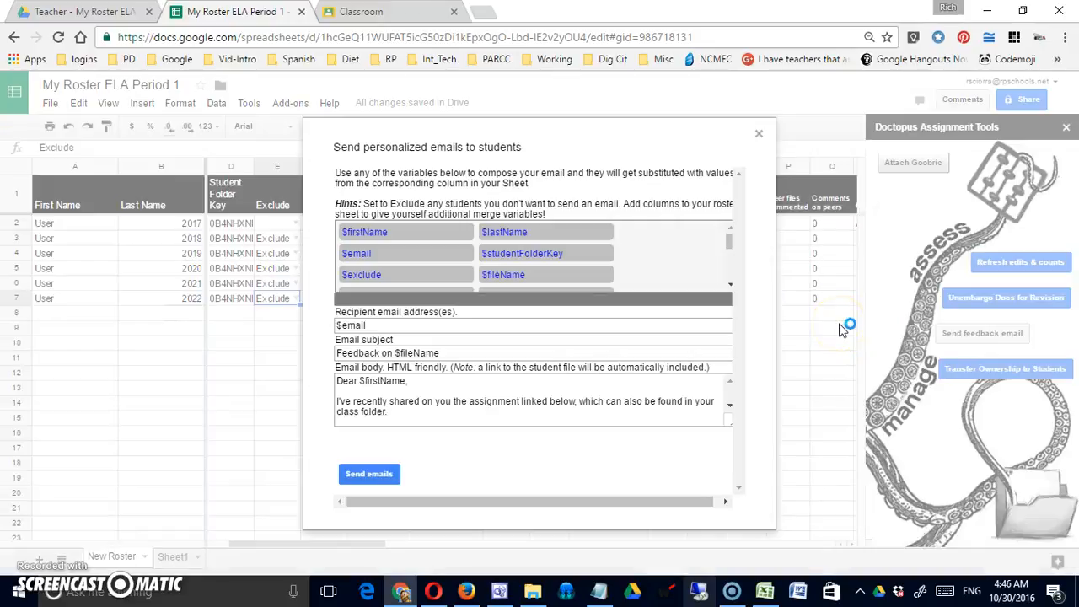
mouse_move(734, 281)
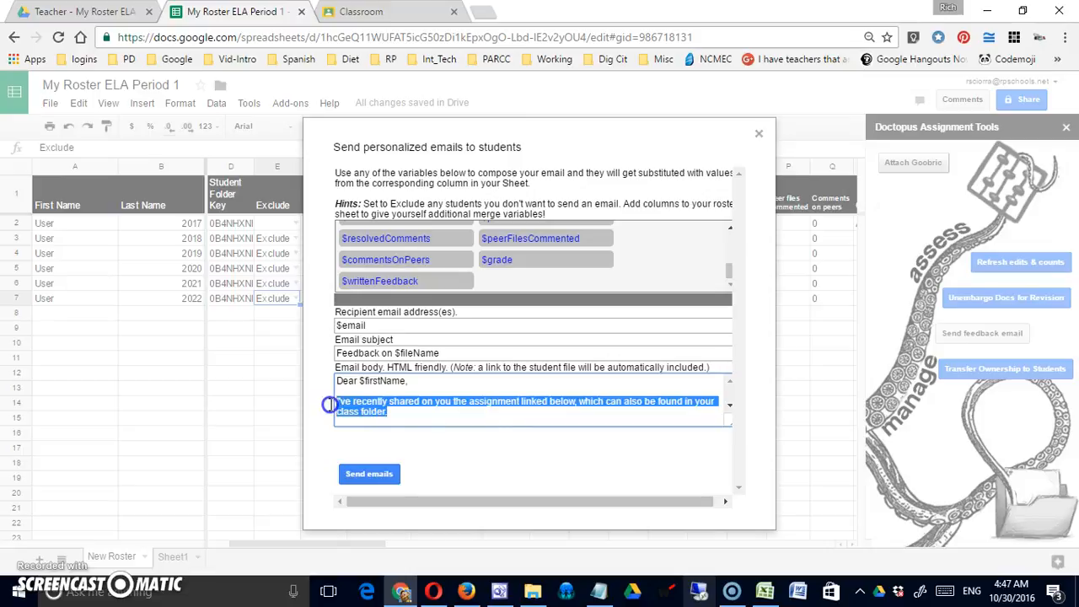
Type the completed persuasive essay assessment message, fixing a mistyped character
type("I wanted to let yo k")
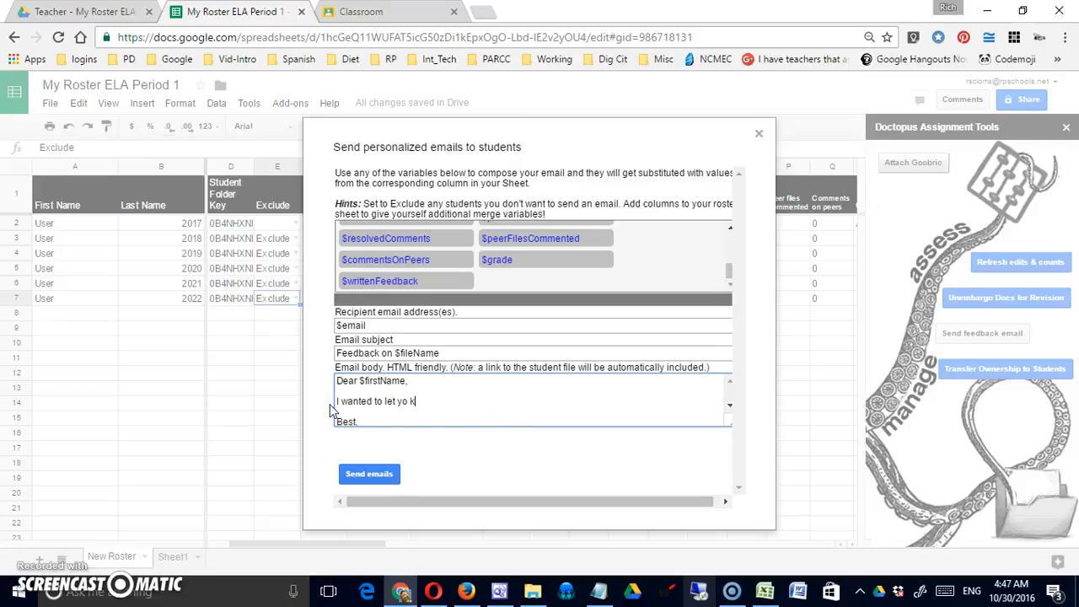
key("BackSpace")
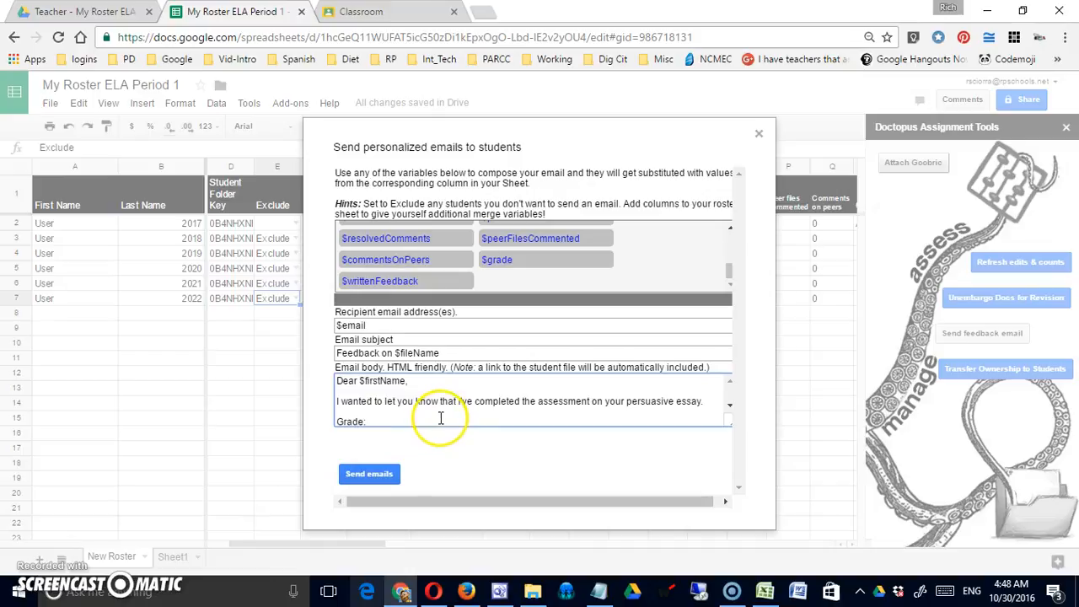
mouse_move(374, 421)
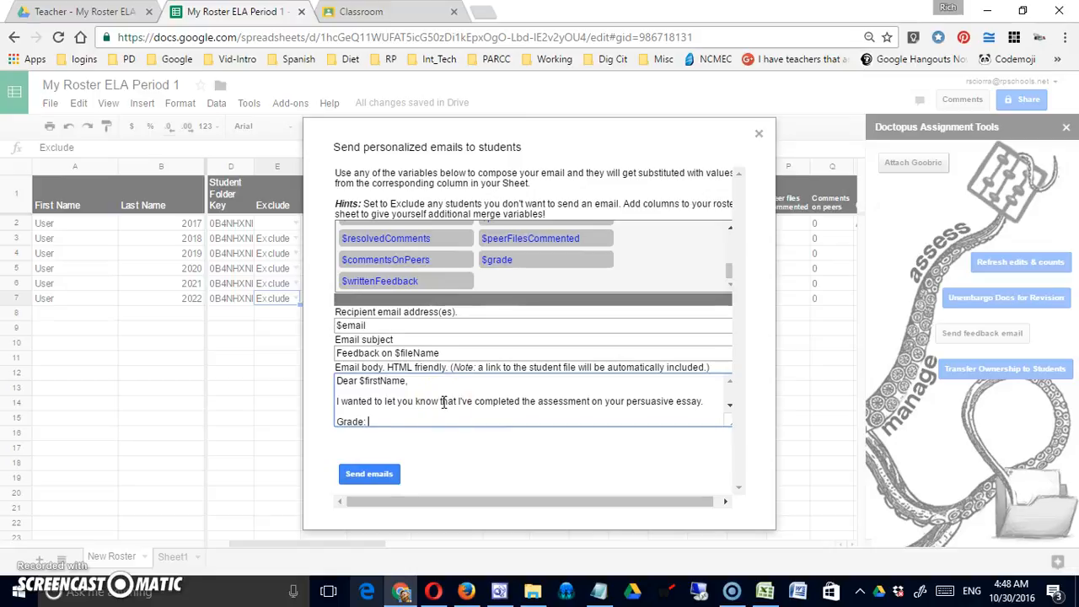
Insert the $grade and $writtenFeedback placeholders into the email body
type("$")
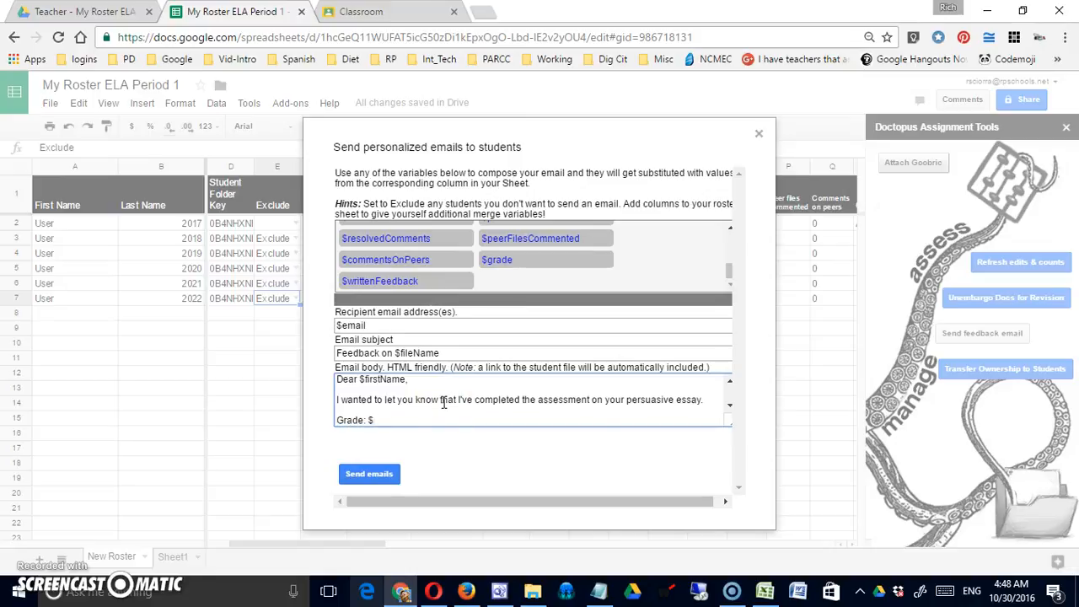
type("grade")
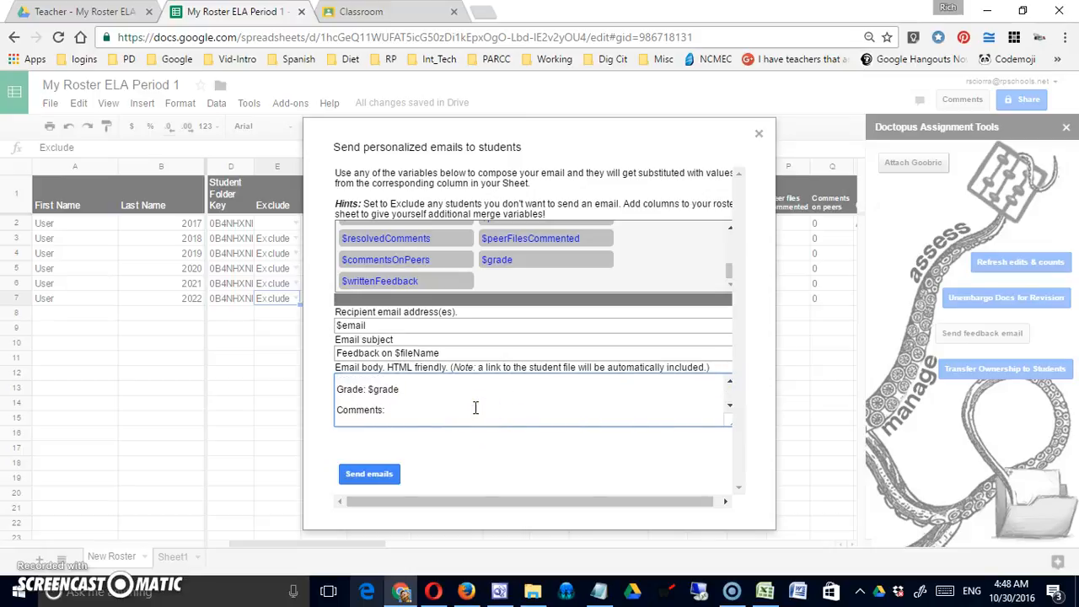
type("$")
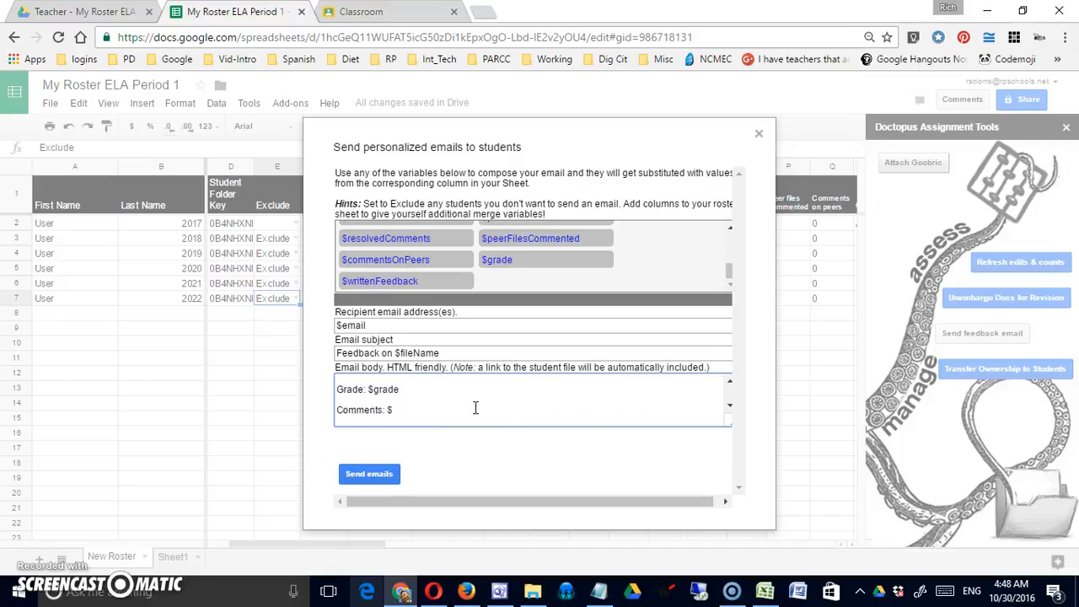
type("written")
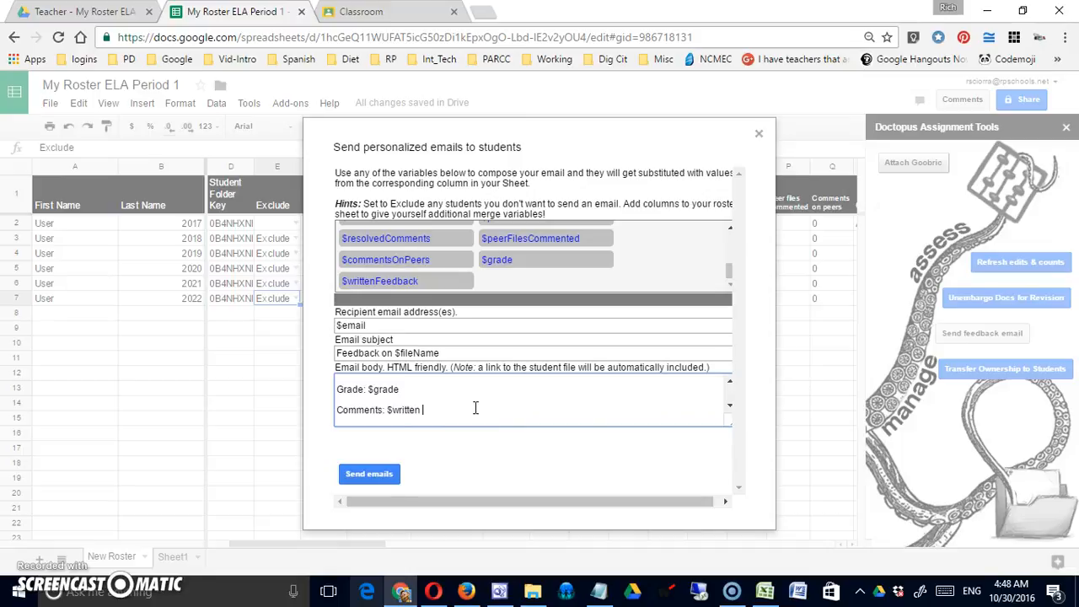
type("Feed")
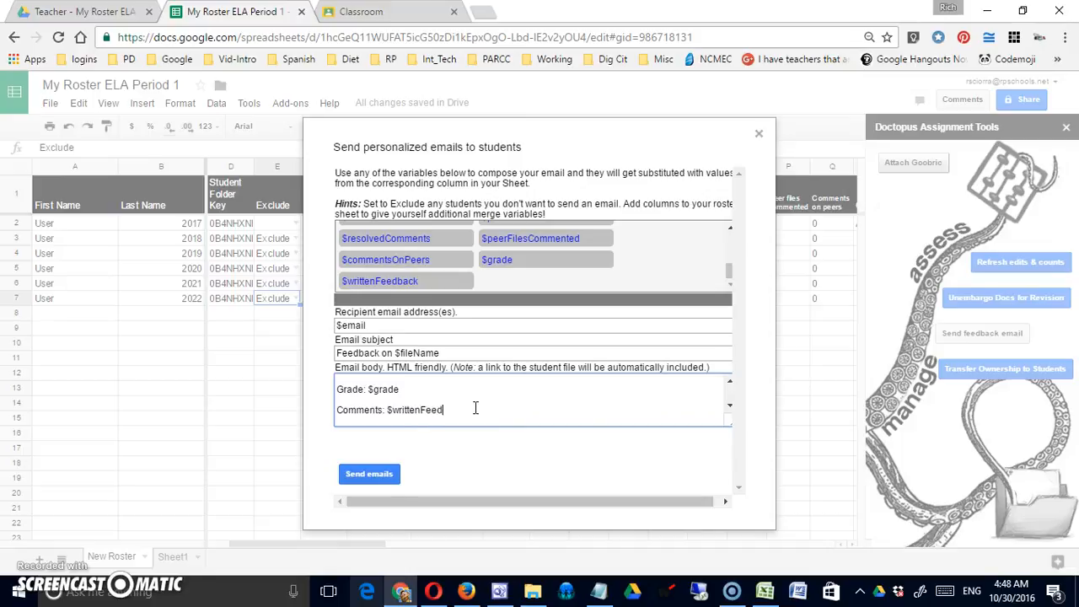
type("back")
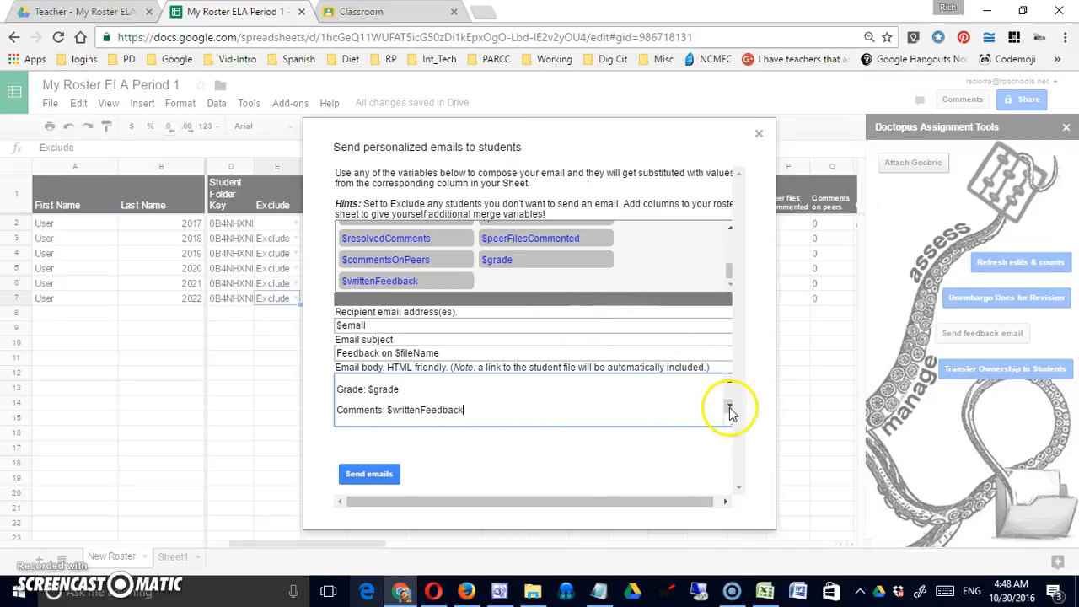
Sign the email and send it to the one non-excluded student
scroll("down", 3)
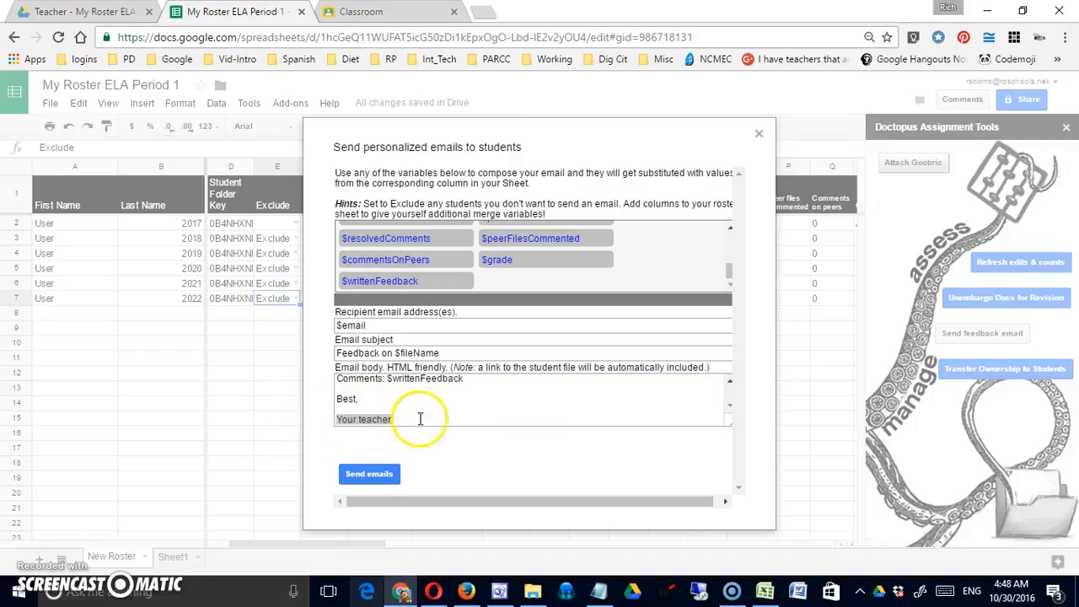
type("Mr. Sciorra")
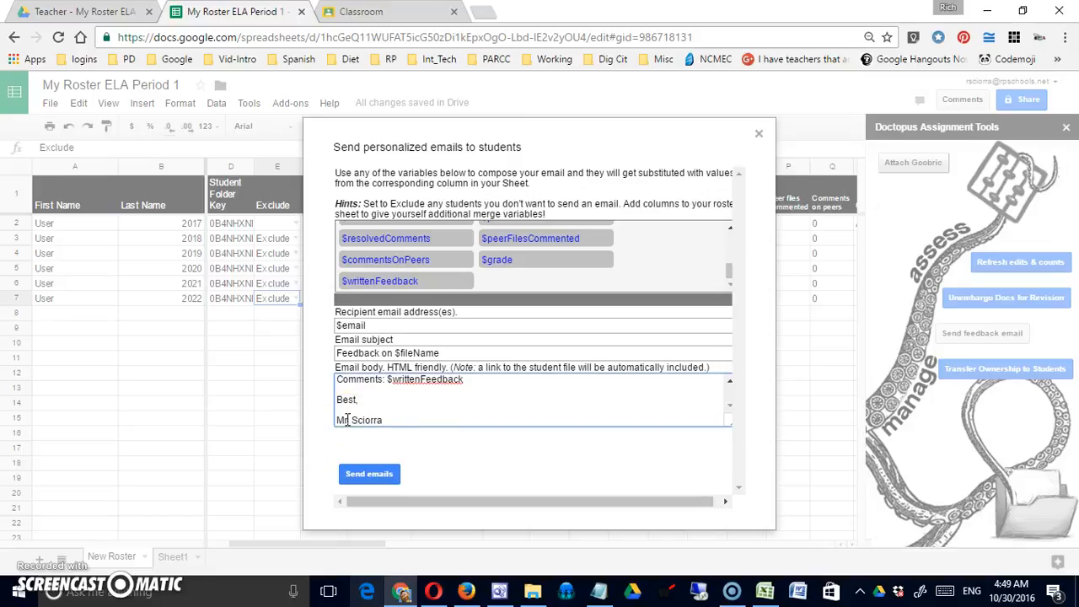
left_click(369, 473)
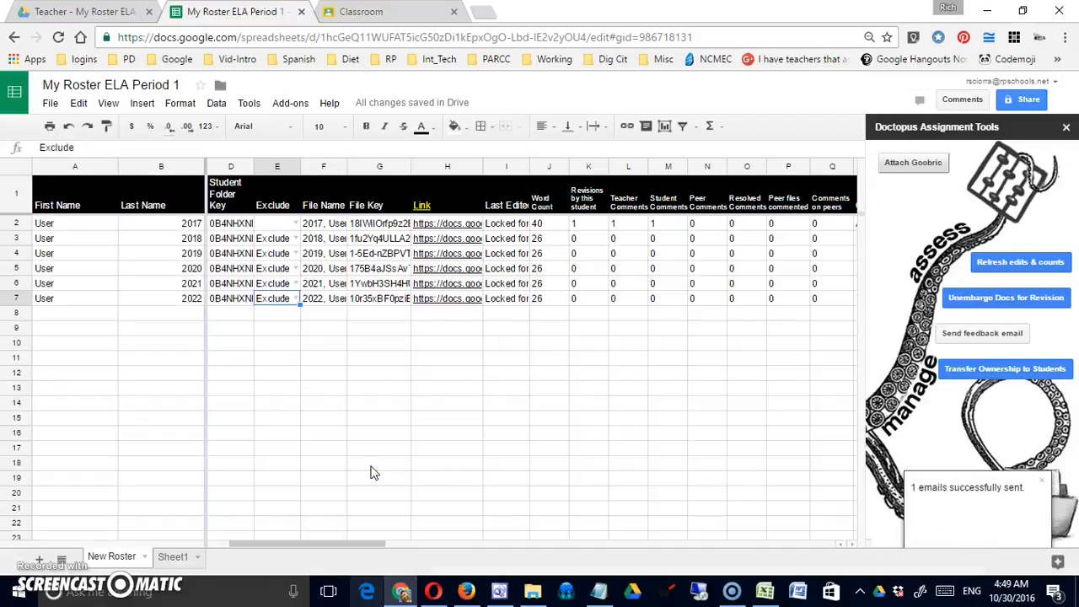
Open the teacher's Feedback email in the student's Gmail inbox
left_click(447, 222)
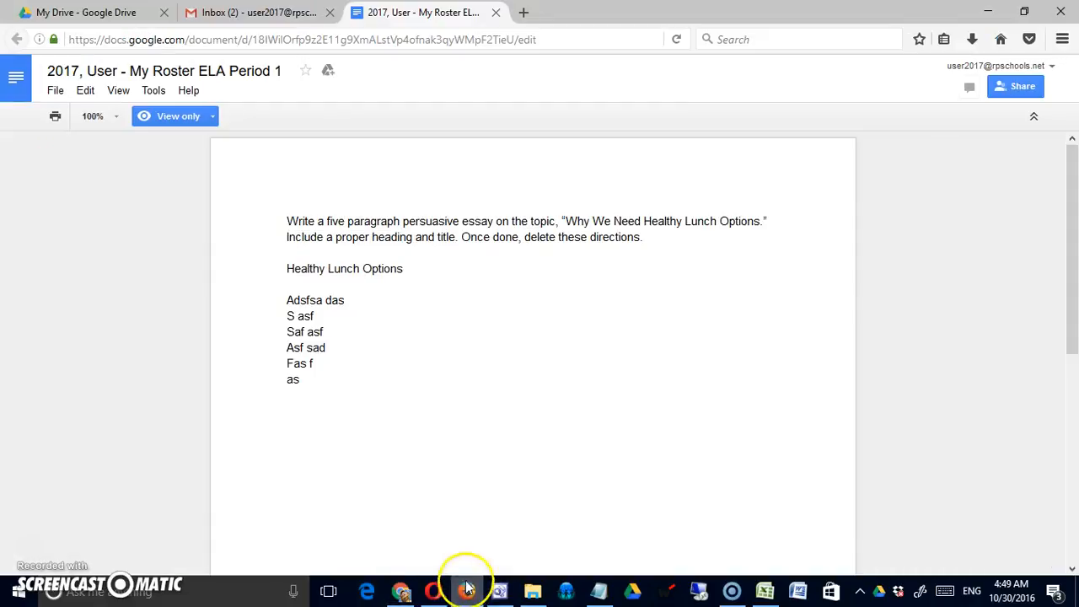
left_click(257, 11)
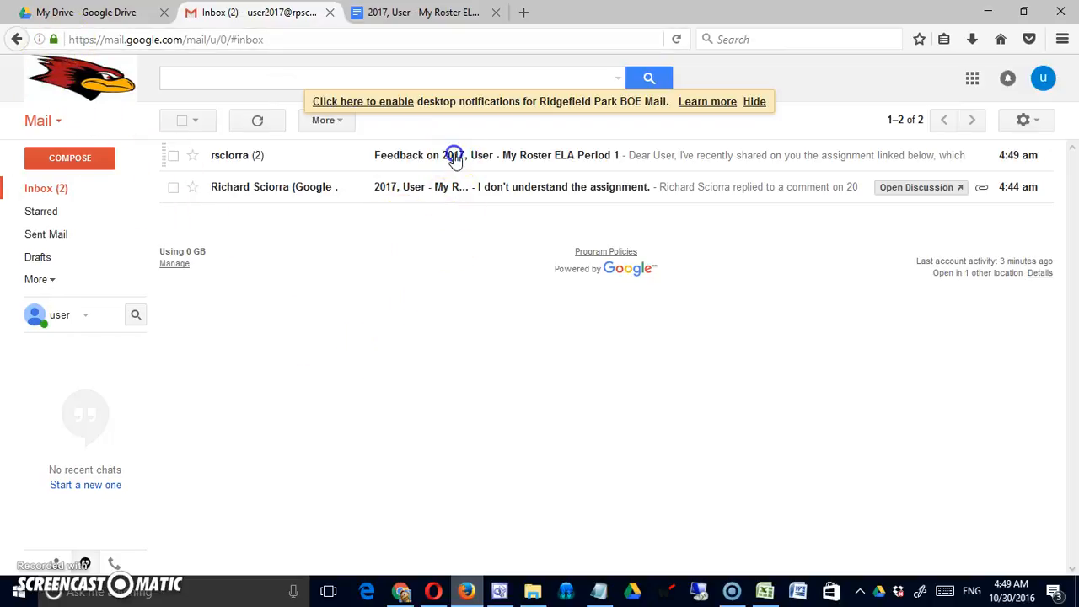
left_click(455, 155)
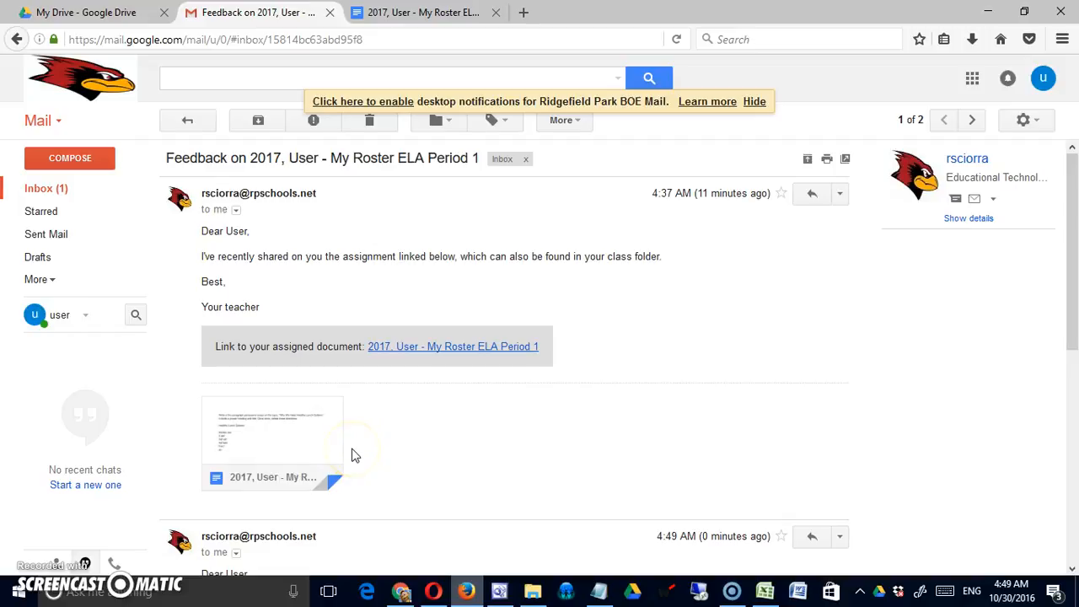
mouse_move(350, 308)
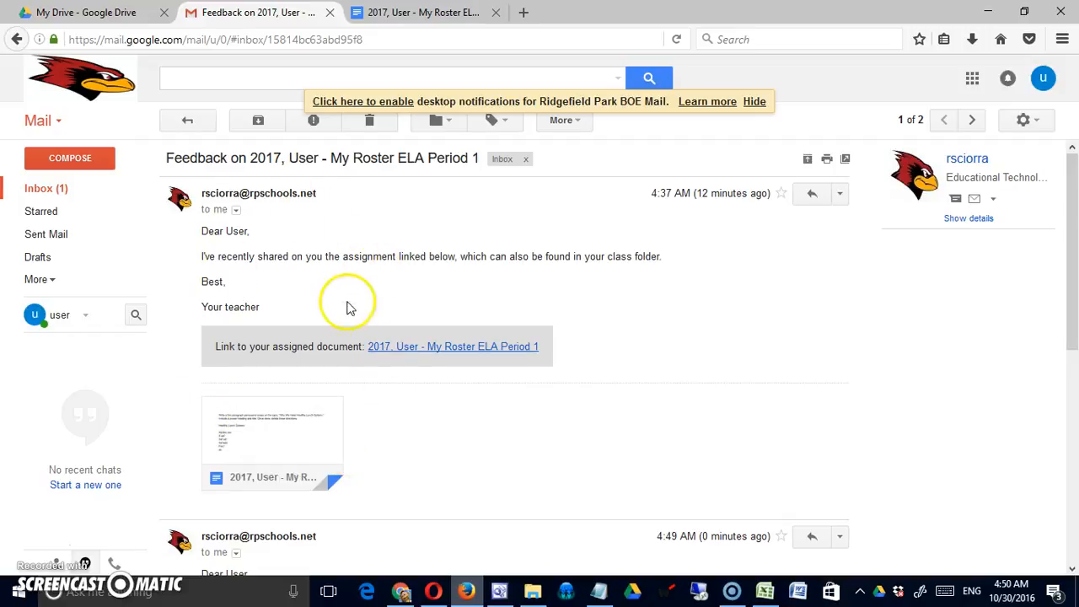
mouse_move(411, 398)
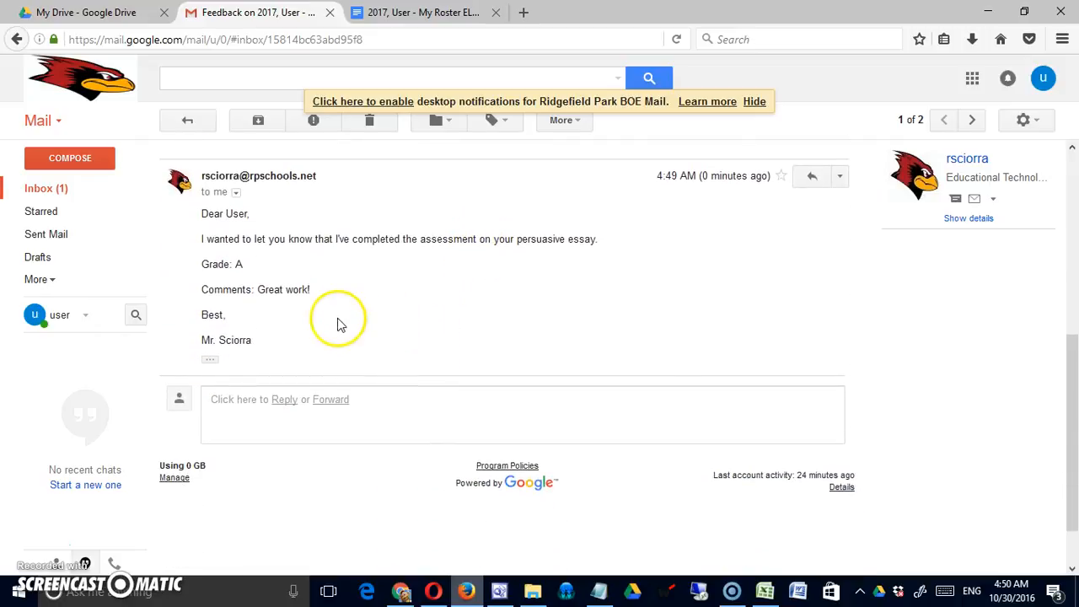
mouse_move(456, 298)
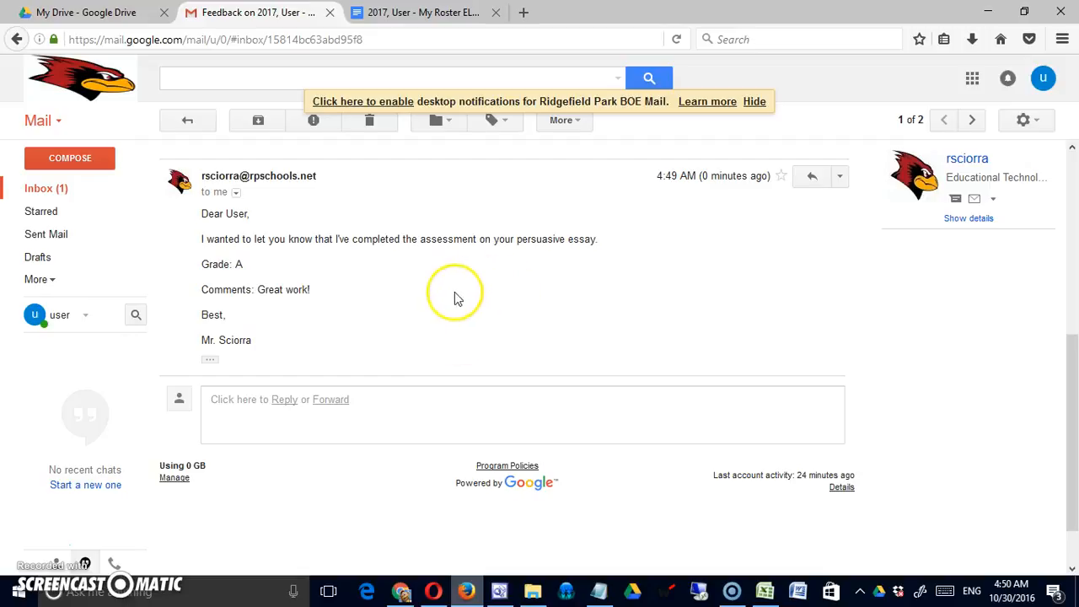
mouse_move(238, 277)
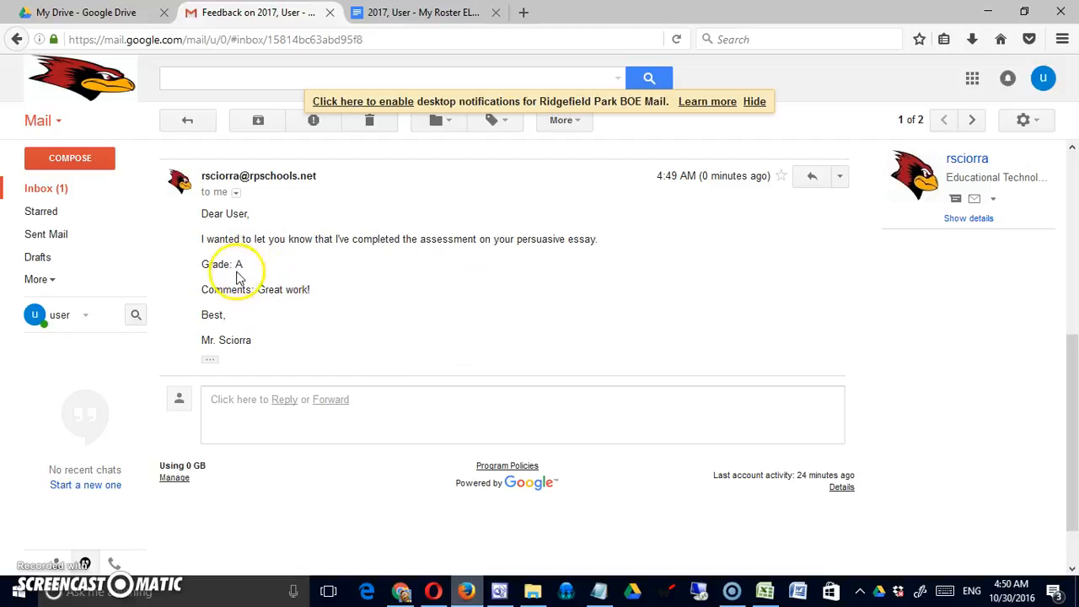
mouse_move(240, 354)
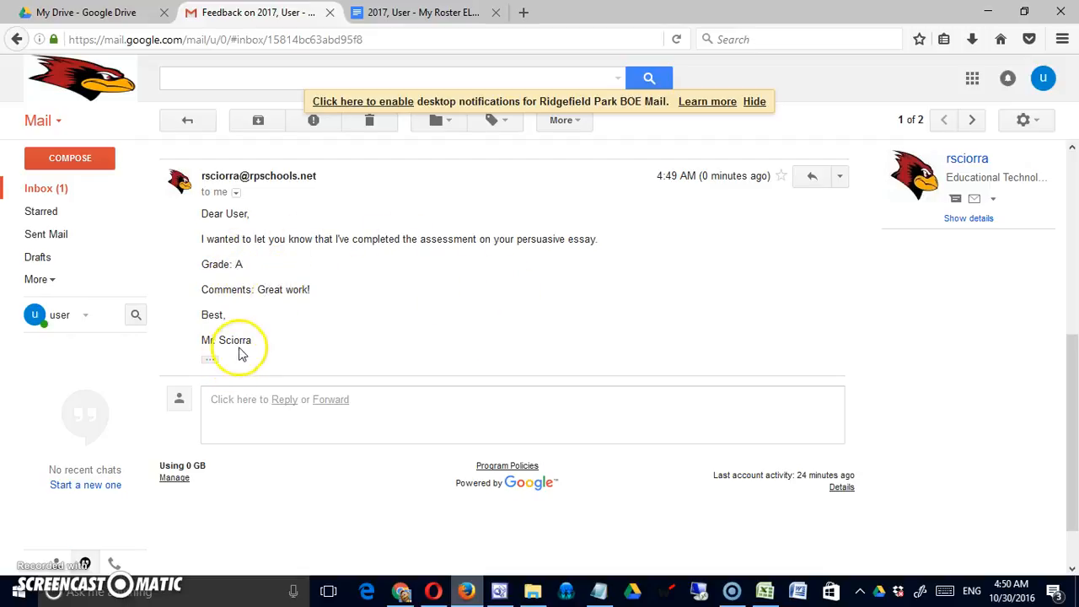
mouse_move(329, 152)
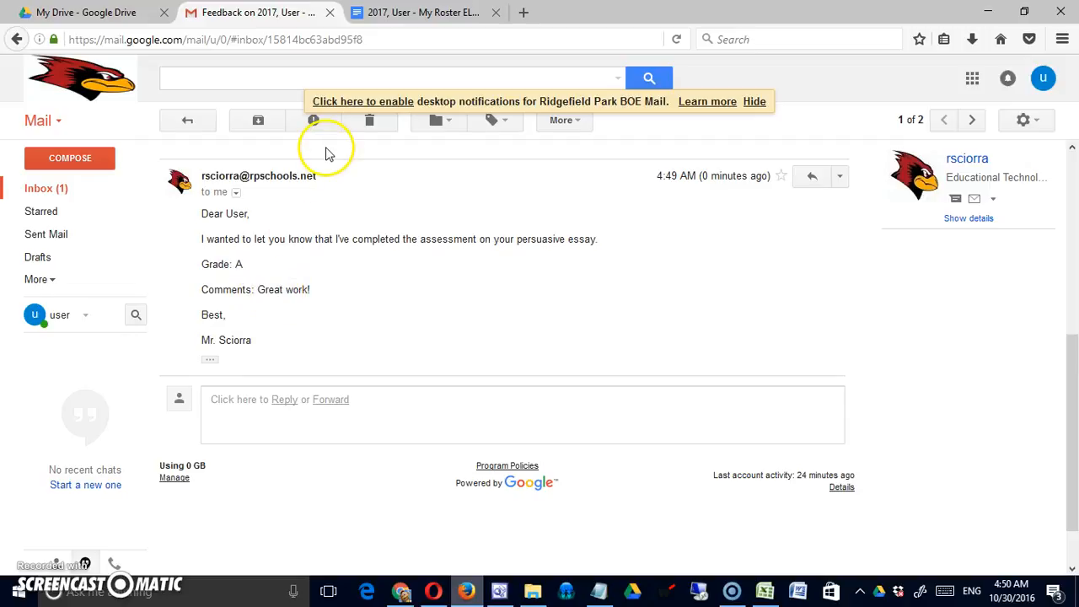
Return to the roster spreadsheet and scroll right to the Email column
left_click(421, 12)
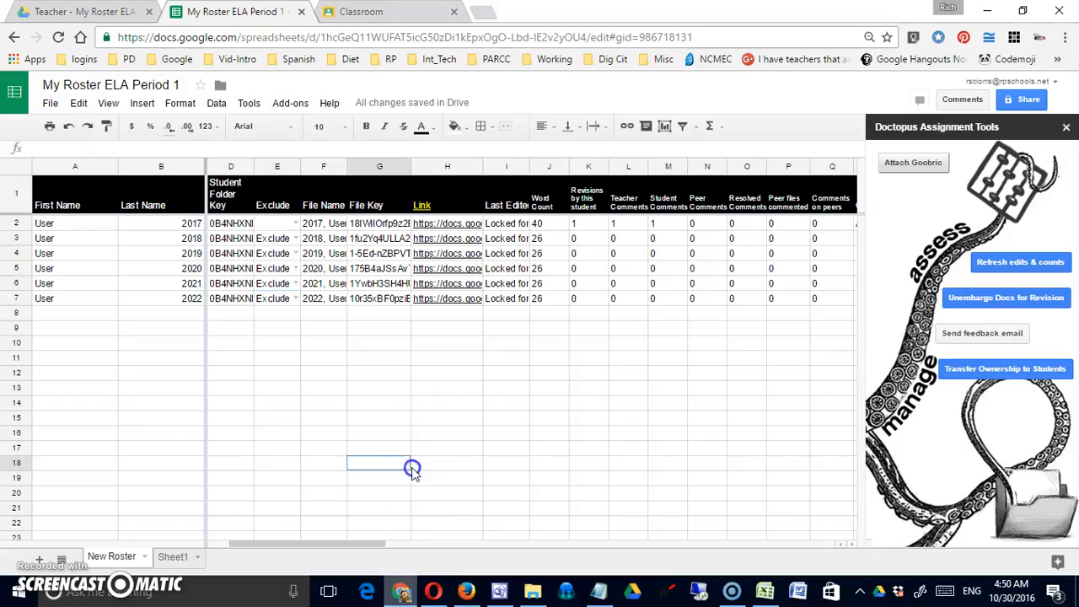
scroll("right", 3)
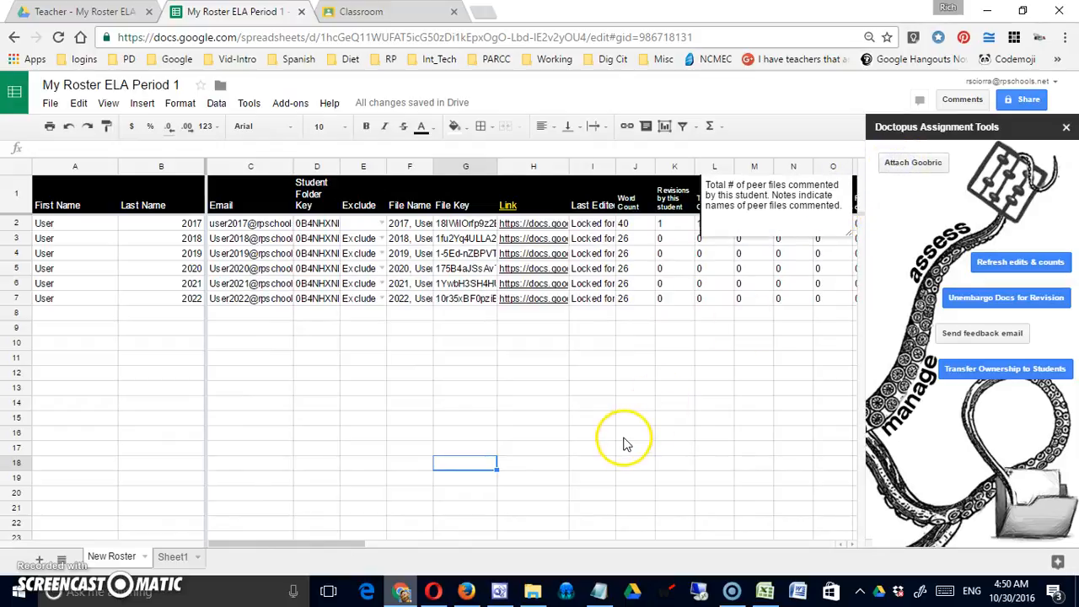
Launch Attach Goobric from the Doctopus sidebar and scroll its dialog
left_click(913, 161)
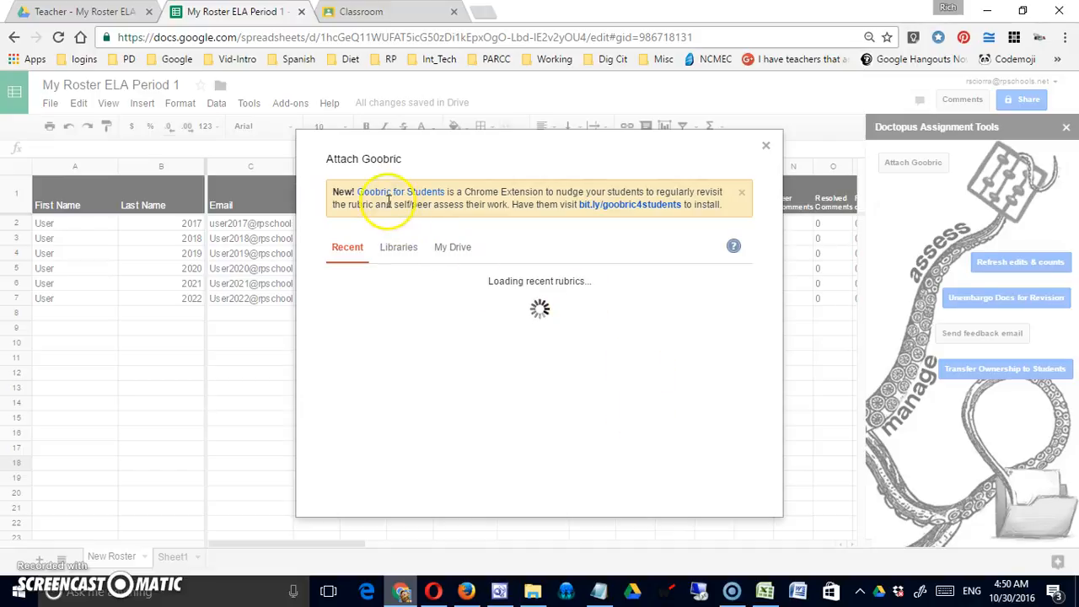
mouse_move(506, 200)
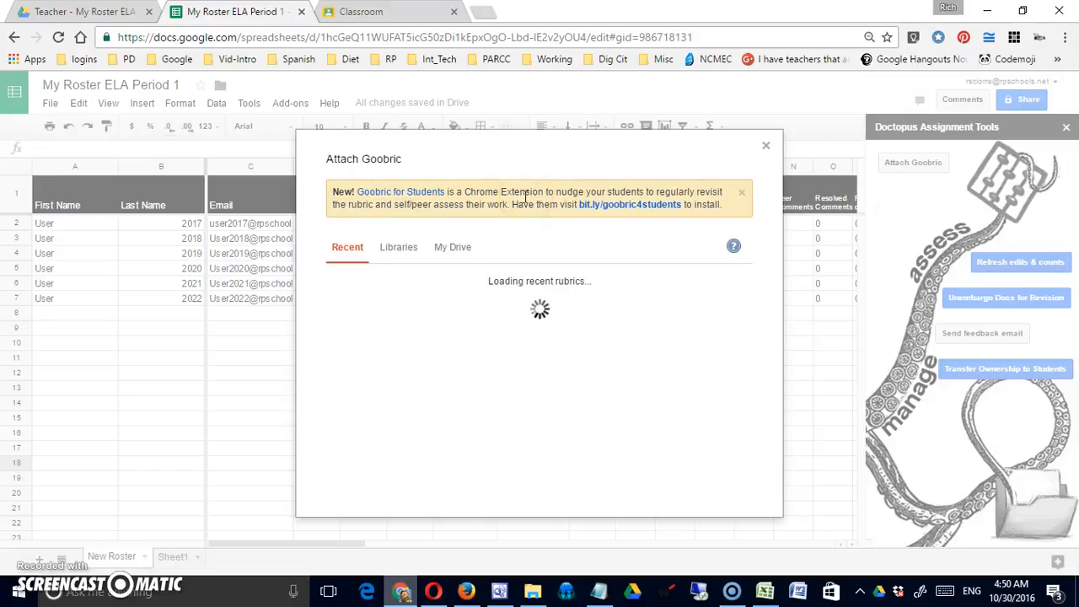
mouse_move(582, 223)
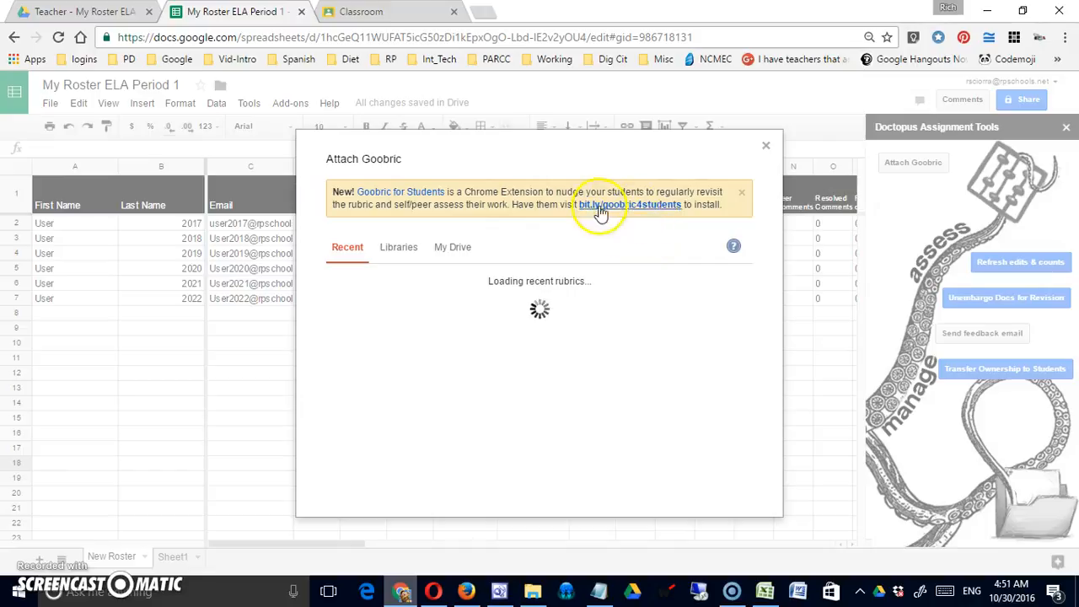
mouse_move(555, 220)
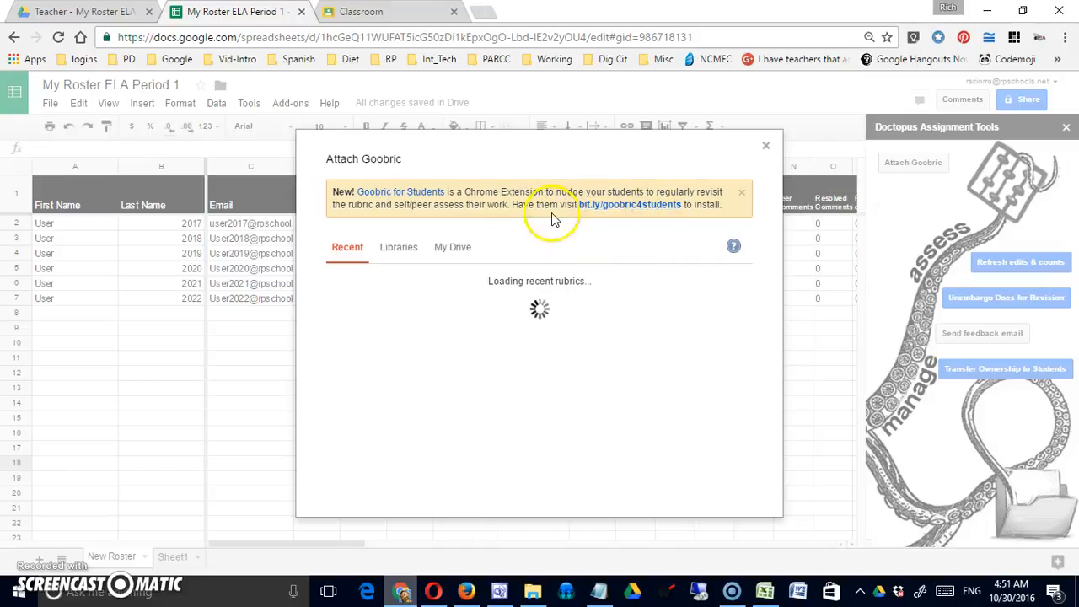
mouse_move(623, 245)
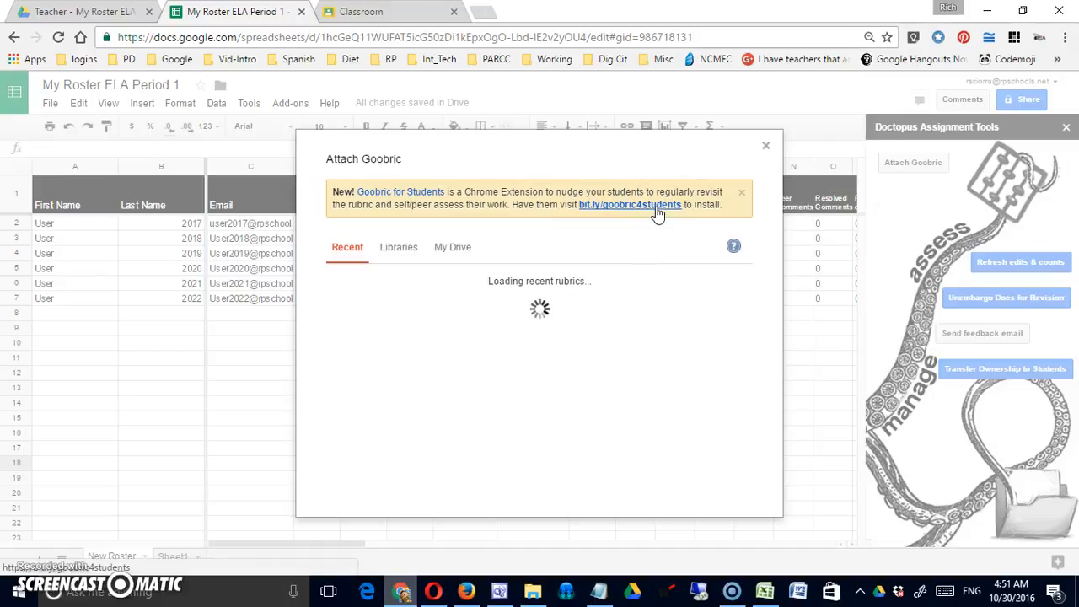
mouse_move(543, 209)
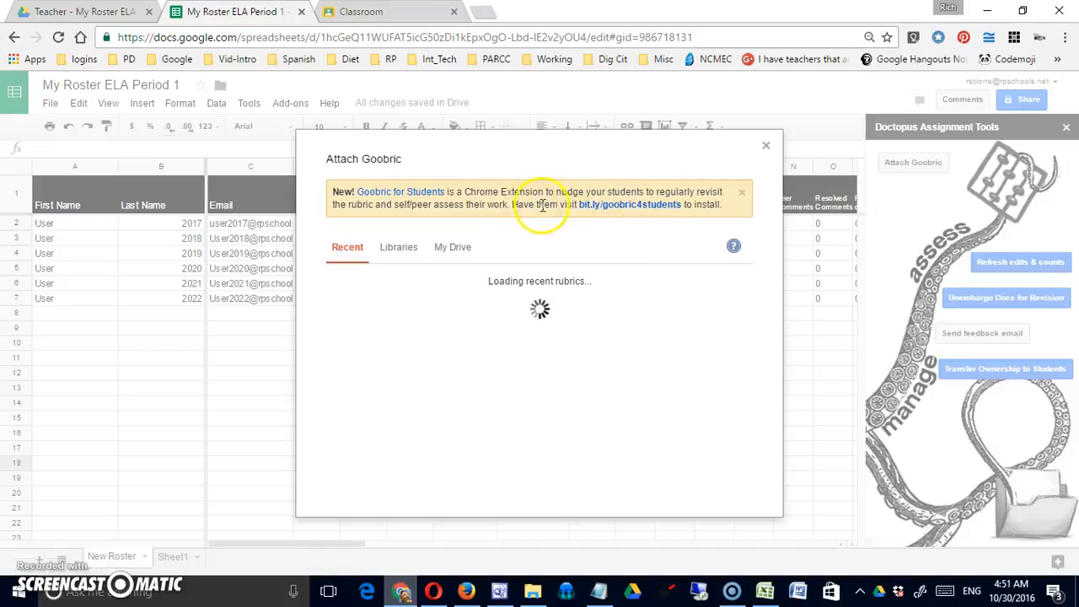
mouse_move(631, 211)
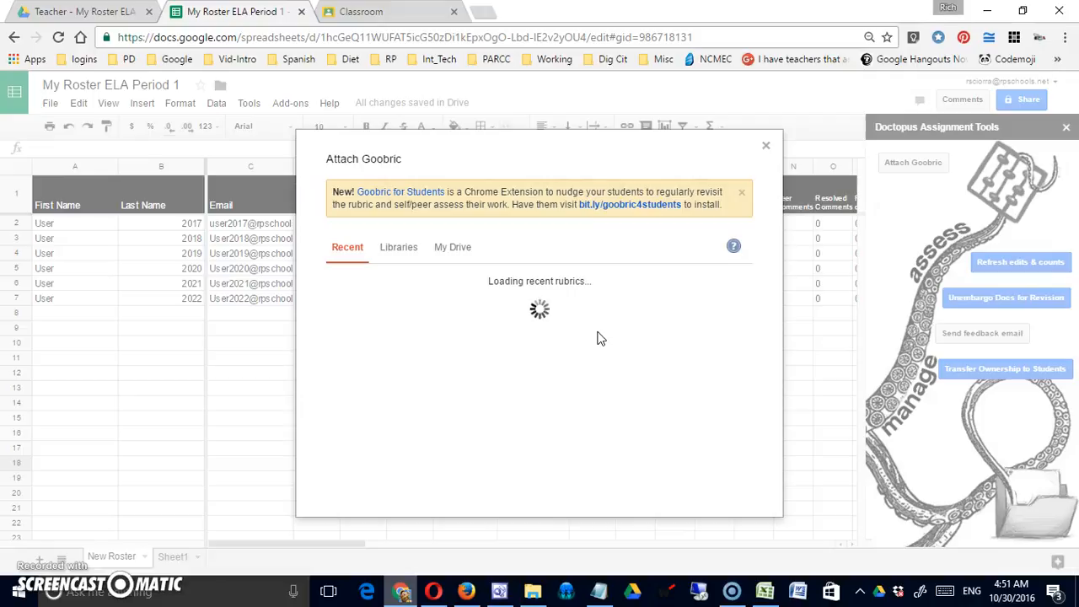
mouse_move(461, 385)
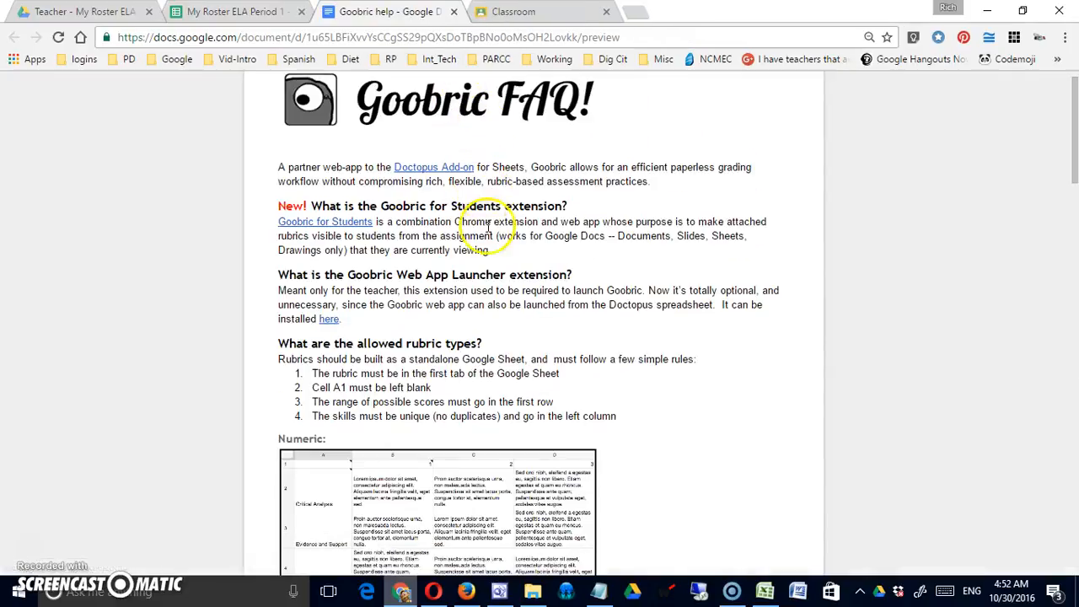
scroll("down", 3)
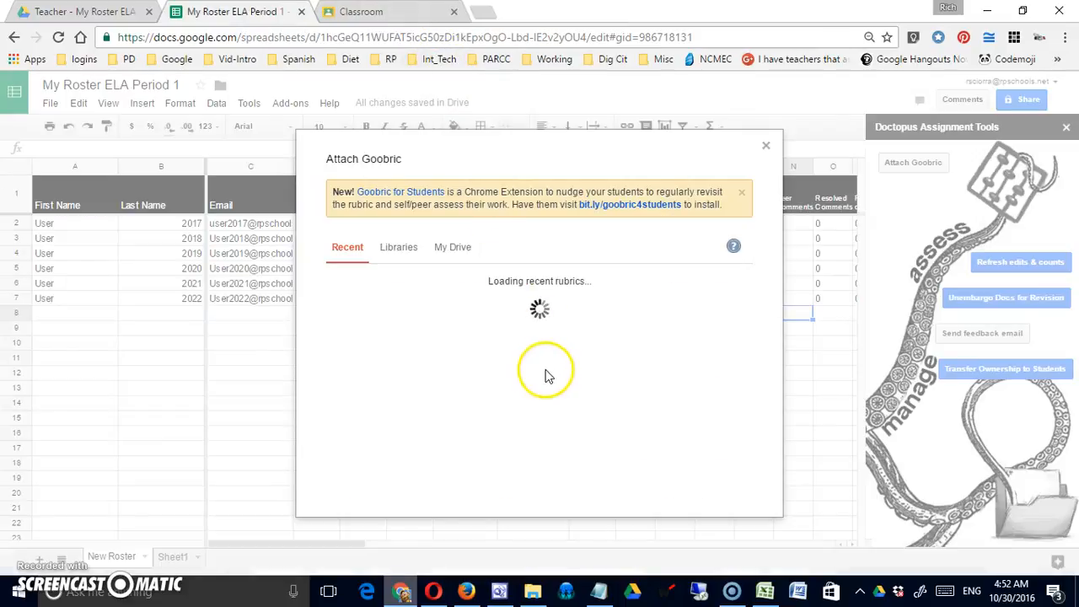
Choose the My Drive option in the Attach Goobric dialog
left_click(452, 247)
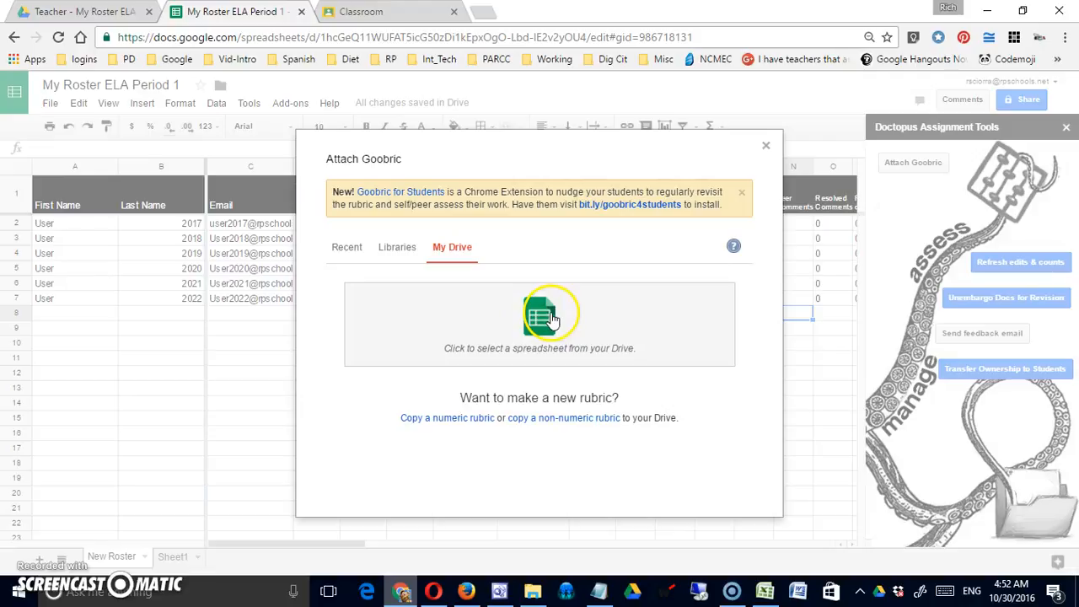
mouse_move(561, 422)
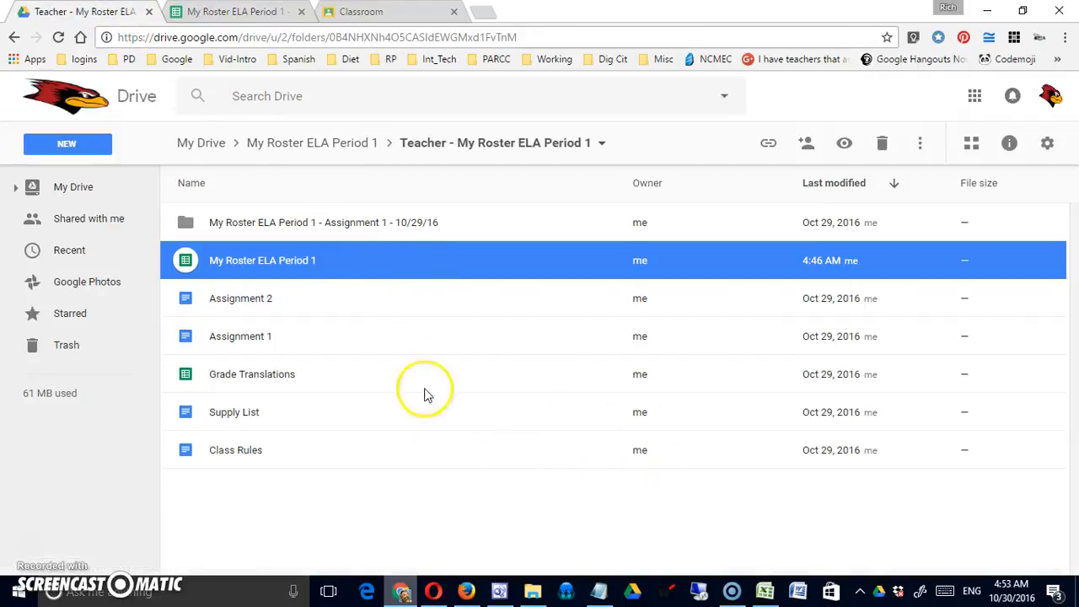
mouse_move(248, 295)
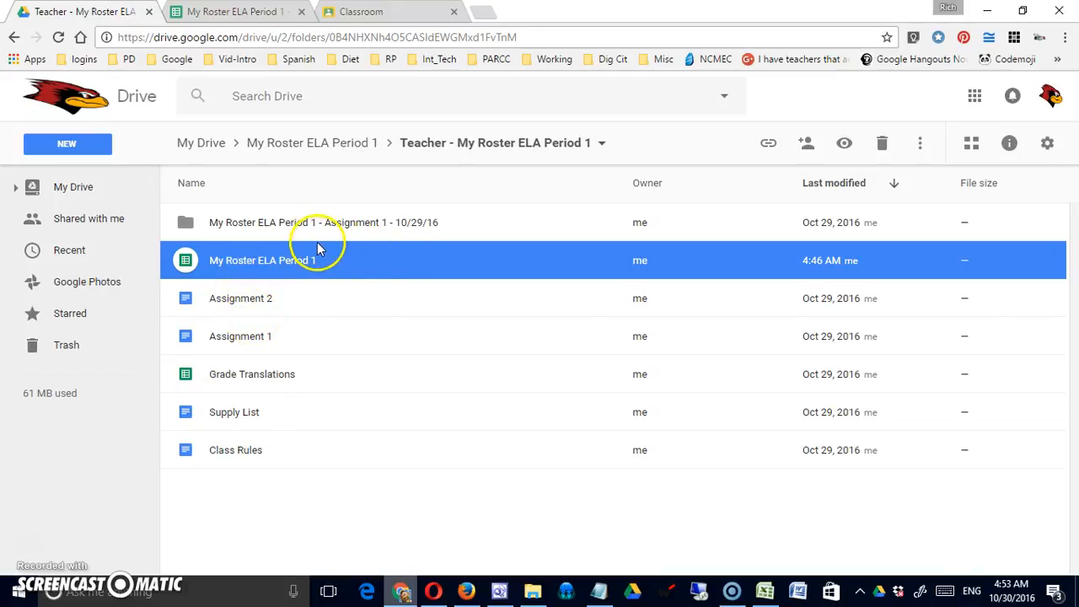
Open the Teacher - My Roster ELA Period 1 folder and its New menu
left_click(311, 143)
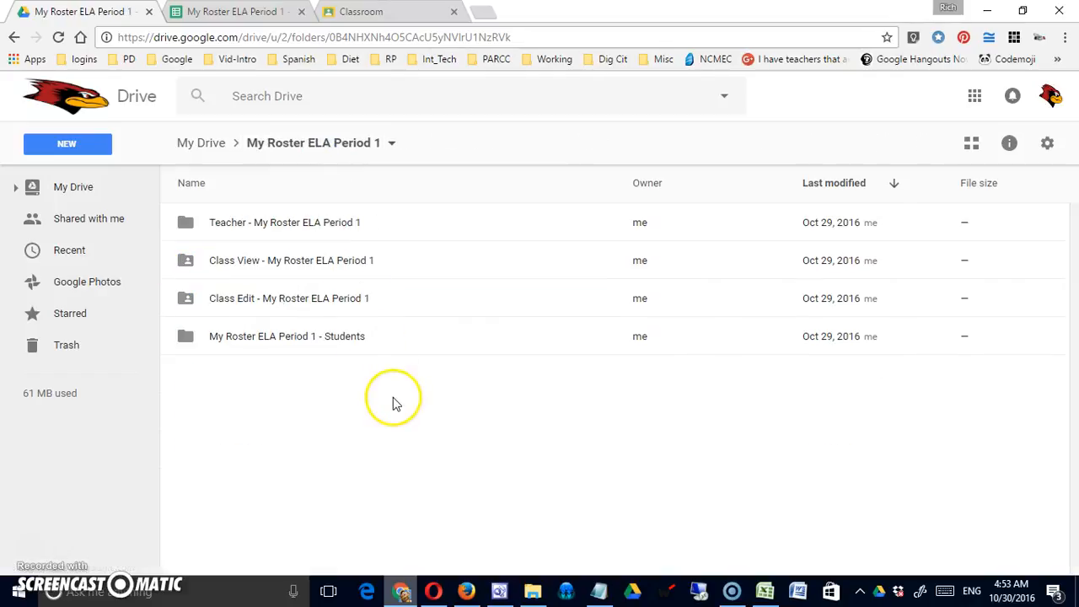
mouse_move(320, 367)
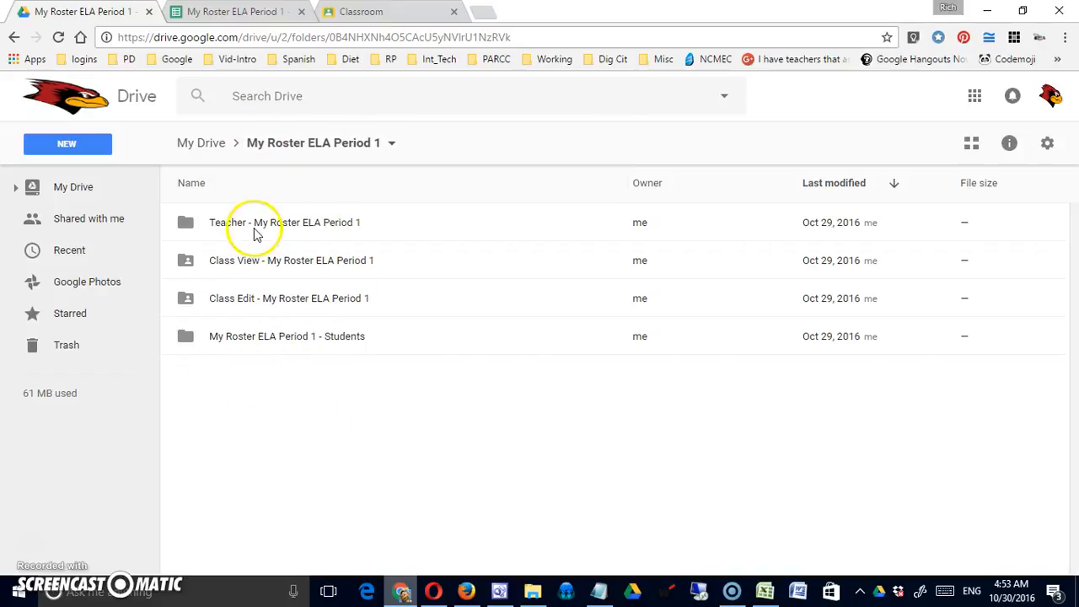
double_click(284, 221)
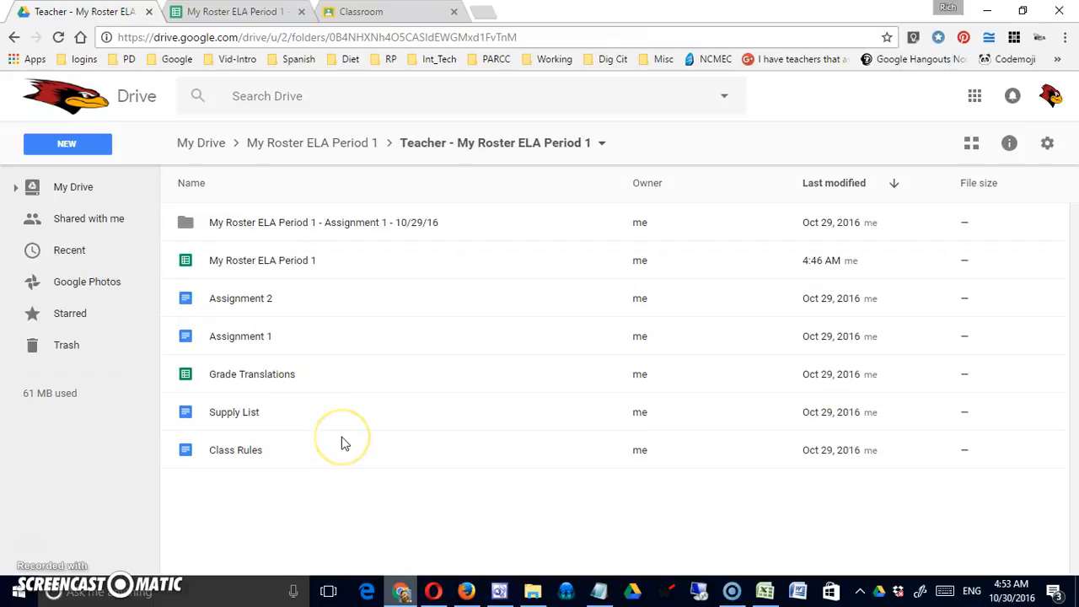
mouse_move(272, 358)
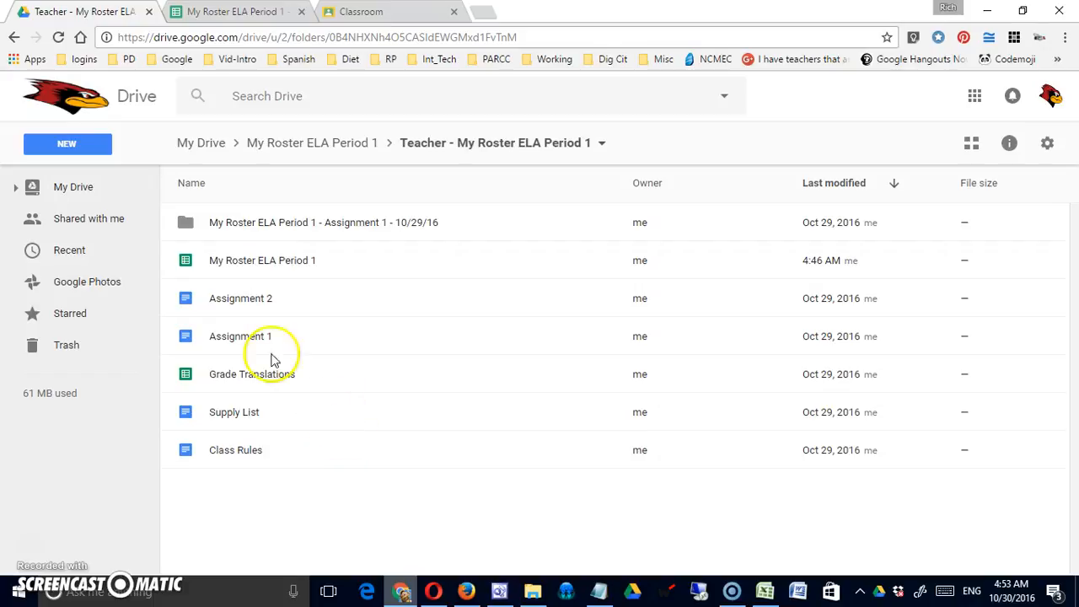
left_click(66, 144)
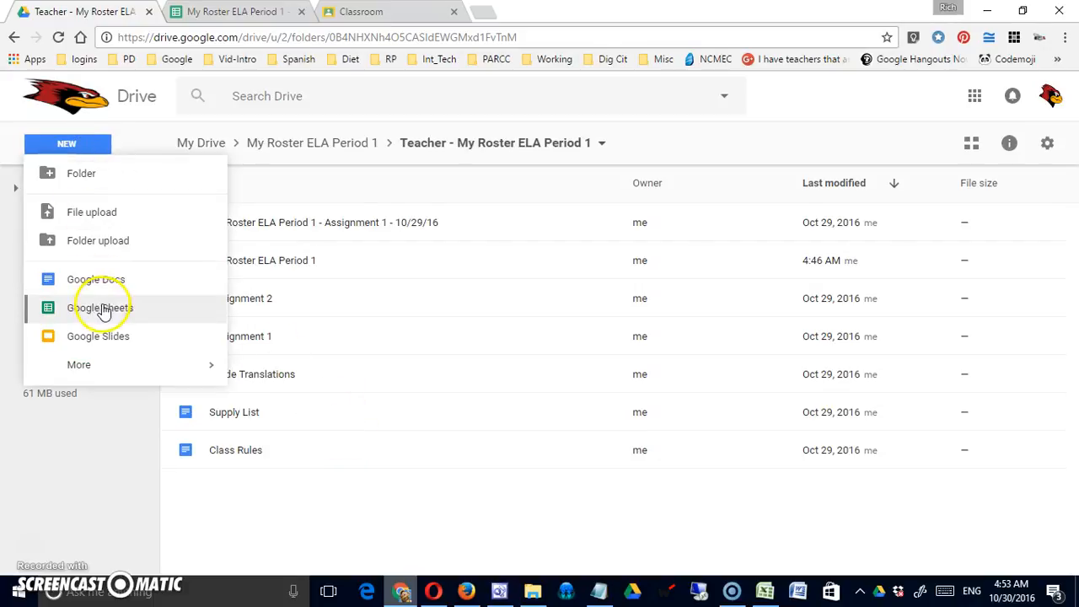
Create a new blank spreadsheet and enter score levels 4, 3, 2, 1 across row 1
left_click(102, 307)
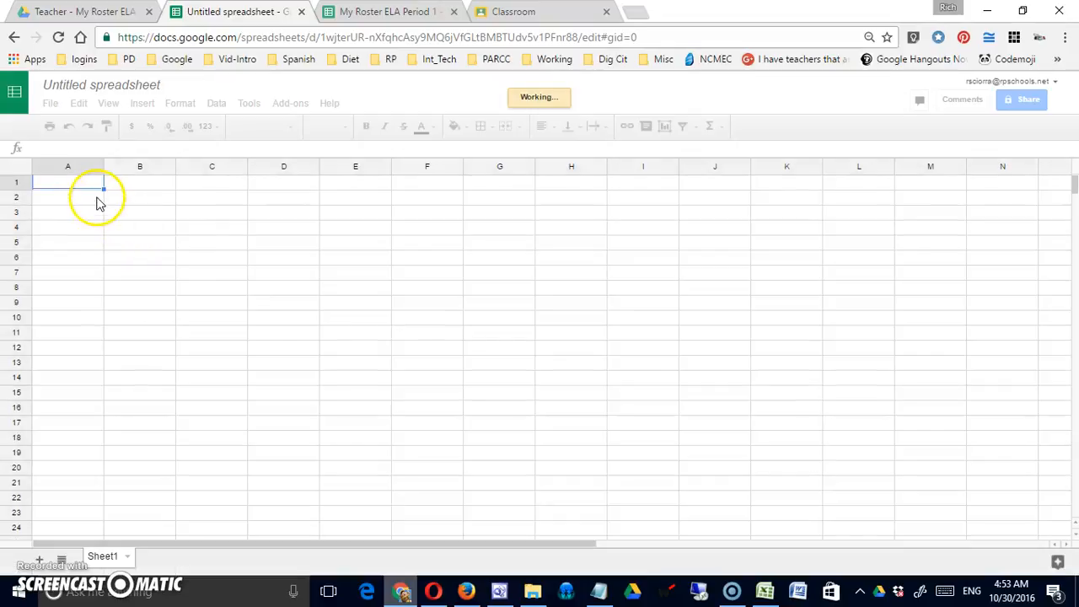
left_click(68, 182)
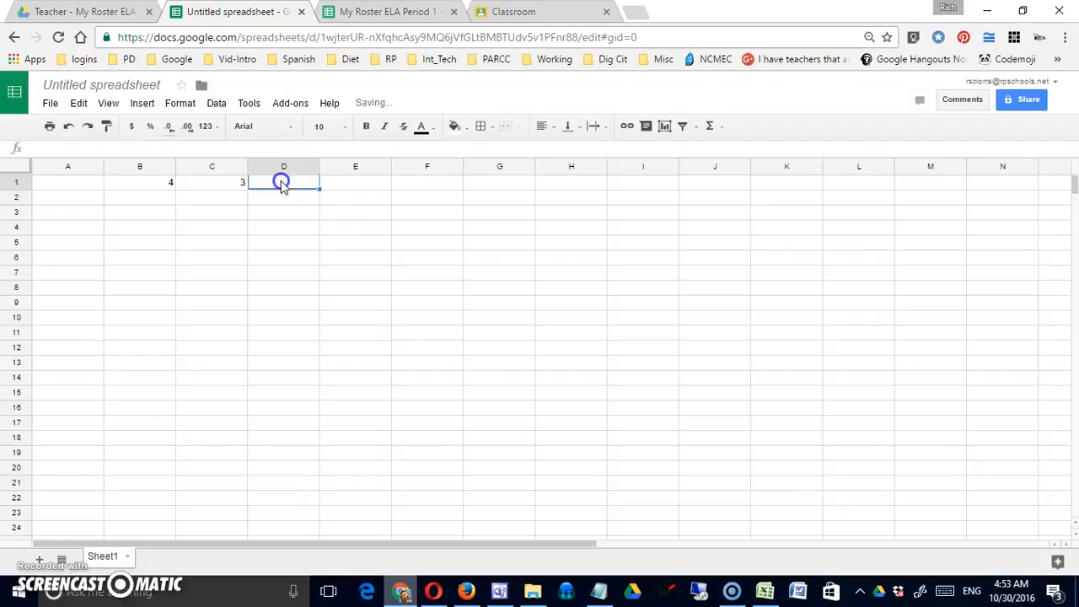
type("2")
left_click(355, 182)
type("1")
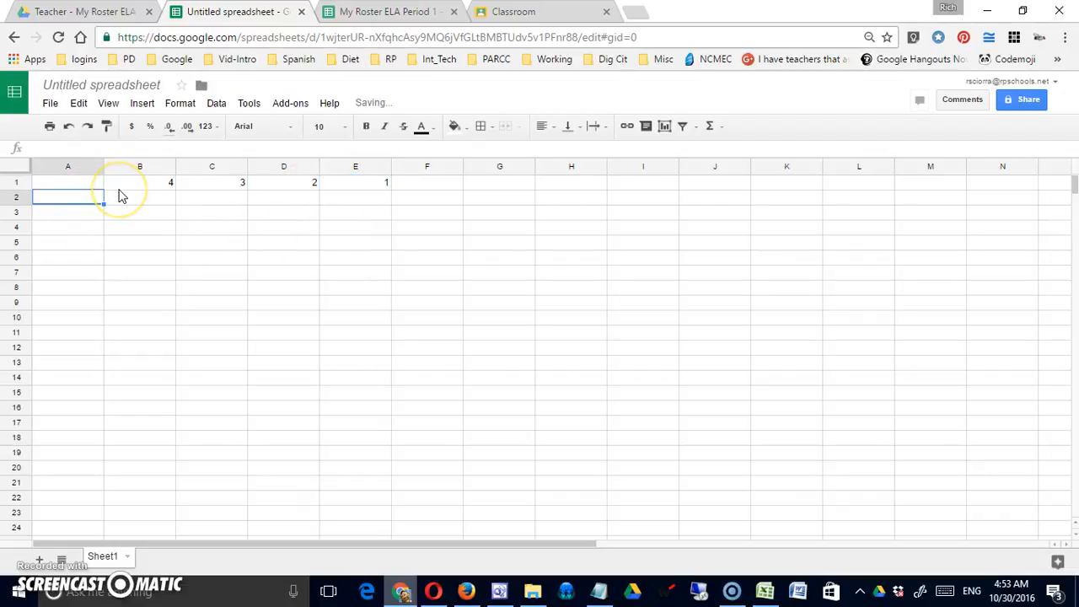
Enter the criteria Organization, Conent and Presentation down column A
type("Orga")
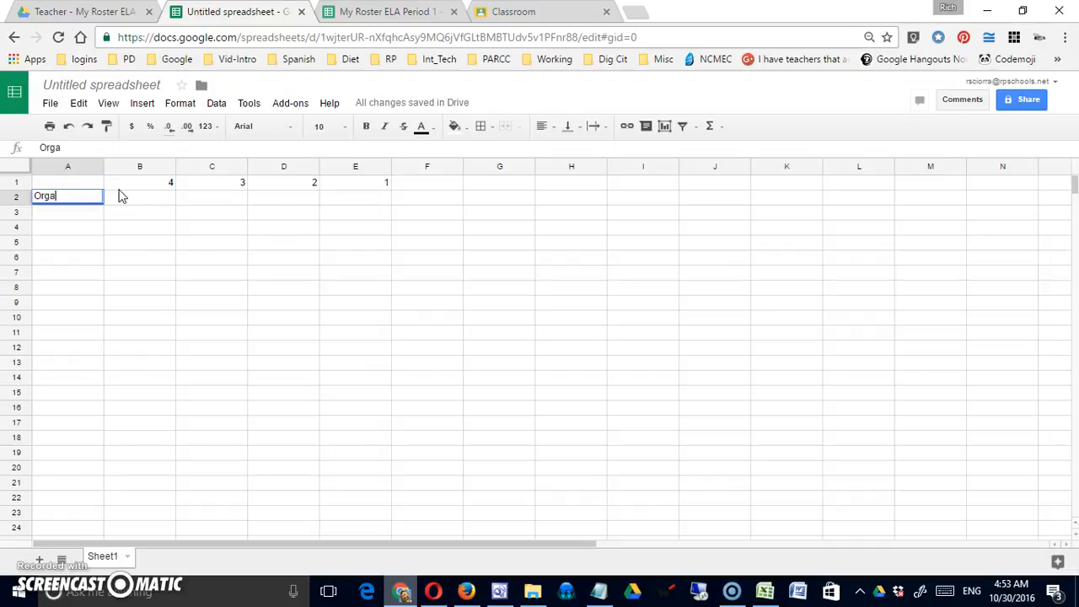
type("ization")
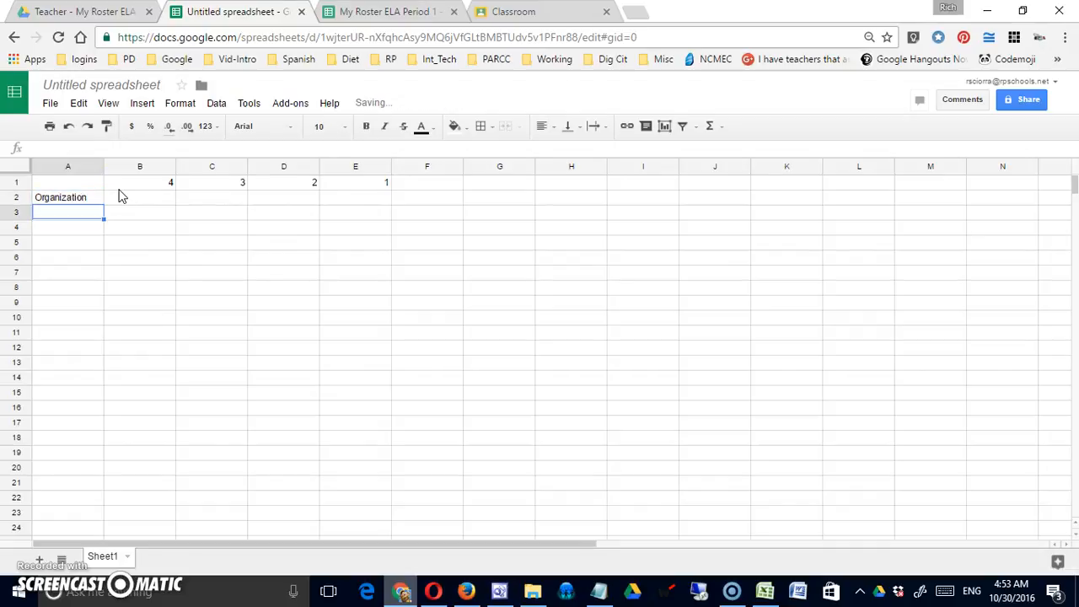
type("Conent")
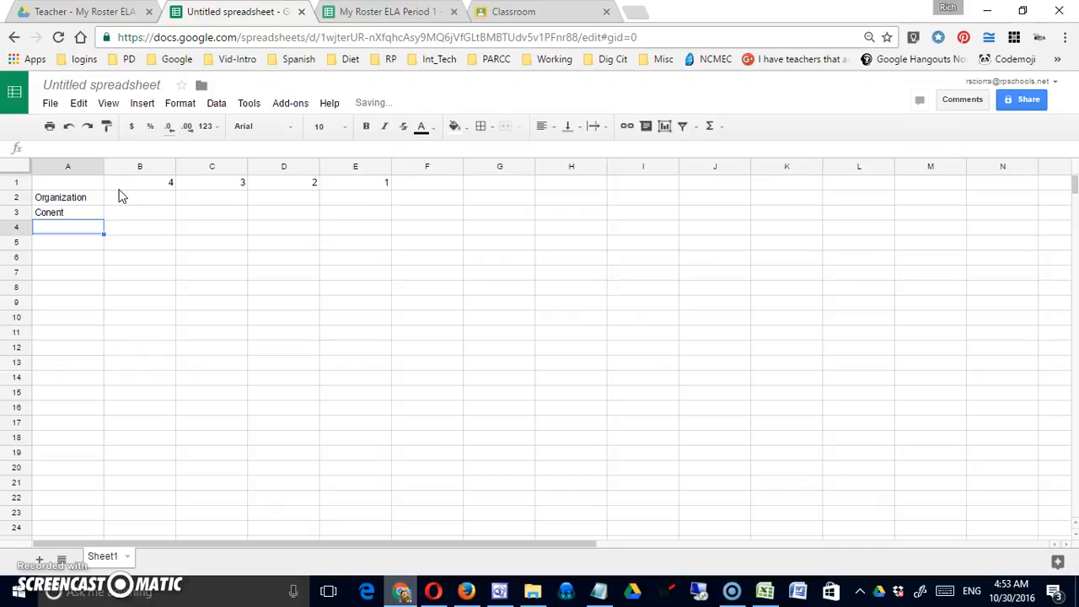
type("Presentation")
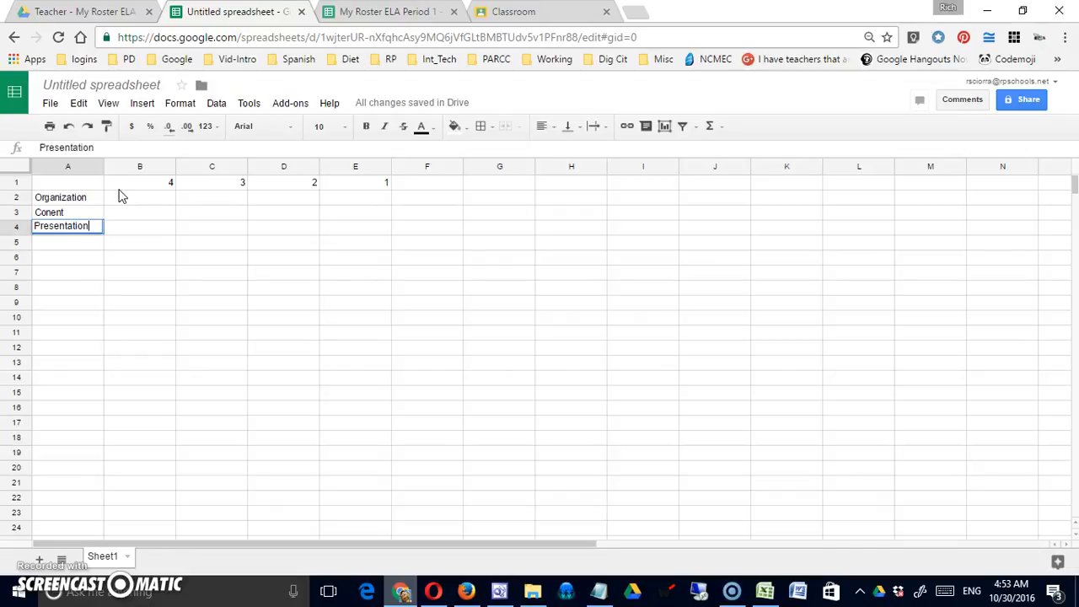
mouse_move(187, 293)
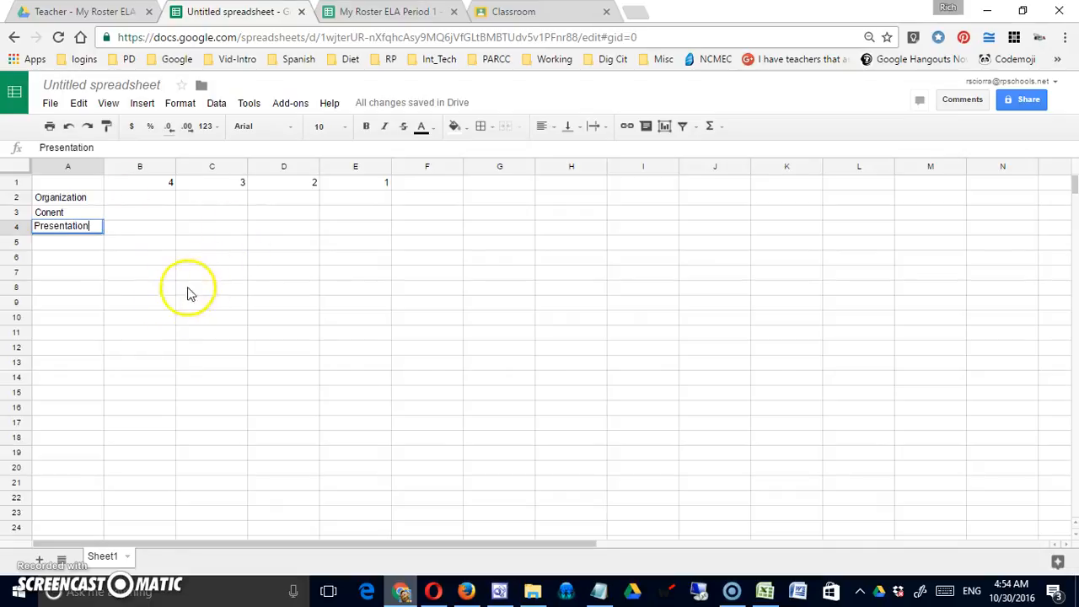
mouse_move(173, 224)
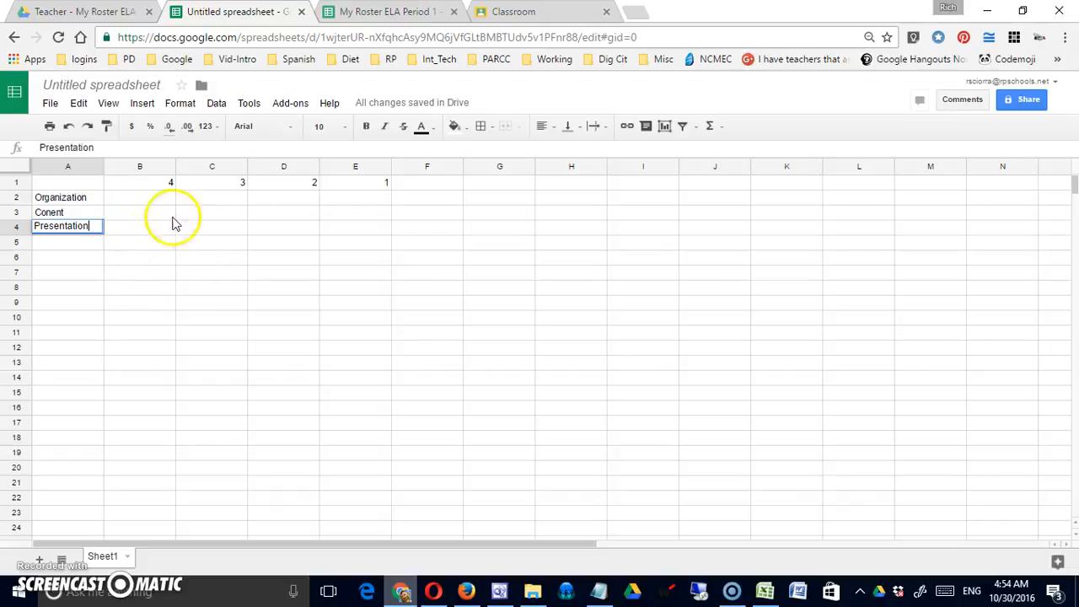
mouse_move(34, 558)
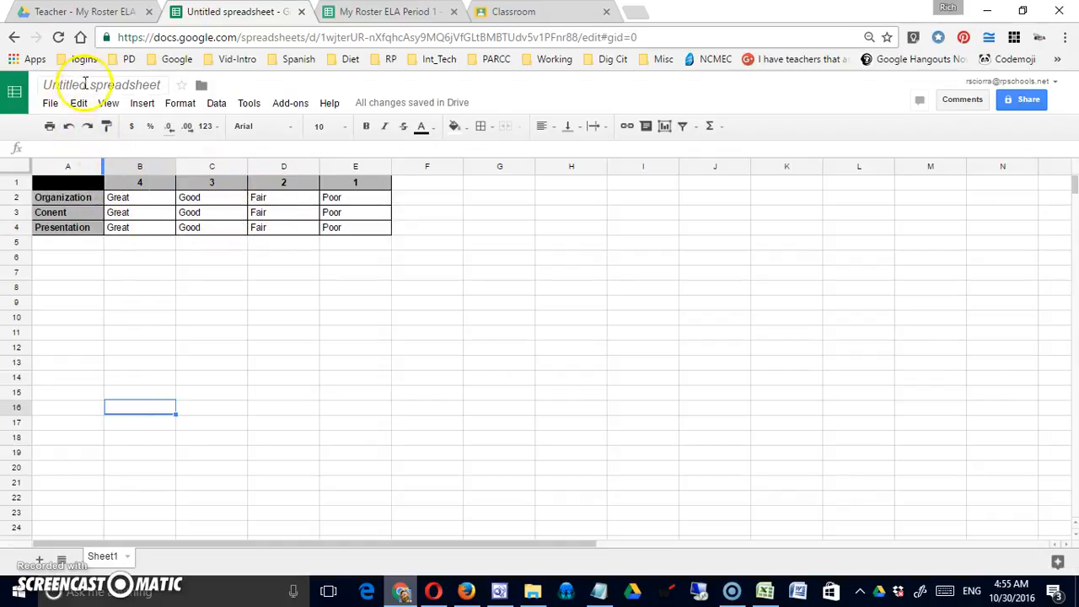
Select the spreadsheet title to rename it Sample Rubric
left_click(101, 85)
type("Sample Rubric")
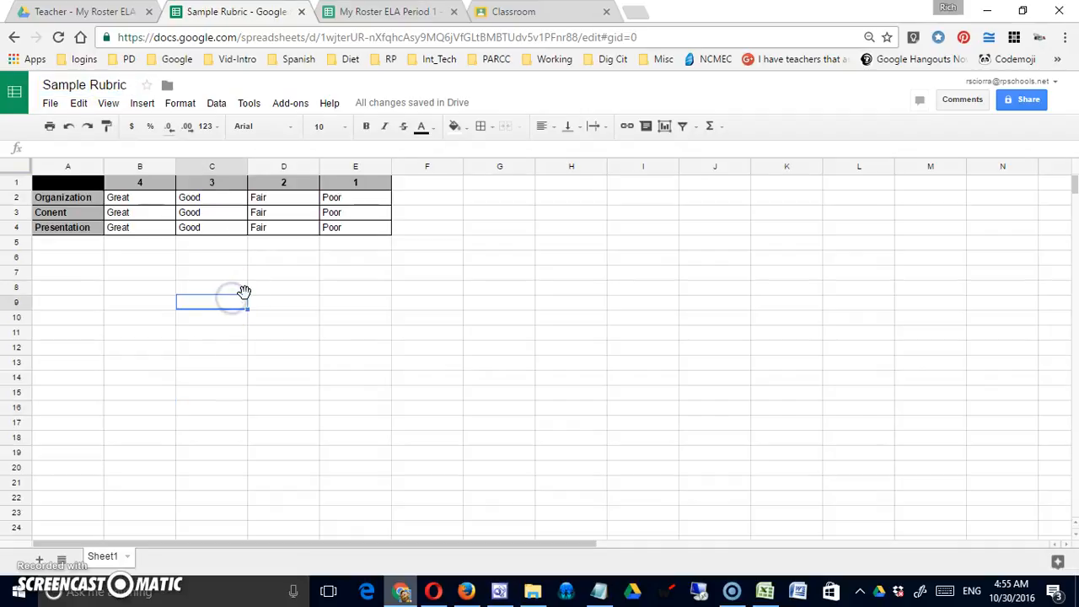
mouse_move(422, 118)
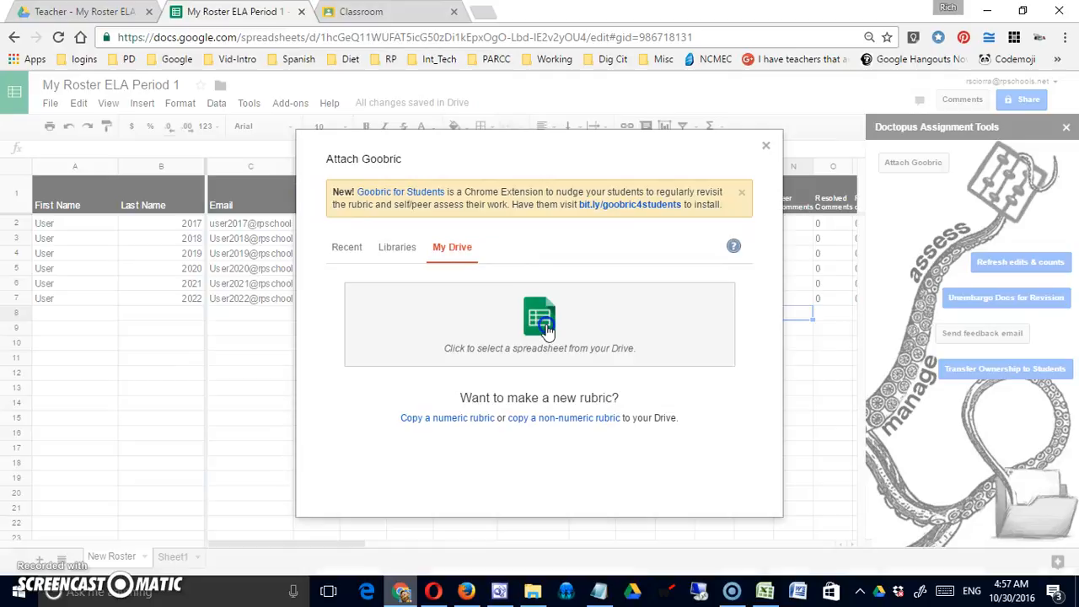
Pick Sample Rubric from Drive, disable self/peer assessment and email notifications, and attach it
left_click(539, 325)
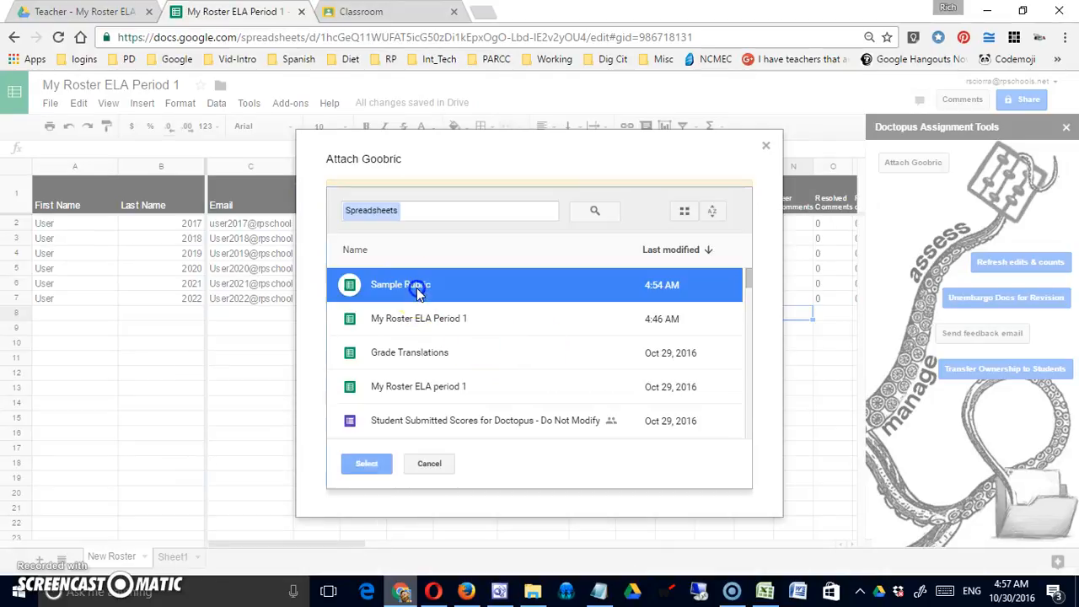
left_click(366, 463)
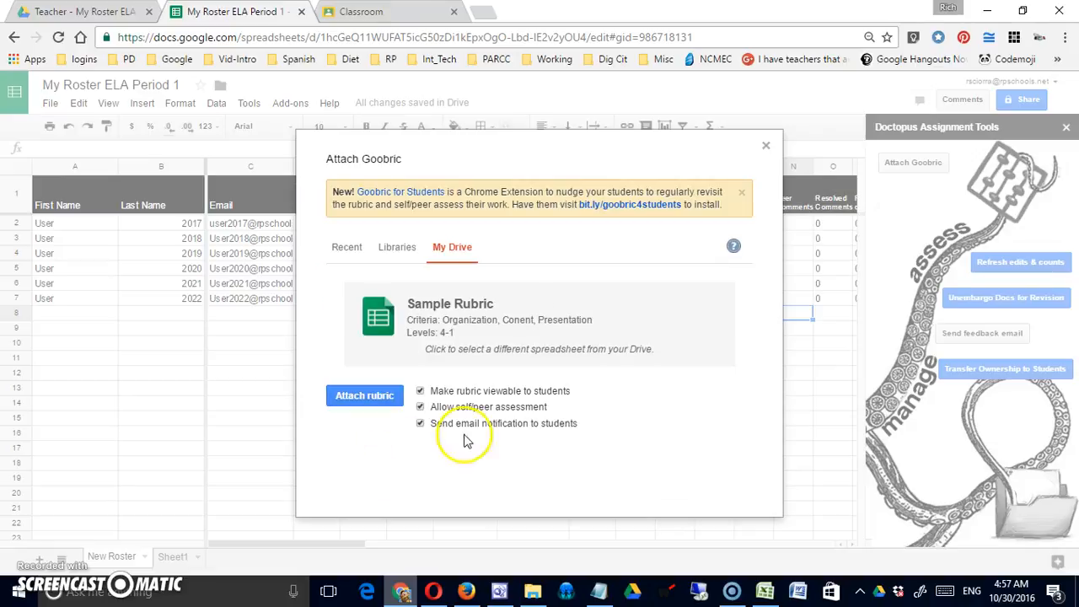
mouse_move(498, 492)
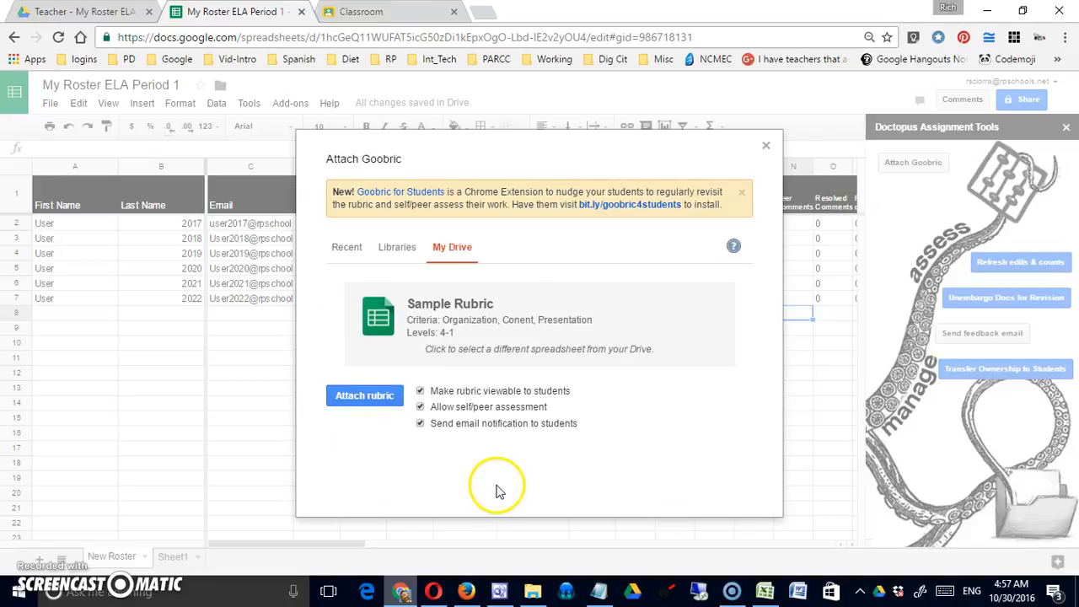
mouse_move(567, 397)
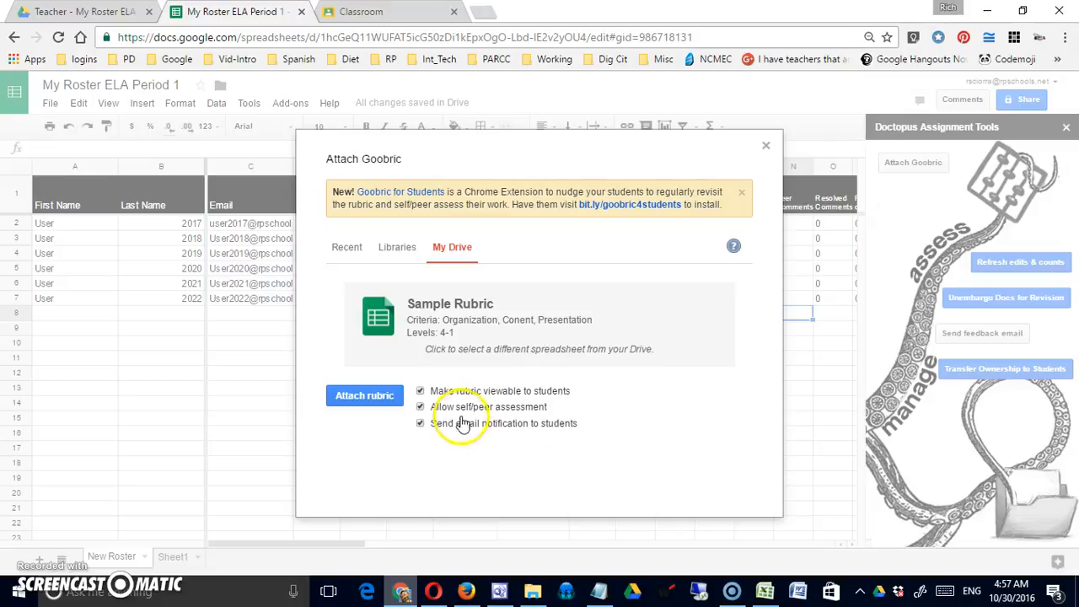
mouse_move(518, 420)
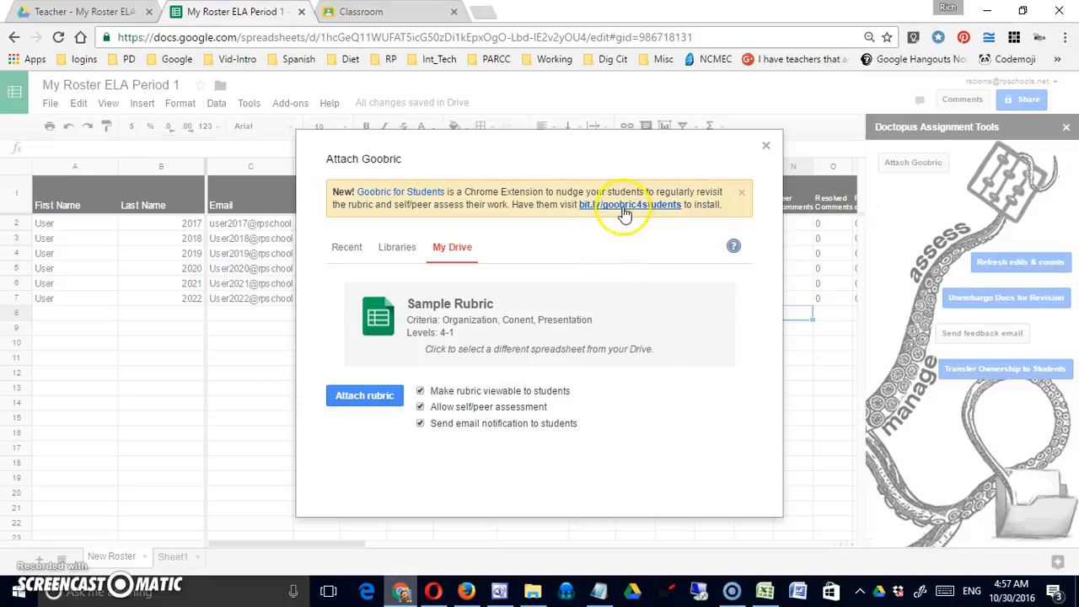
mouse_move(629, 204)
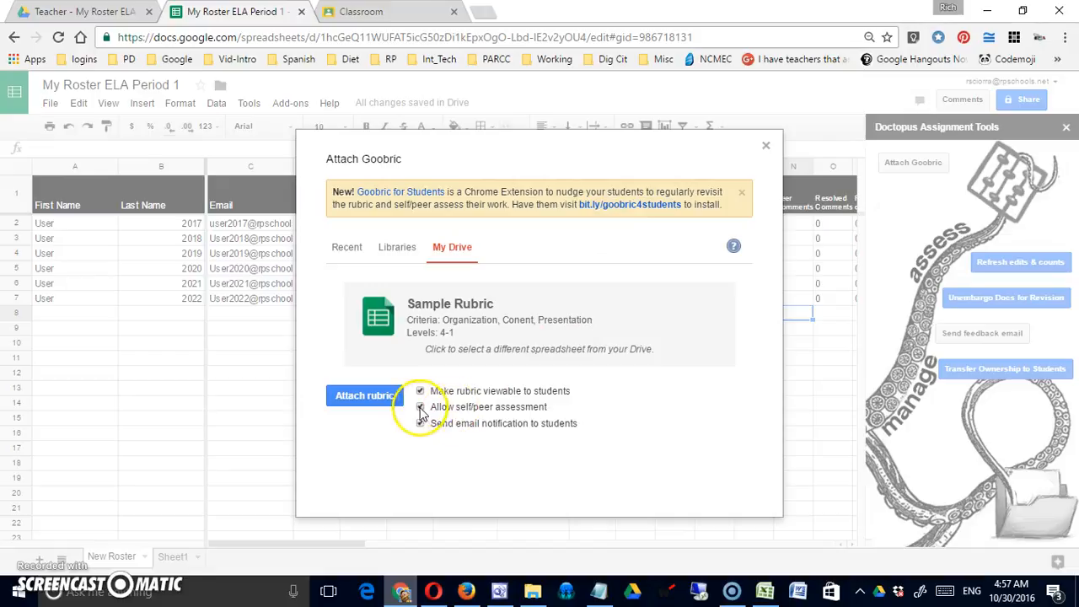
left_click(421, 406)
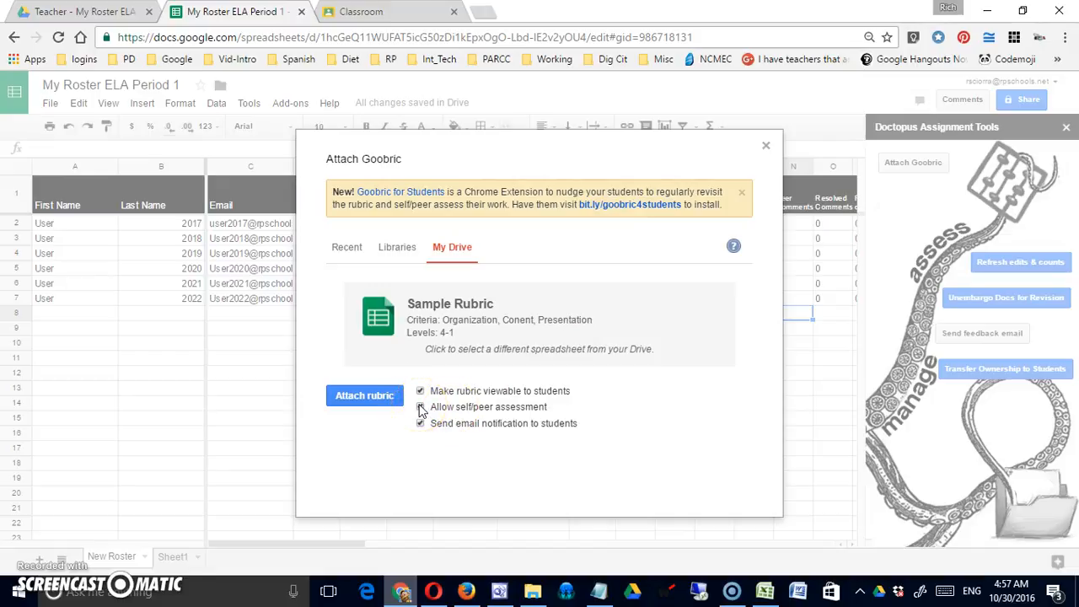
left_click(420, 406)
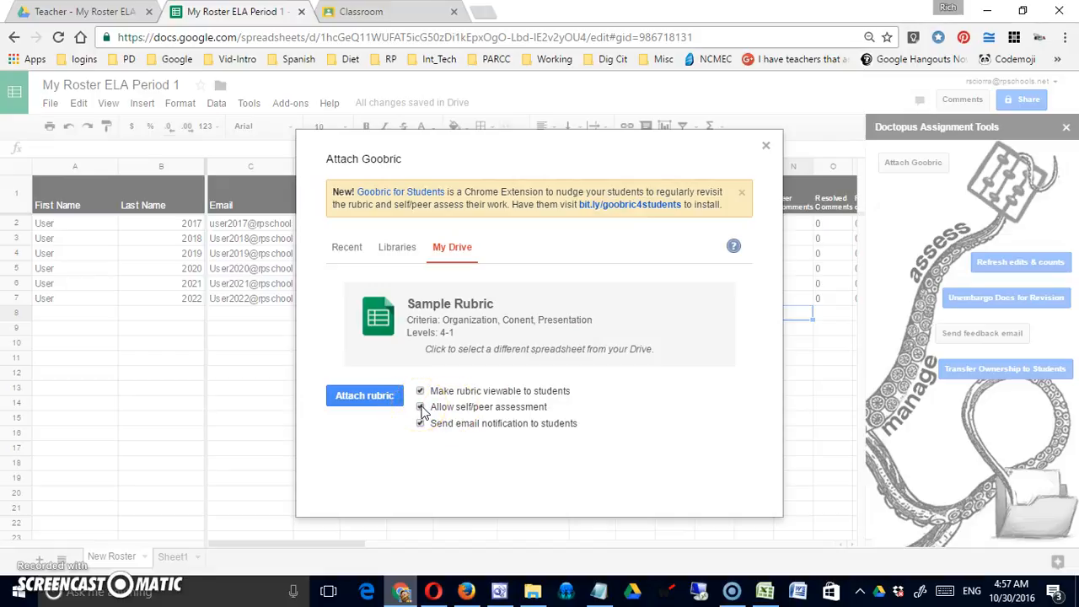
left_click(420, 406)
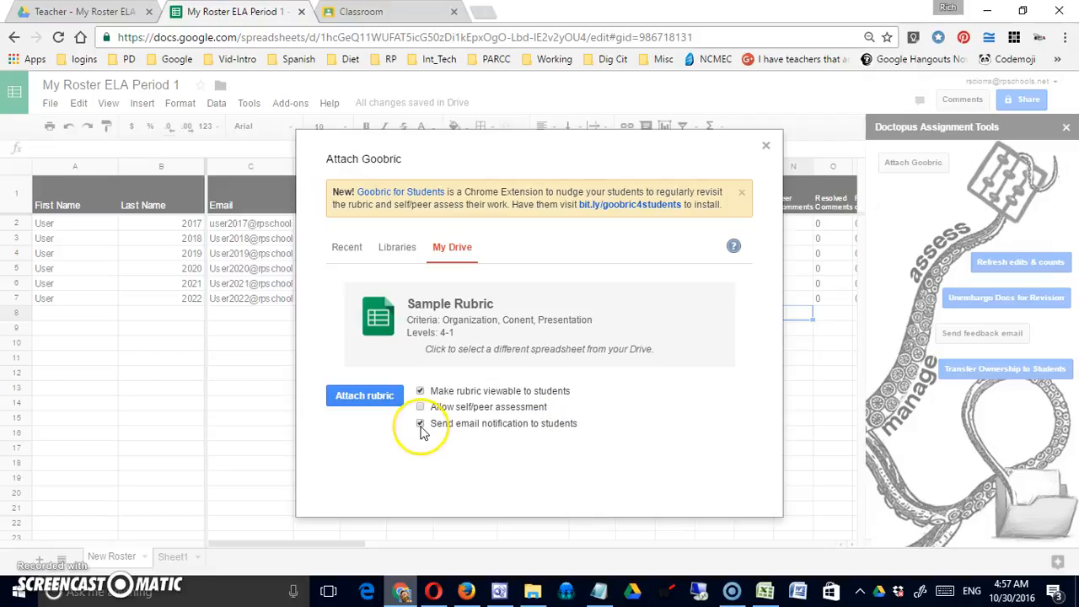
left_click(421, 423)
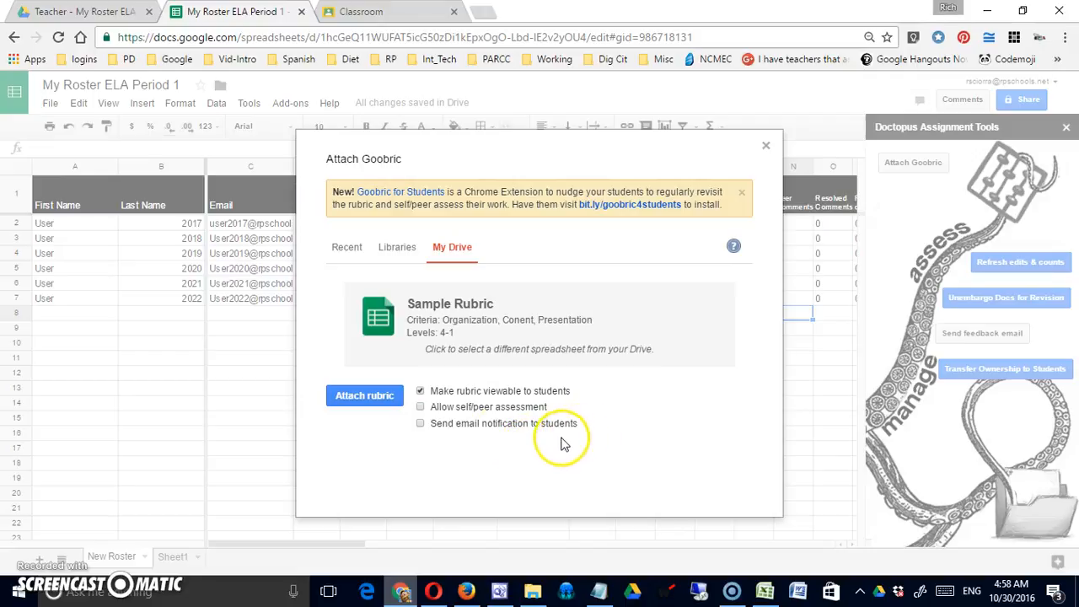
left_click(364, 395)
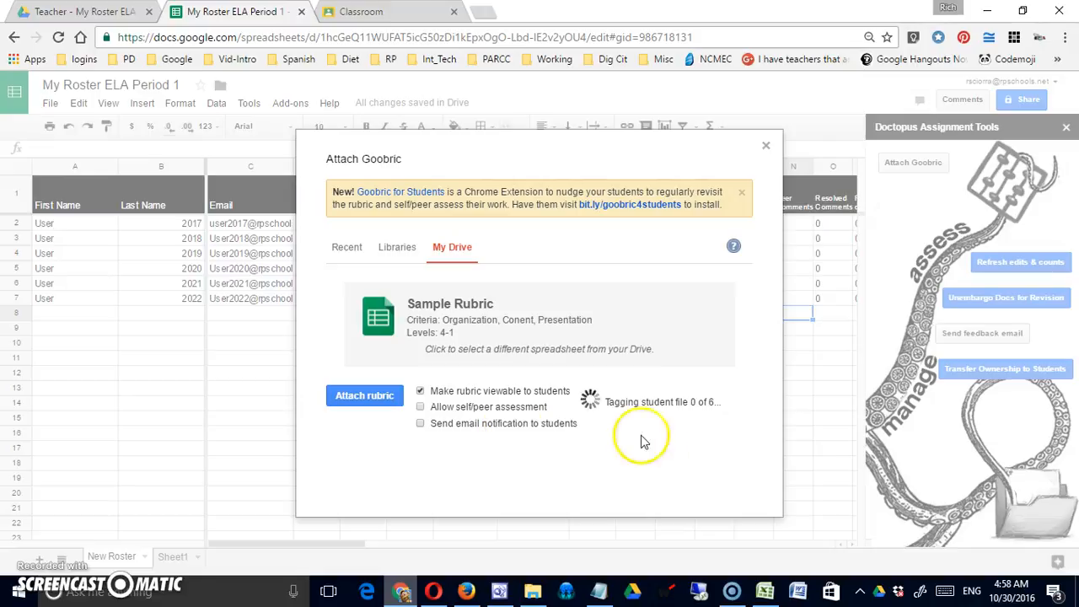
mouse_move(715, 418)
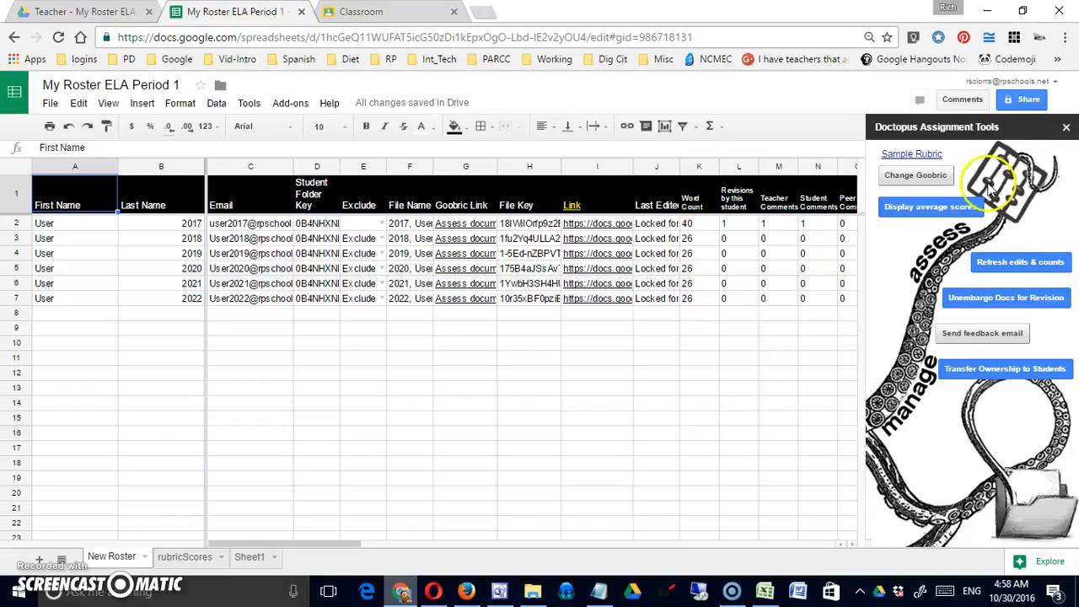
mouse_move(982, 334)
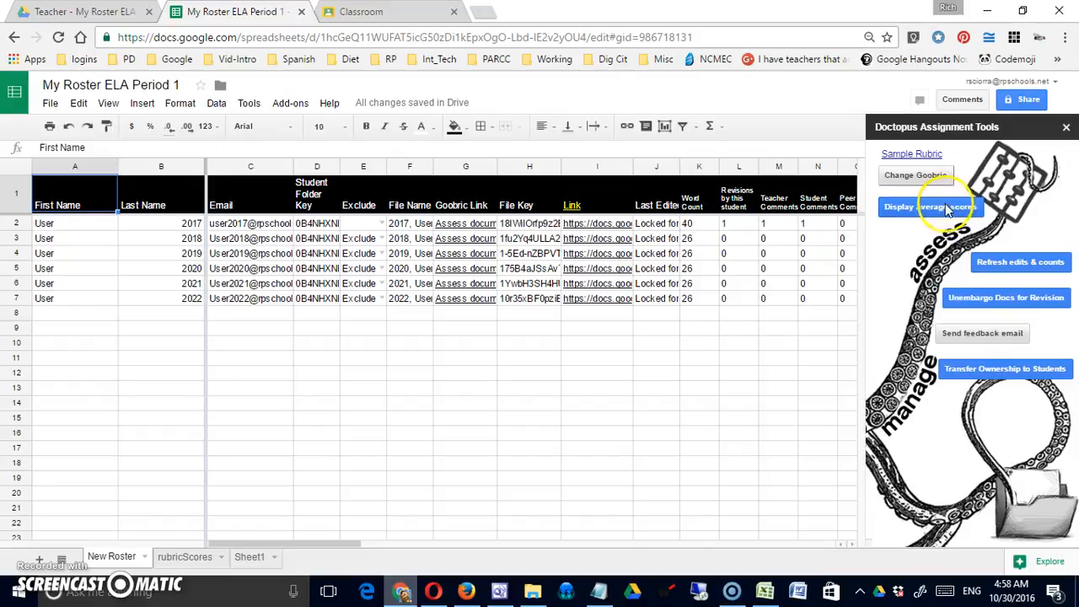
Turn on Display average scores and scroll right to view the average score columns
left_click(930, 207)
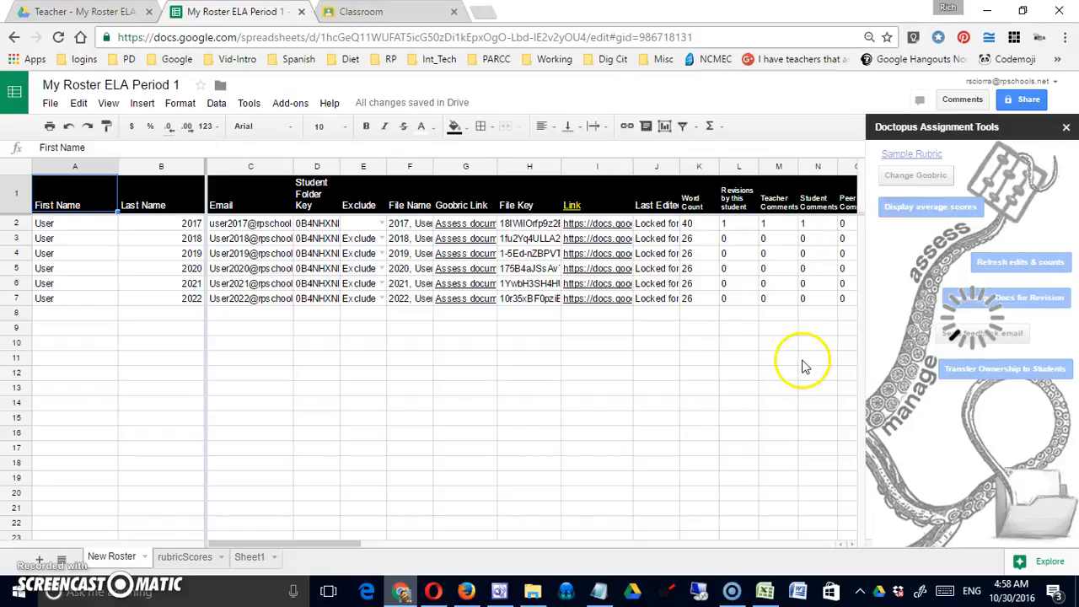
left_click(930, 206)
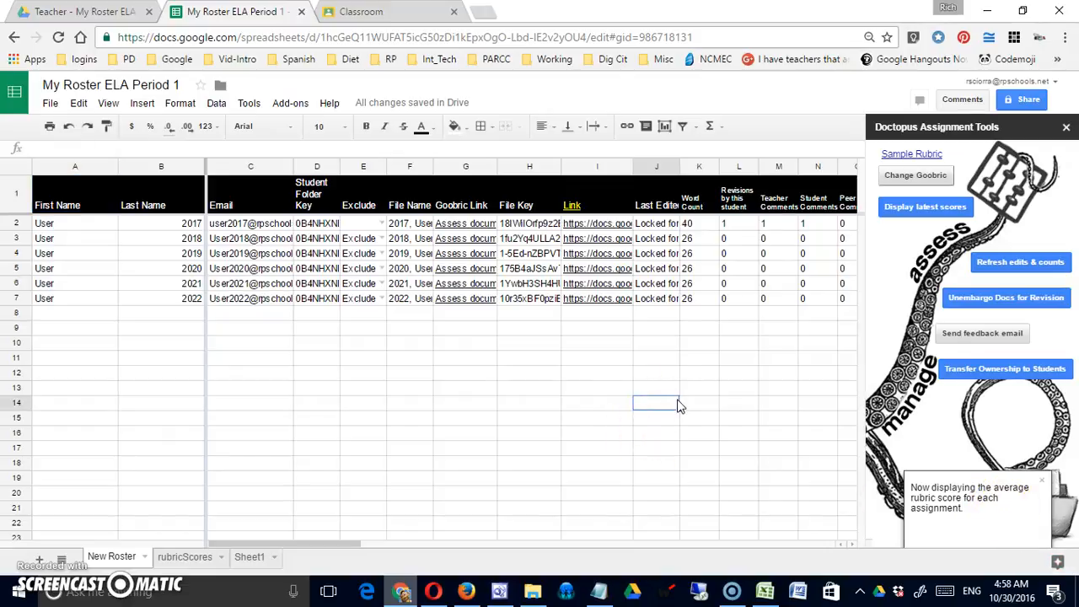
scroll("right", 3)
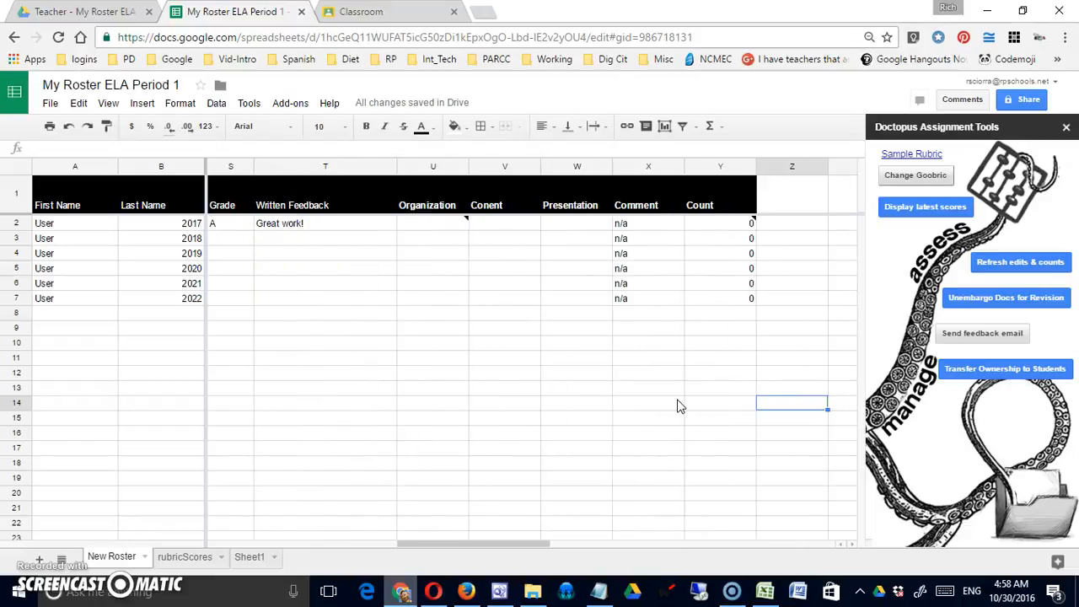
mouse_move(578, 400)
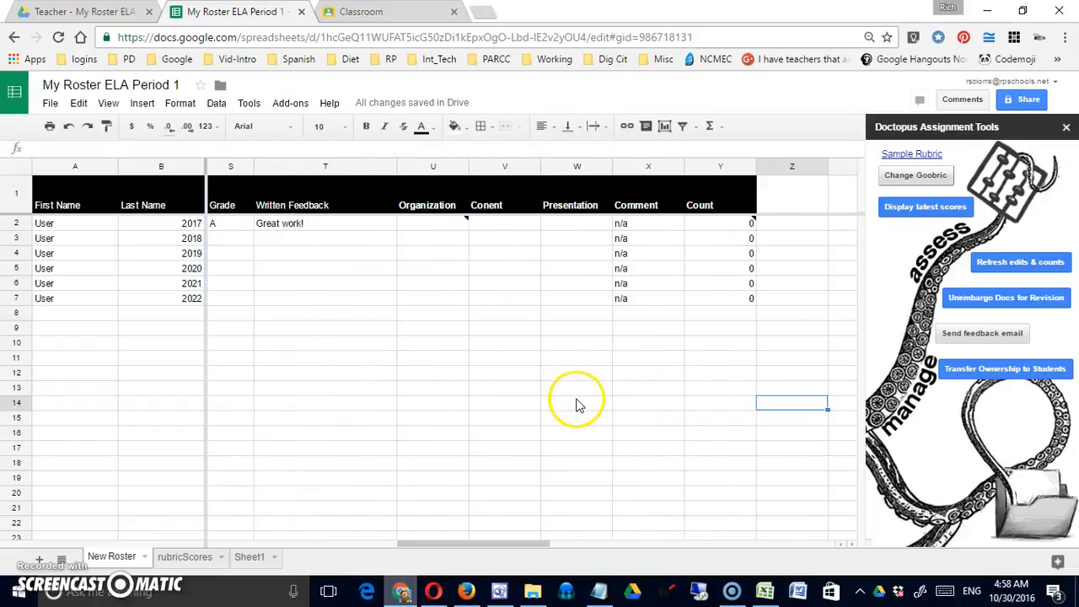
mouse_move(603, 303)
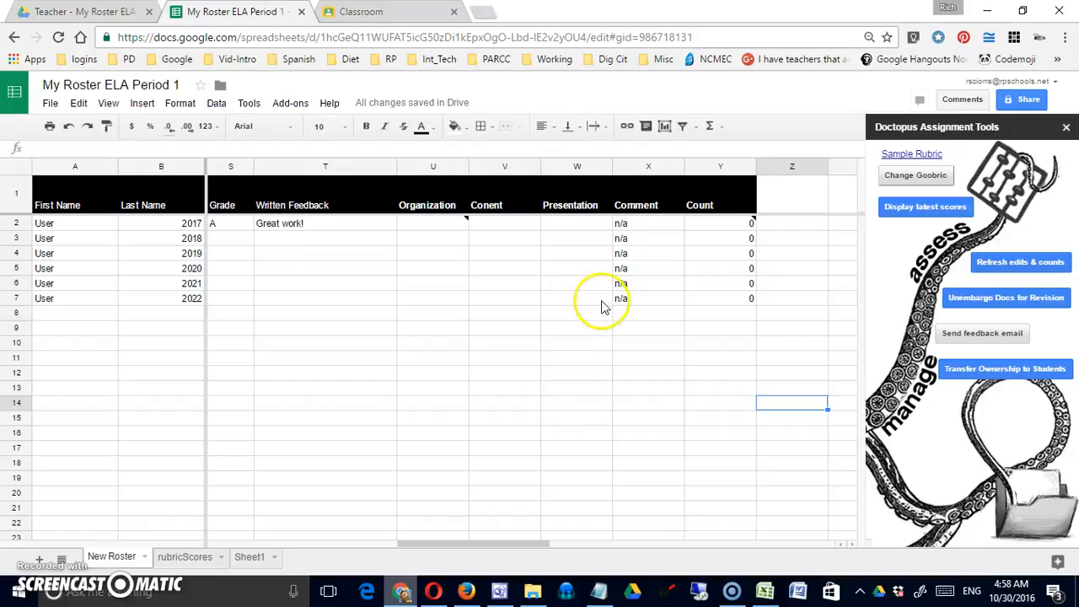
mouse_move(582, 232)
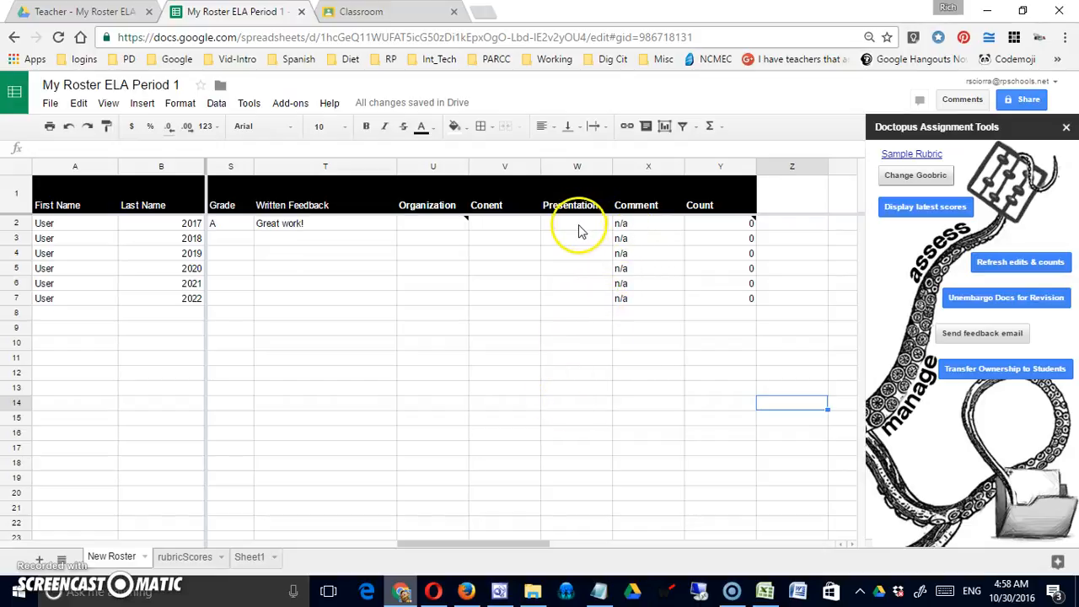
mouse_move(620, 223)
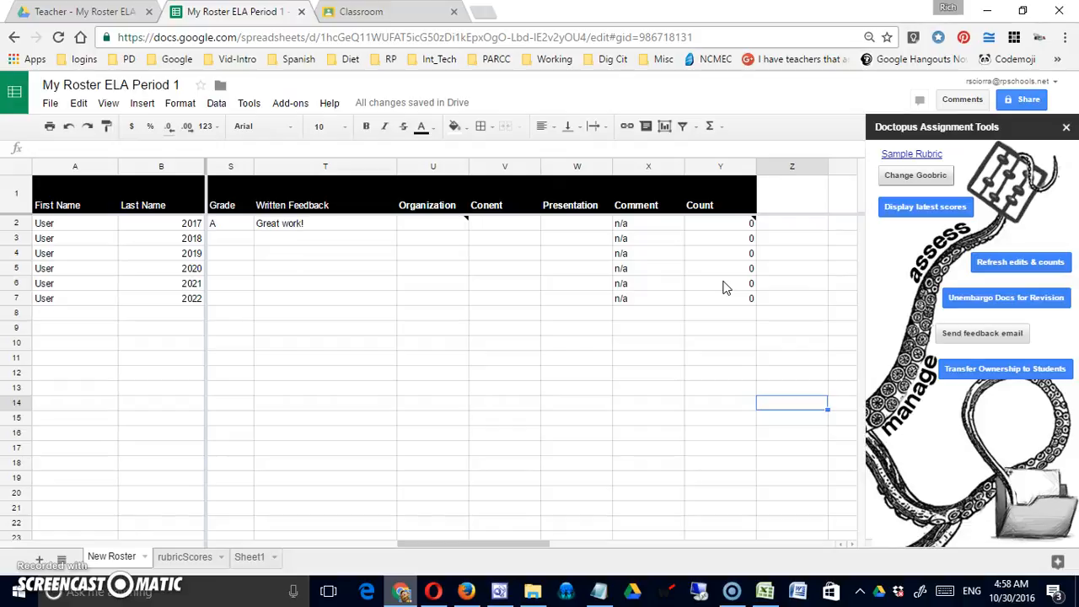
mouse_move(793, 481)
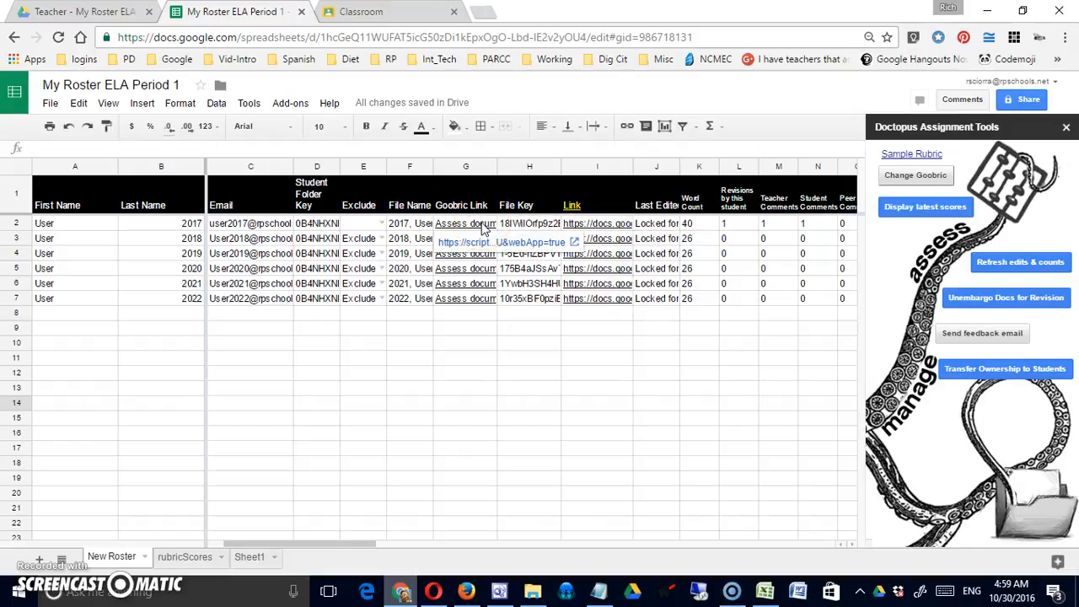
Follow the 'Assess document' link for User 2017 in row 2
left_click(464, 224)
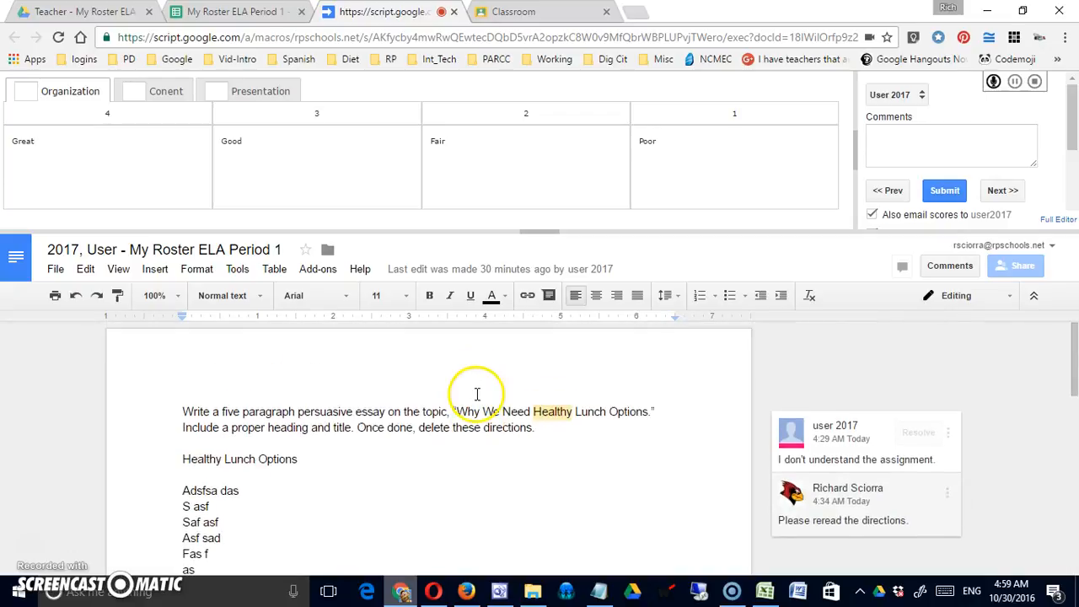
mouse_move(48, 116)
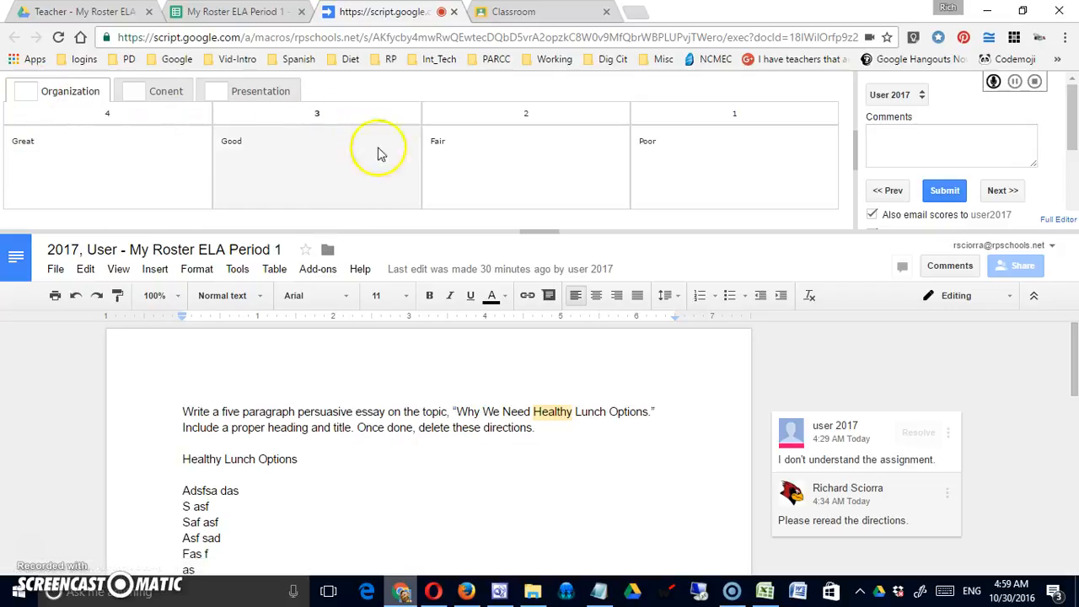
Rate Organization Fair (2), Conent Poor (1), and Presentation Good
left_click(526, 166)
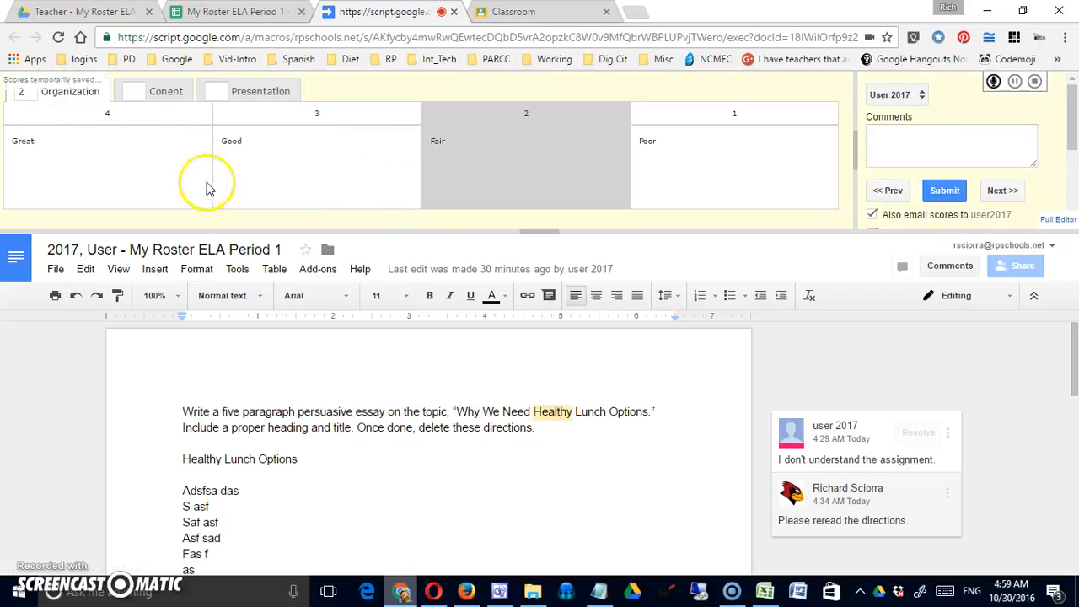
left_click(165, 91)
type("1")
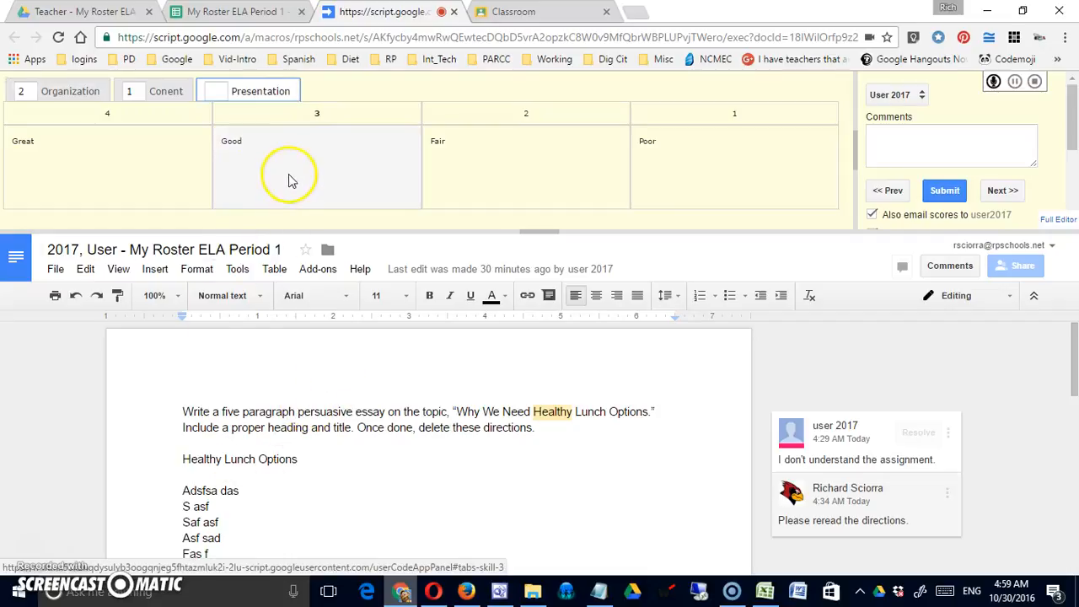
left_click(316, 168)
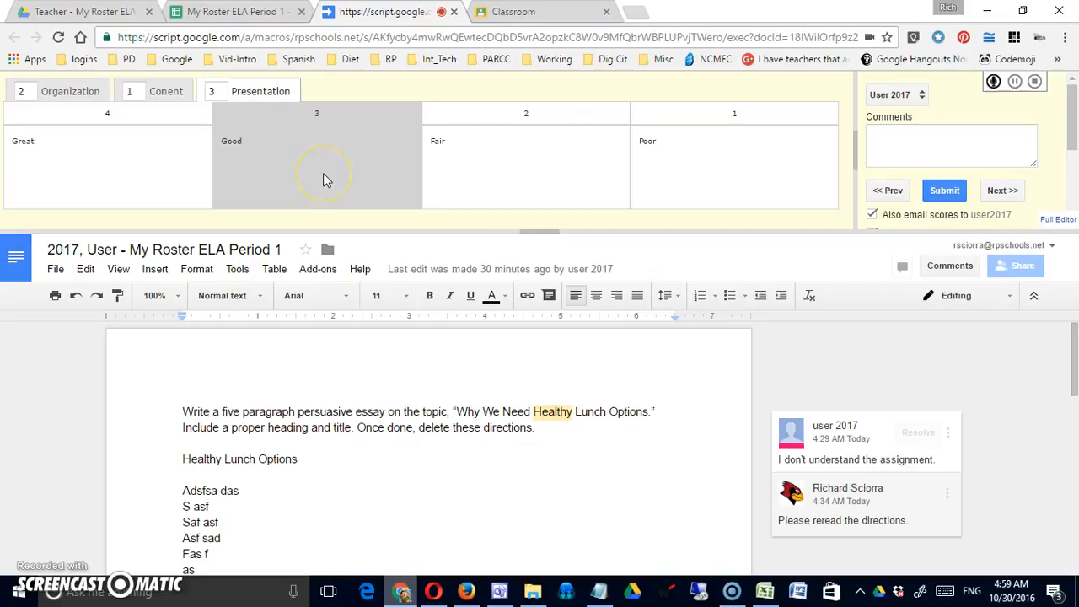
mouse_move(463, 148)
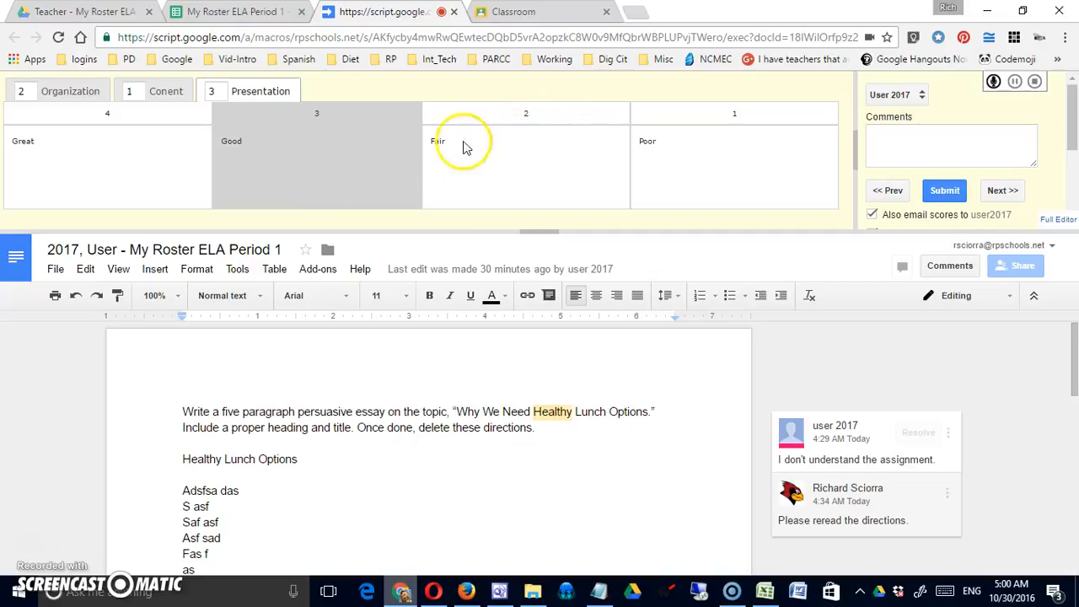
left_click(437, 141)
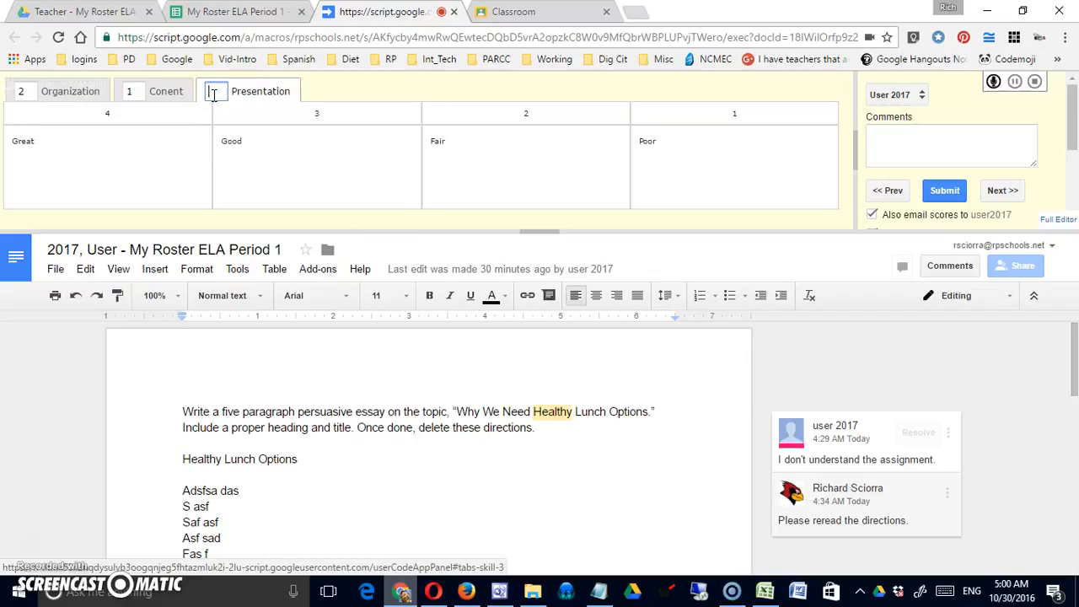
Edit the Presentation score box directly to enter a decimal value such as 2.5
left_click(525, 169)
type("2.5")
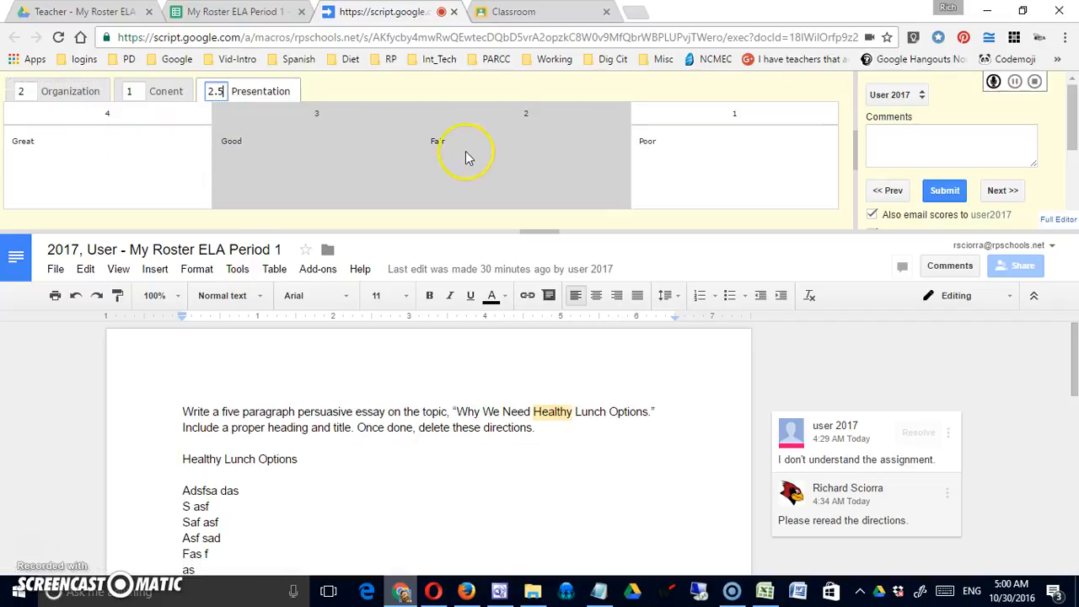
mouse_move(375, 169)
type(".99")
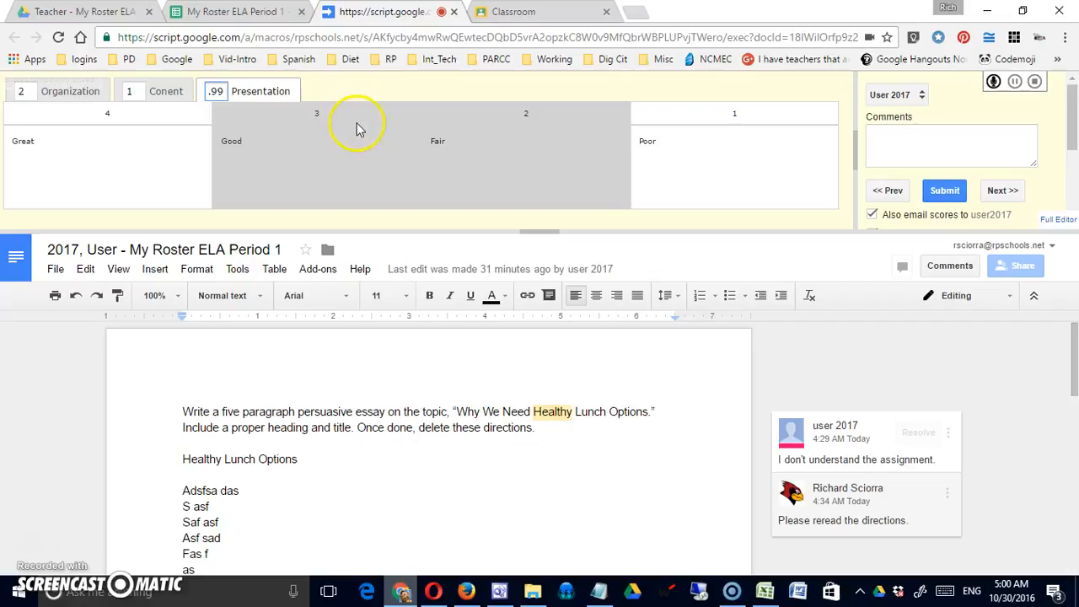
mouse_move(325, 135)
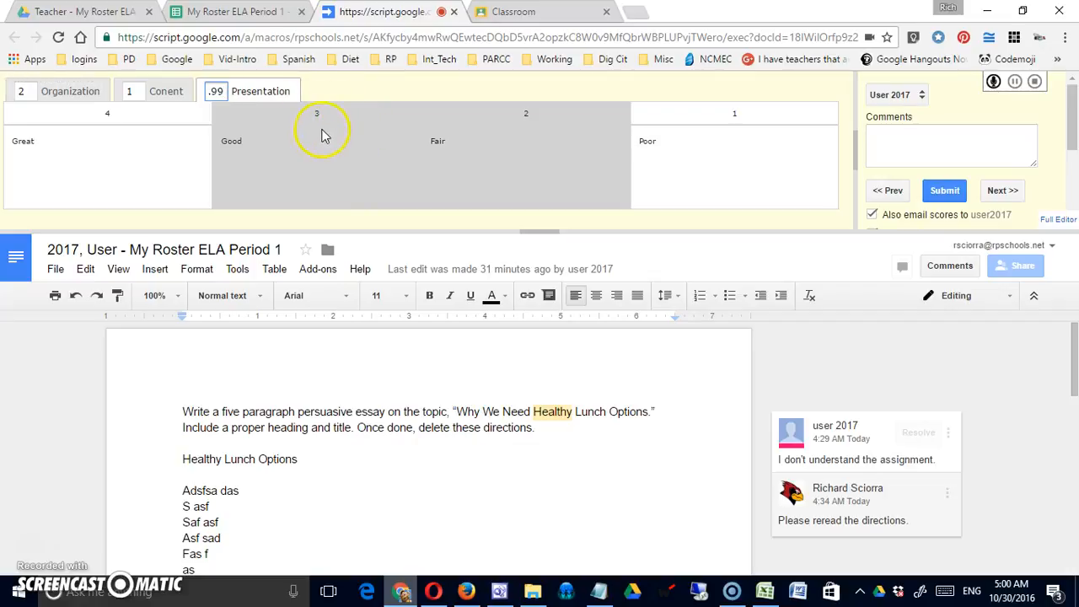
mouse_move(548, 144)
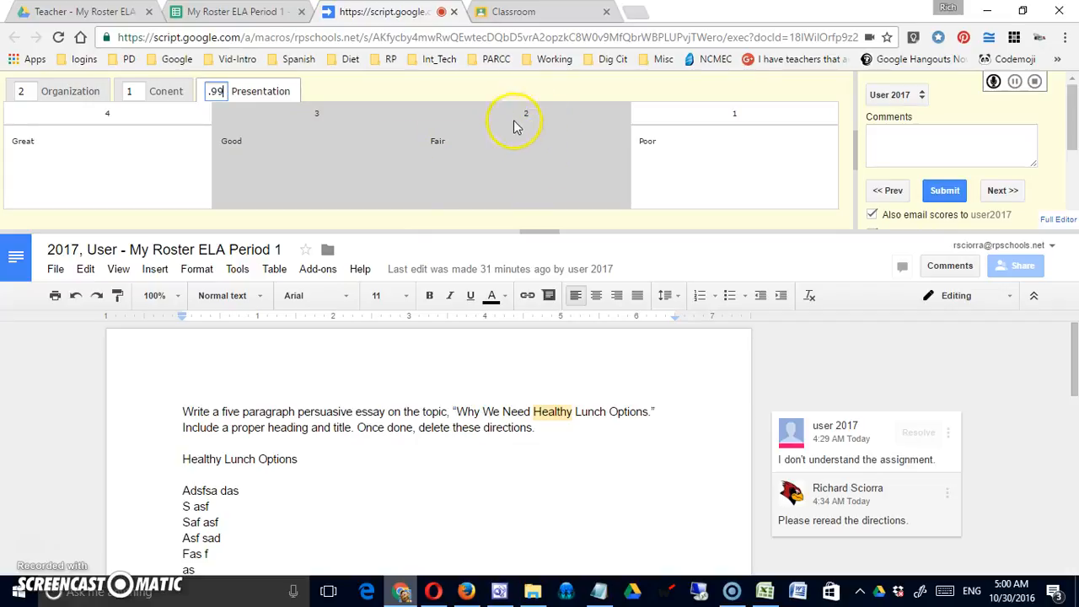
mouse_move(510, 150)
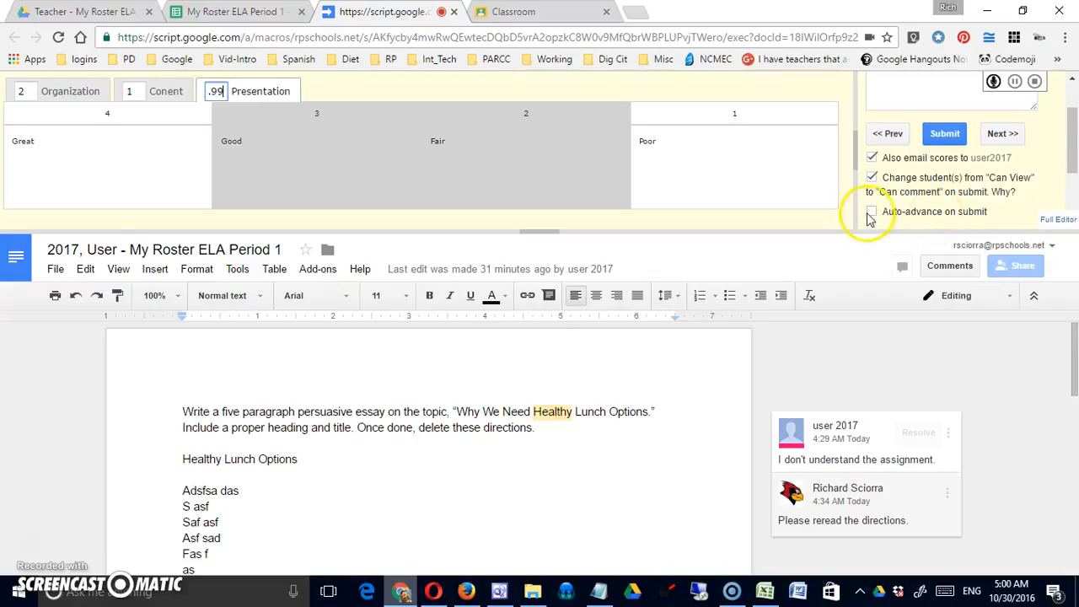
Enable 'Auto-advance on submit' so grading moves to the next student
left_click(872, 211)
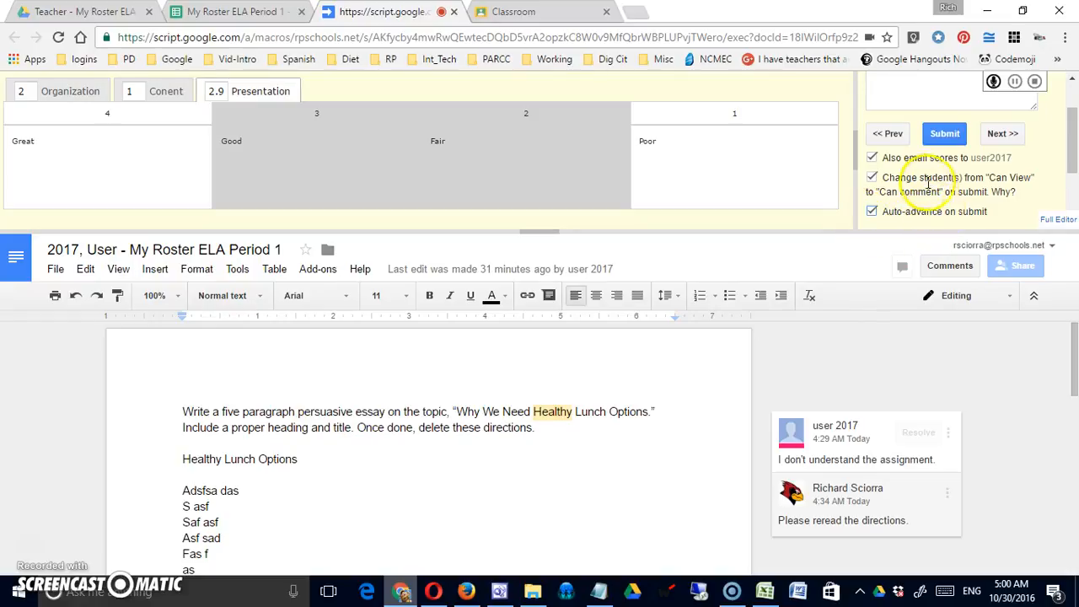
mouse_move(1003, 176)
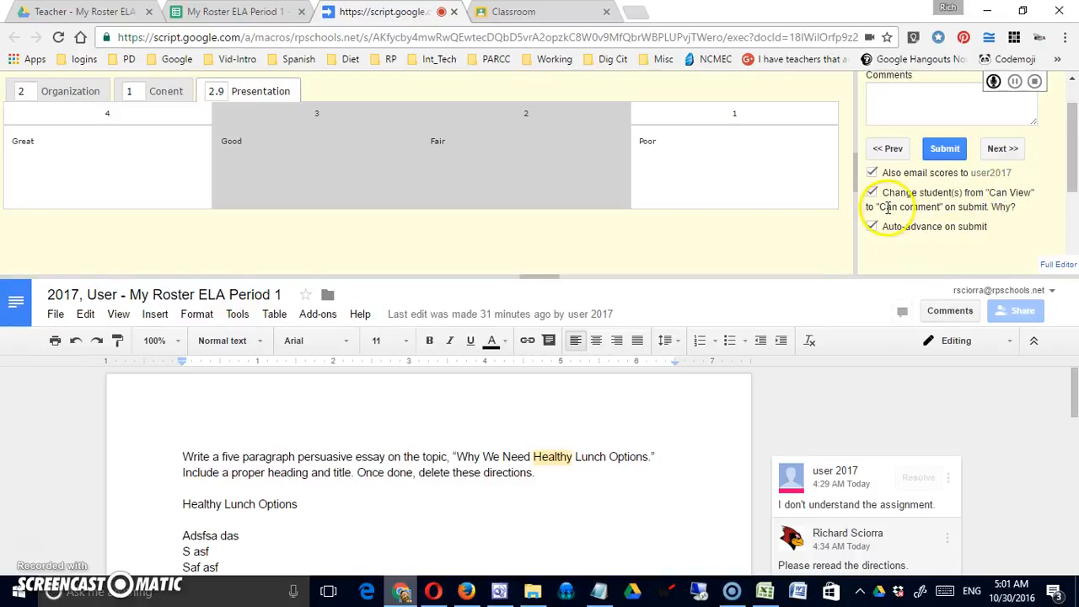
left_click(873, 226)
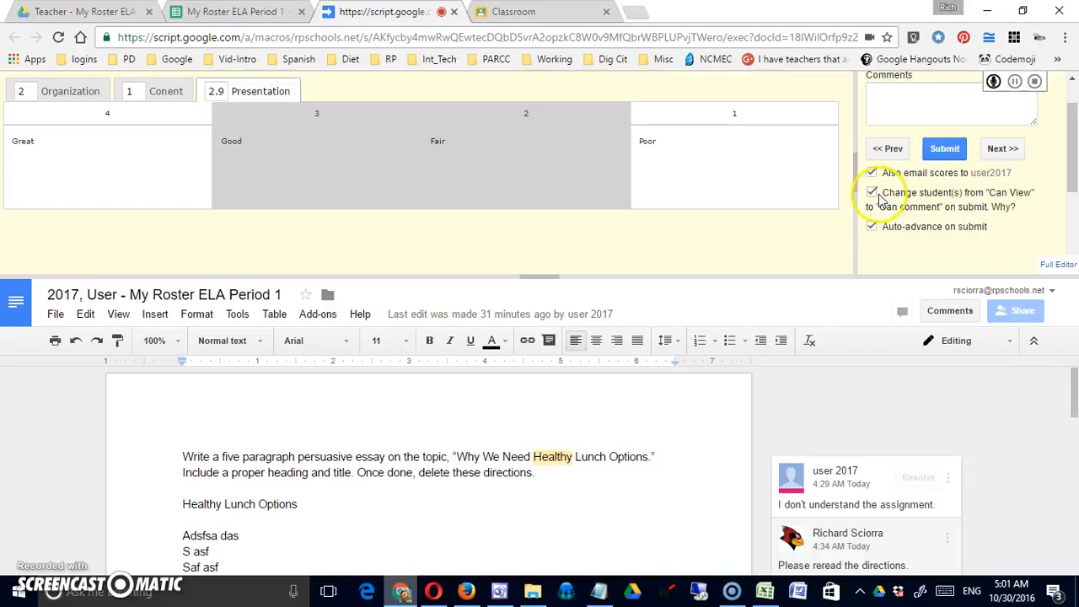
left_click(873, 192)
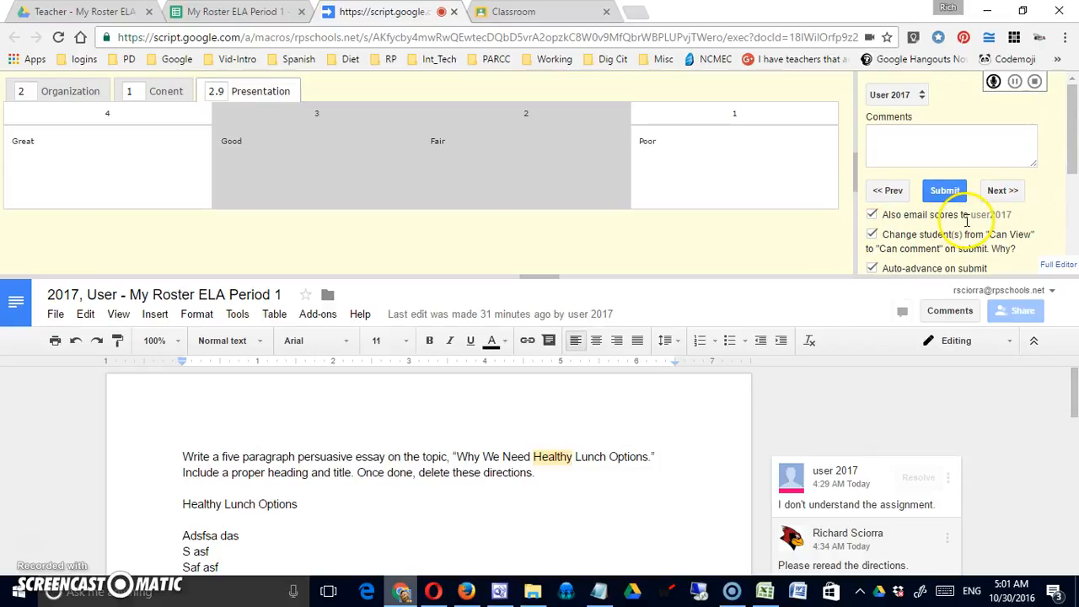
mouse_move(651, 194)
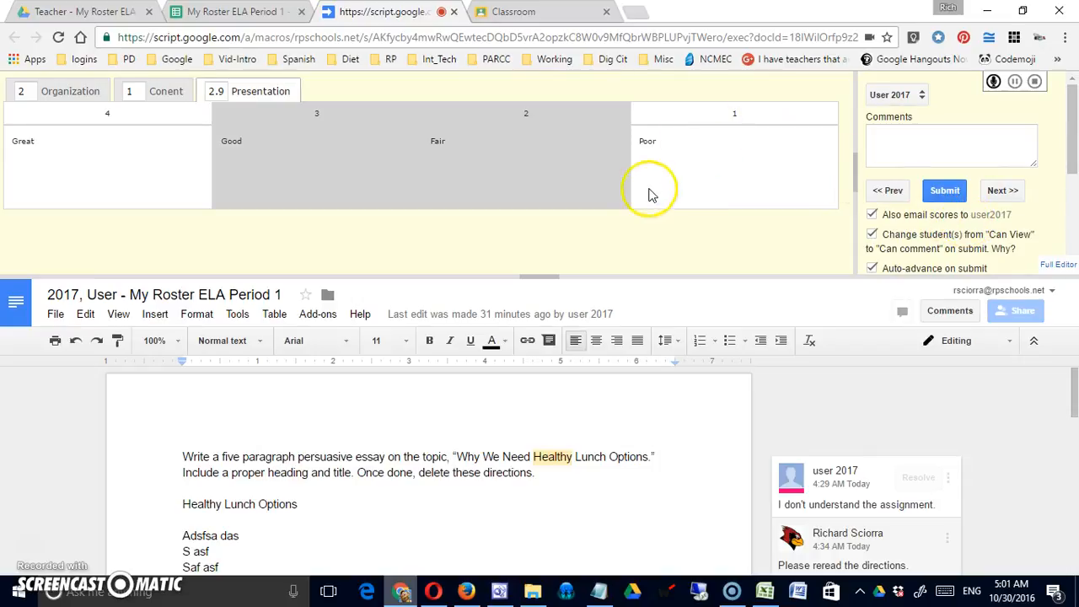
mouse_move(646, 202)
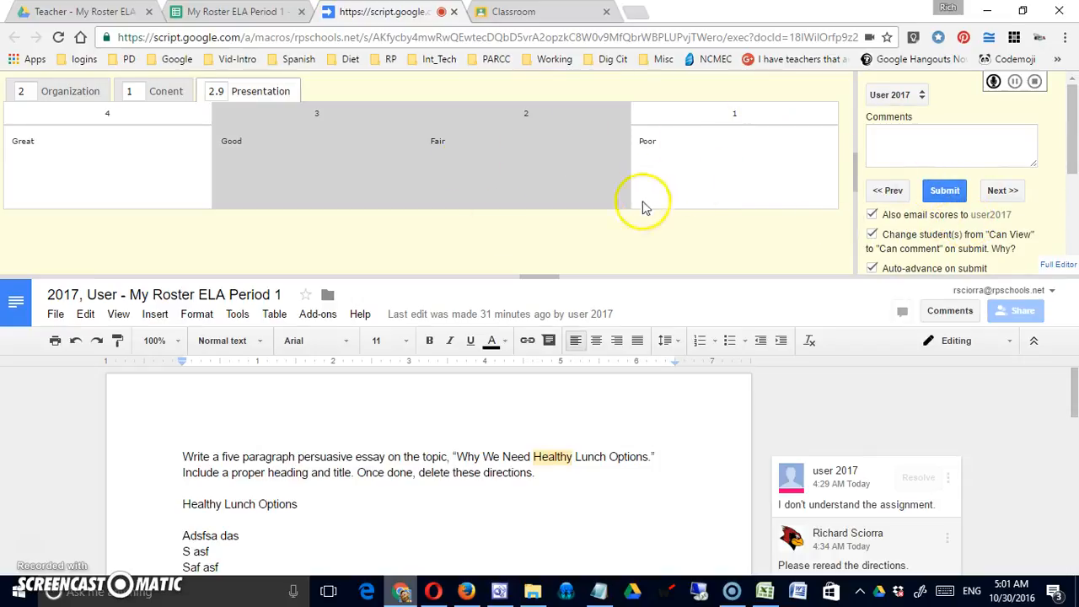
mouse_move(620, 305)
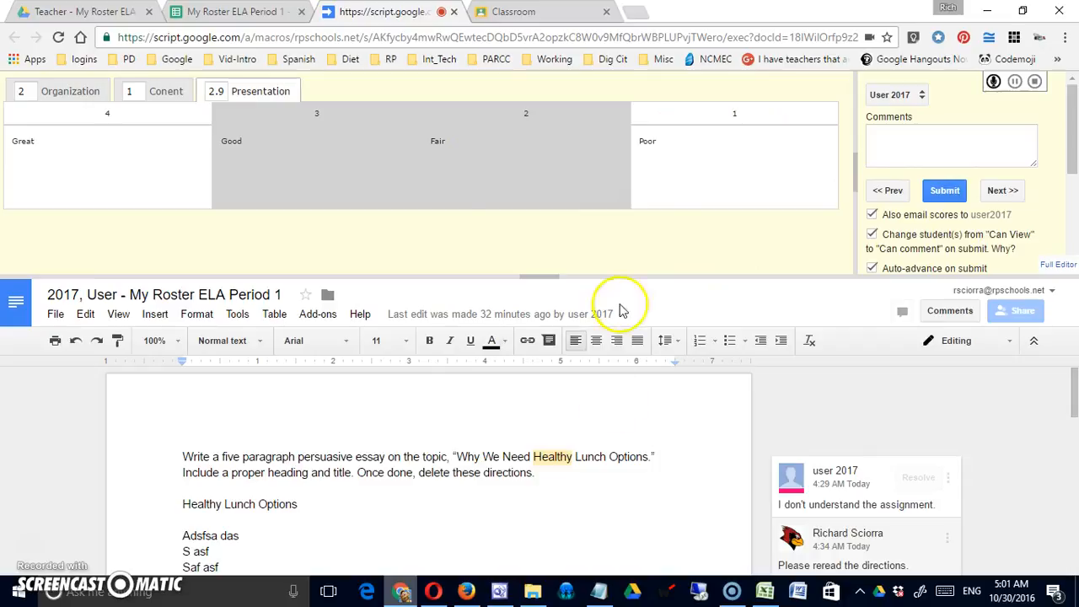
mouse_move(519, 366)
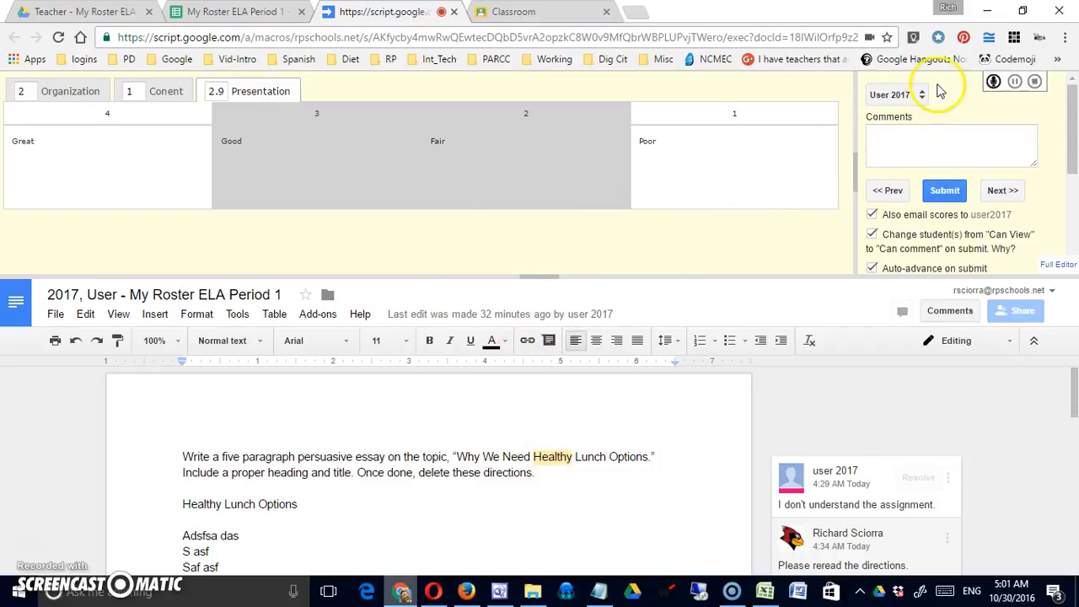
left_click(922, 93)
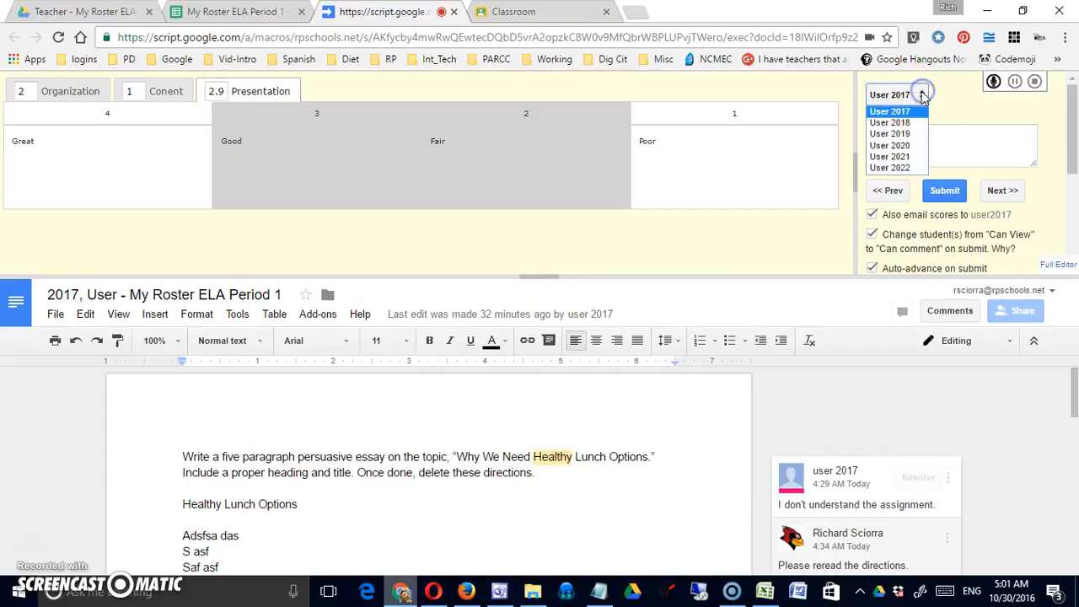
left_click(944, 190)
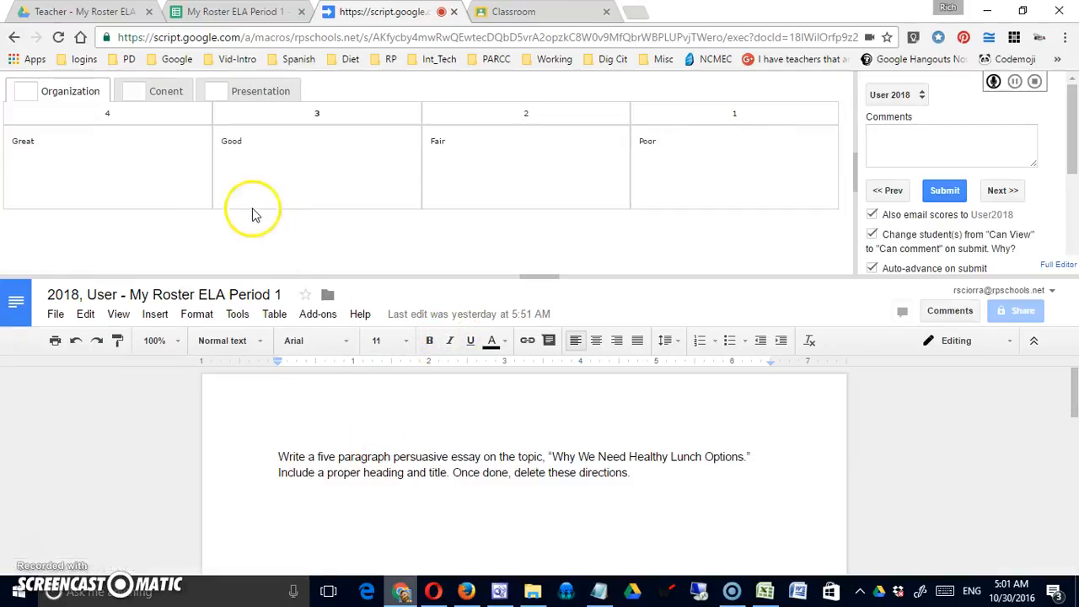
left_click(896, 94)
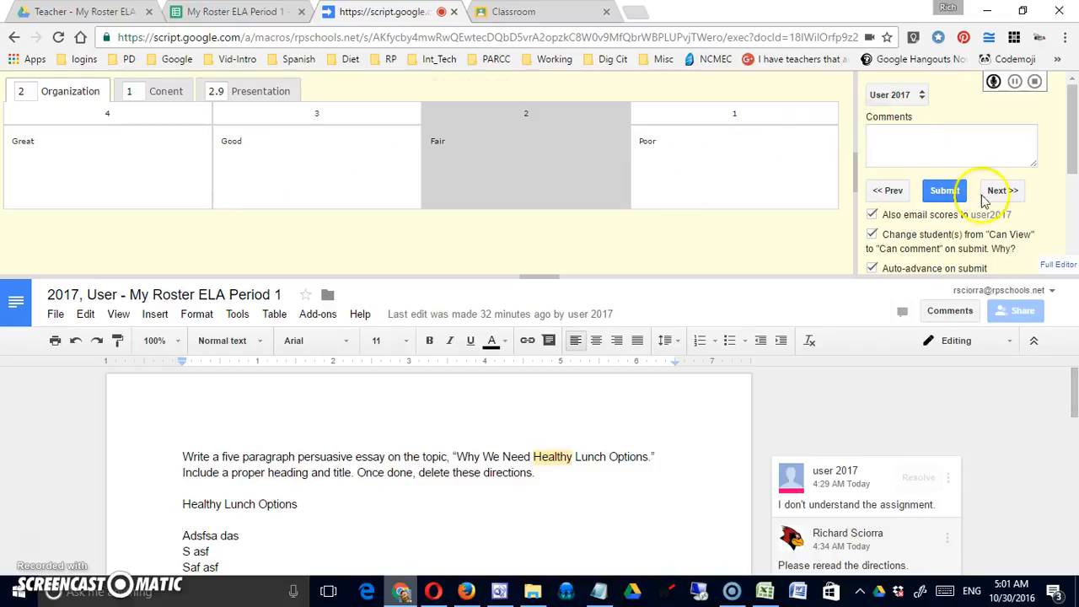
mouse_move(945, 177)
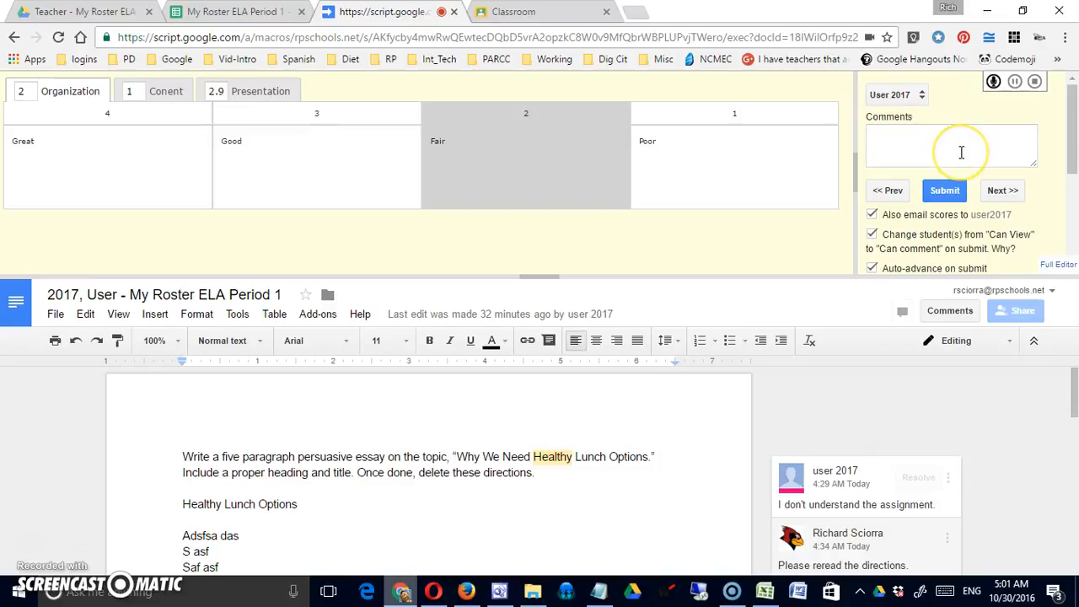
mouse_move(970, 156)
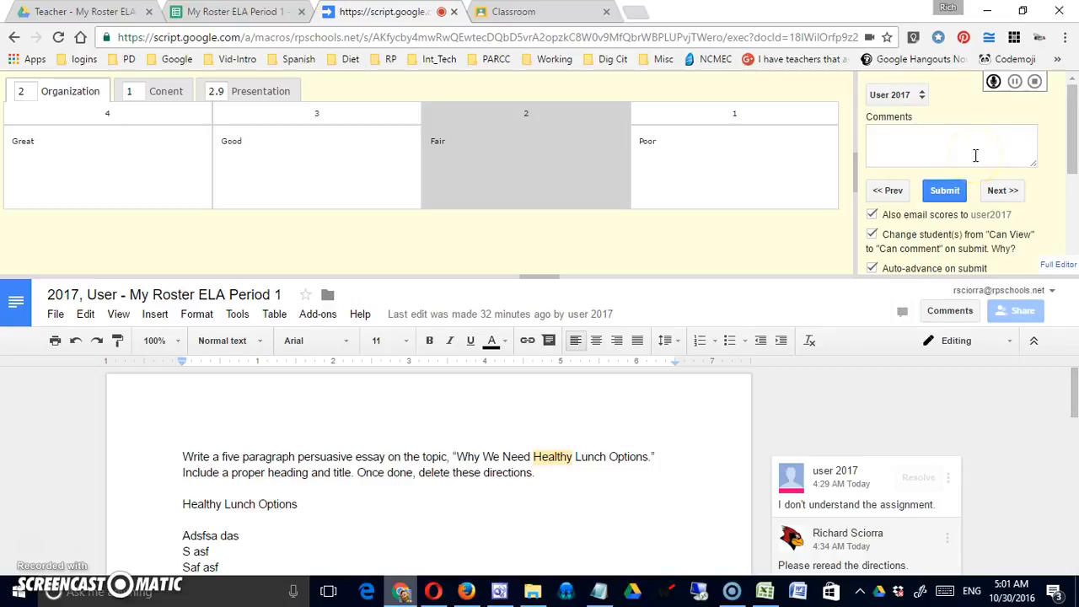
Write the comment 'This assignment was a little weak.' for User 2017
left_click(951, 145)
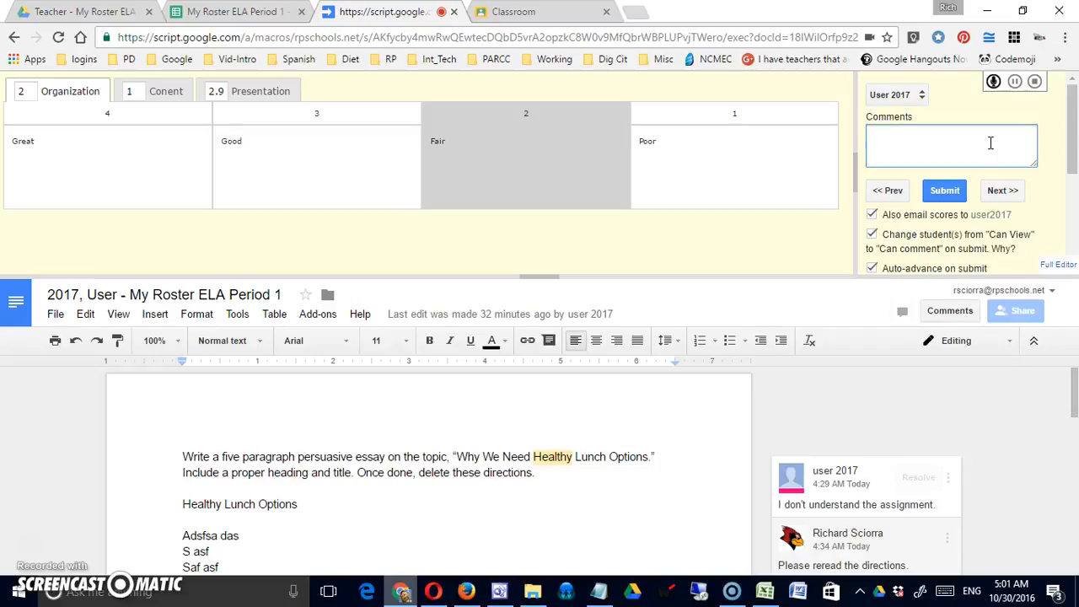
type("This")
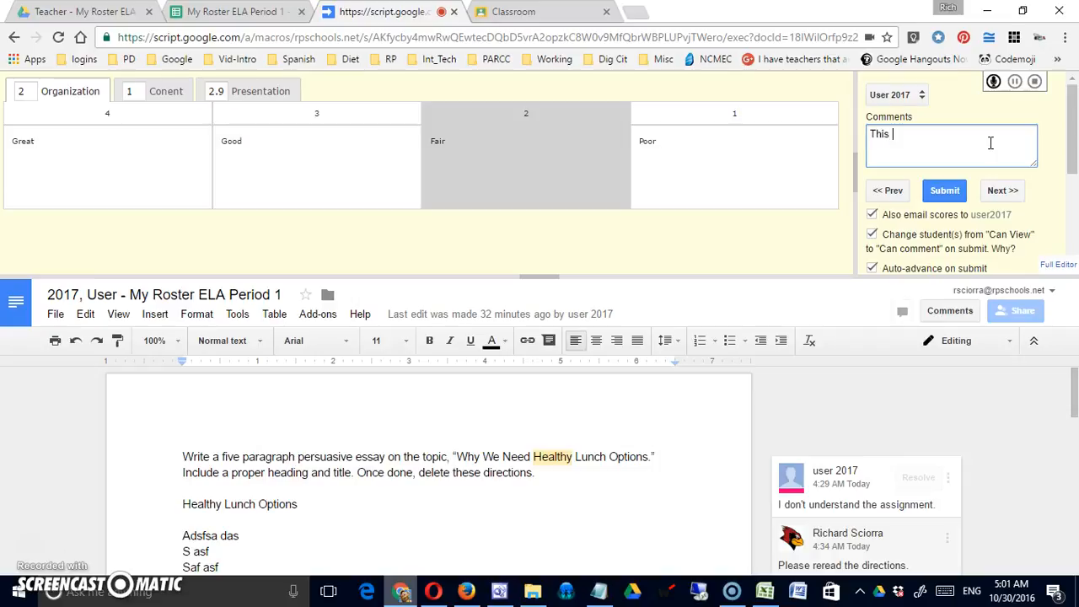
type("pap")
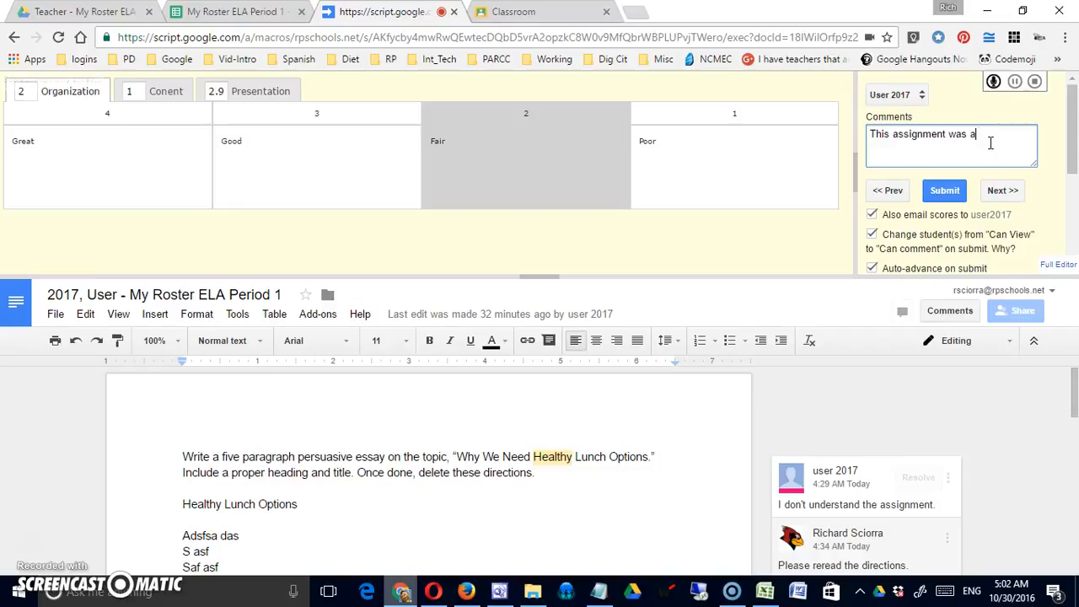
type("little")
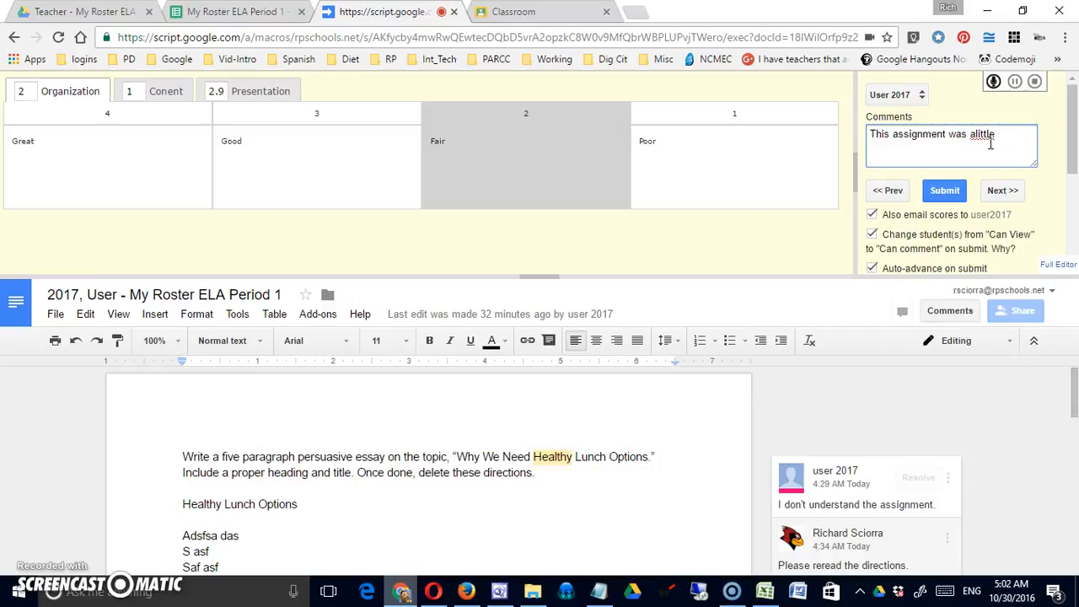
type("weak.")
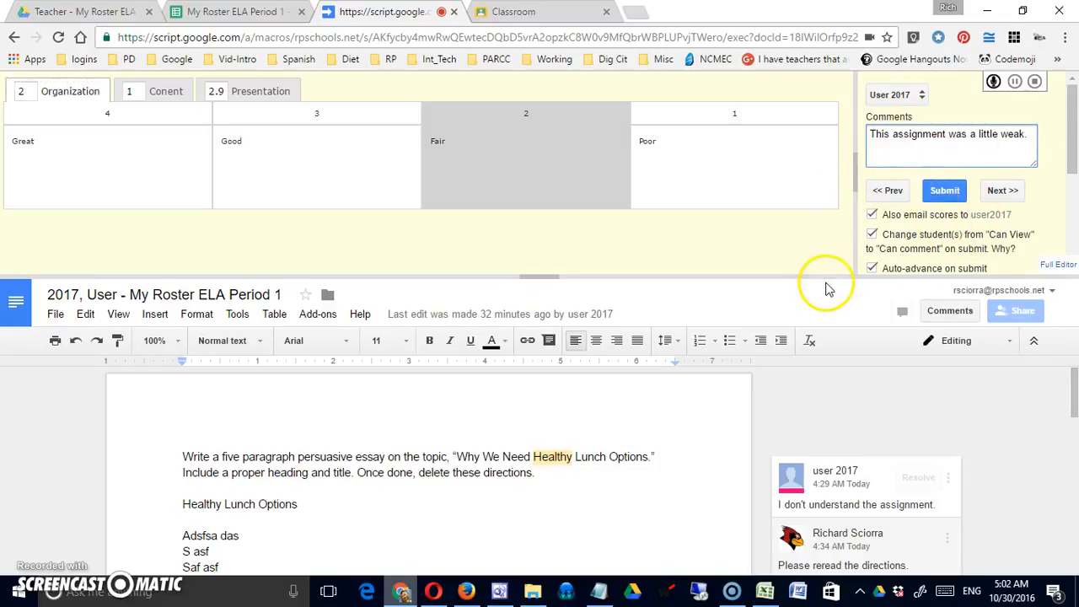
mouse_move(1024, 72)
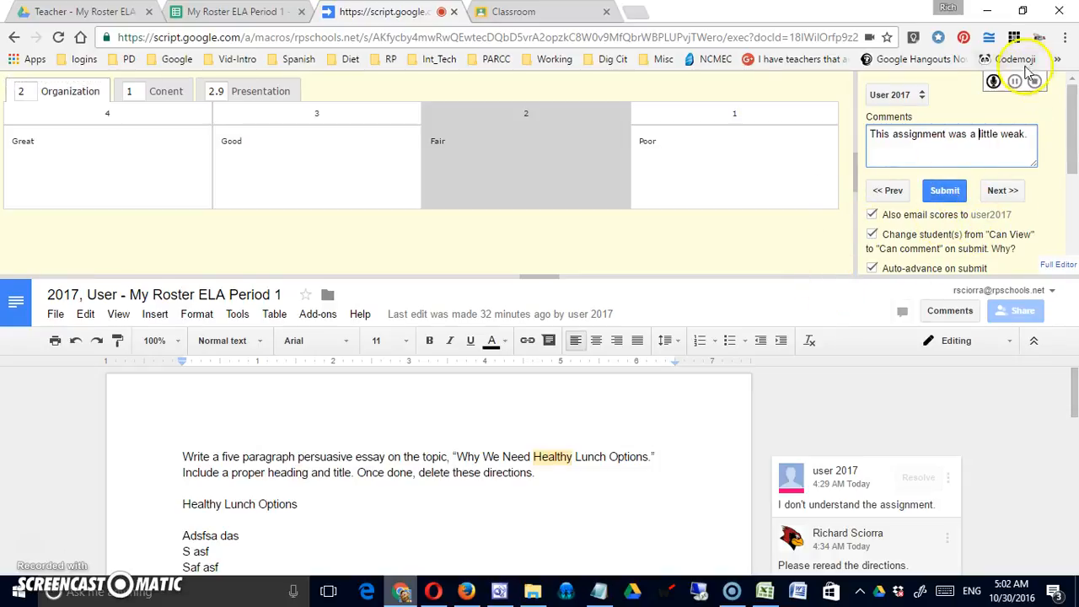
mouse_move(994, 81)
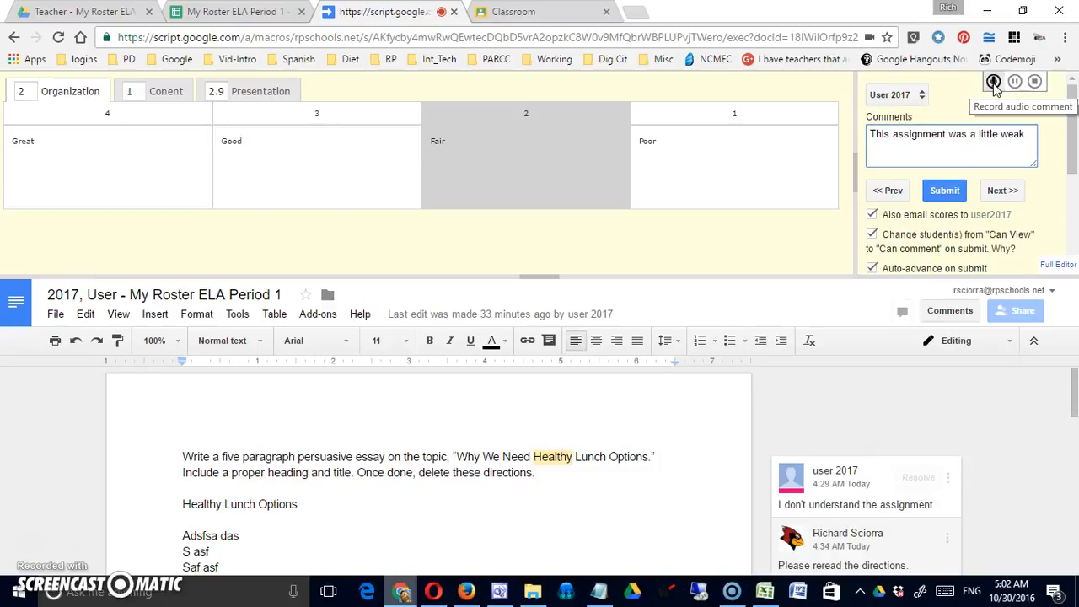
Record a 21-second spoken comment for User 2017, then stop recording
left_click(994, 81)
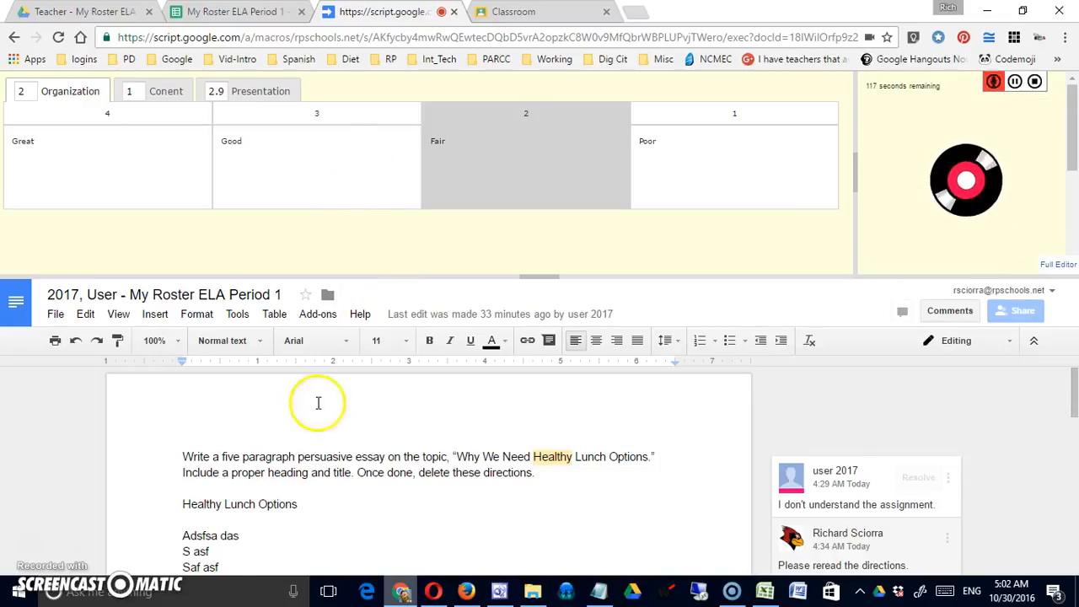
scroll("down", 3)
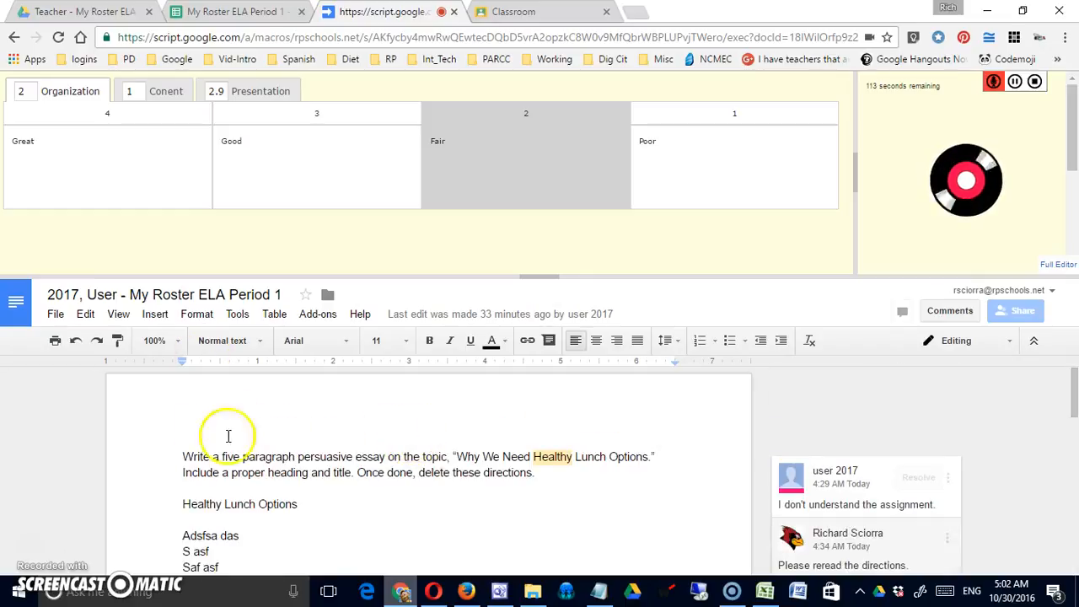
mouse_move(493, 478)
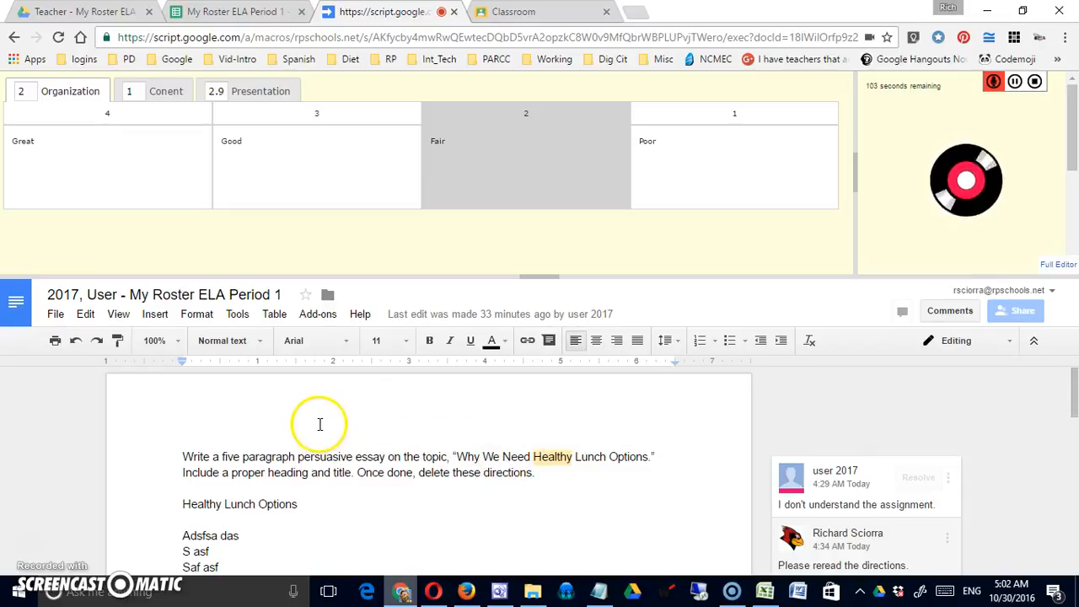
mouse_move(421, 445)
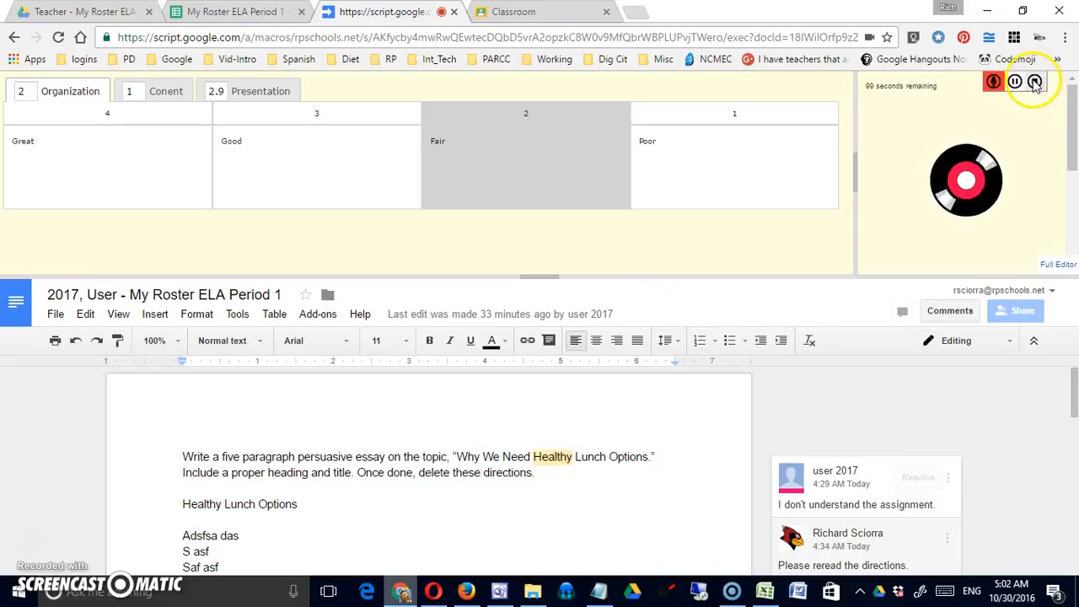
left_click(1034, 81)
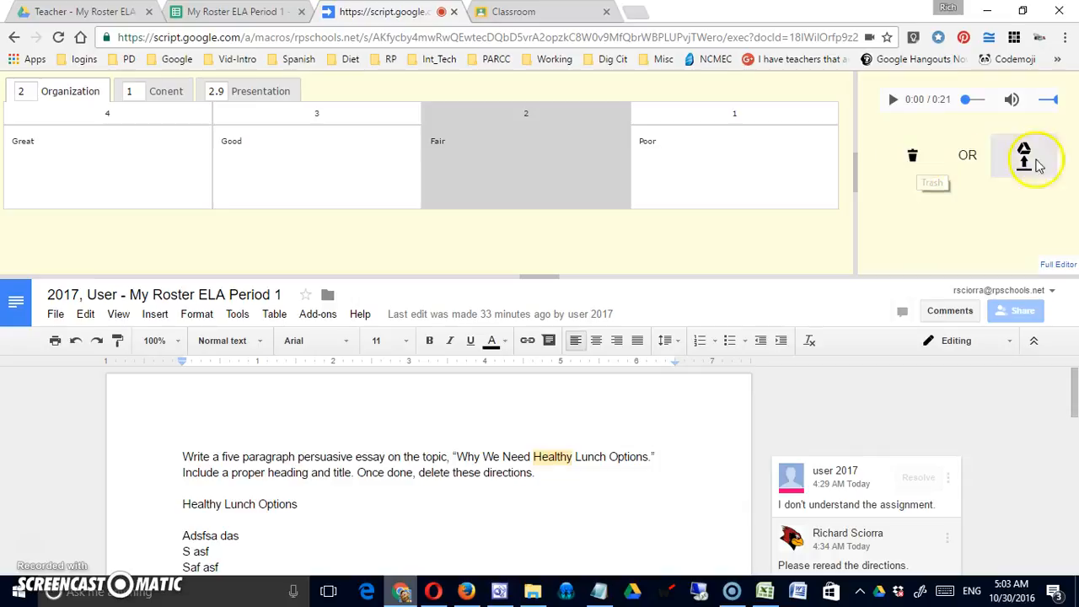
Save the 21-second audio comment to Drive and submit User 2017's rubric scores
left_click(1024, 155)
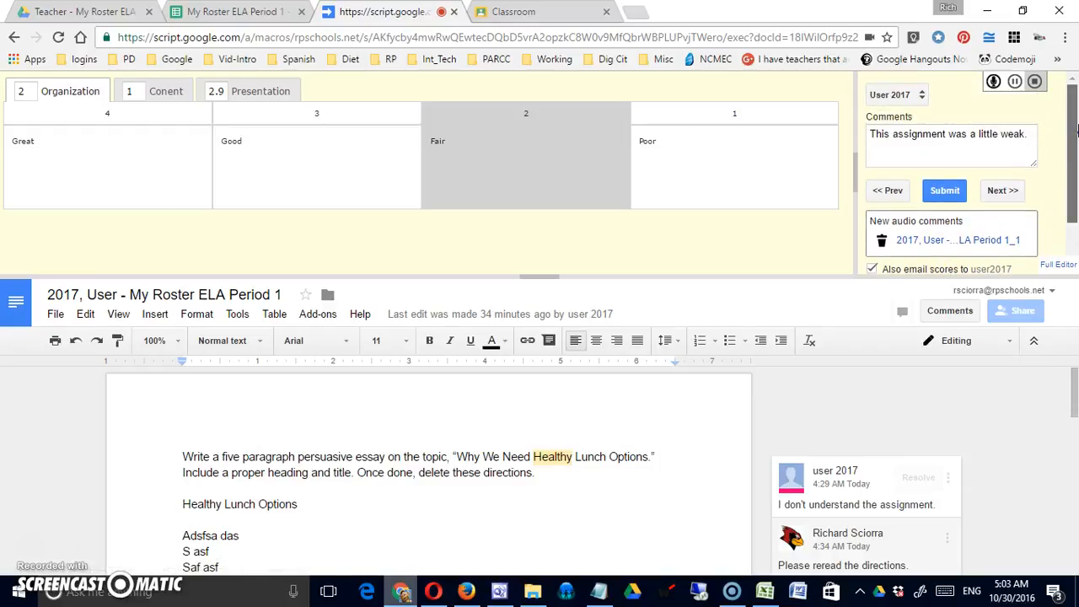
left_click(944, 190)
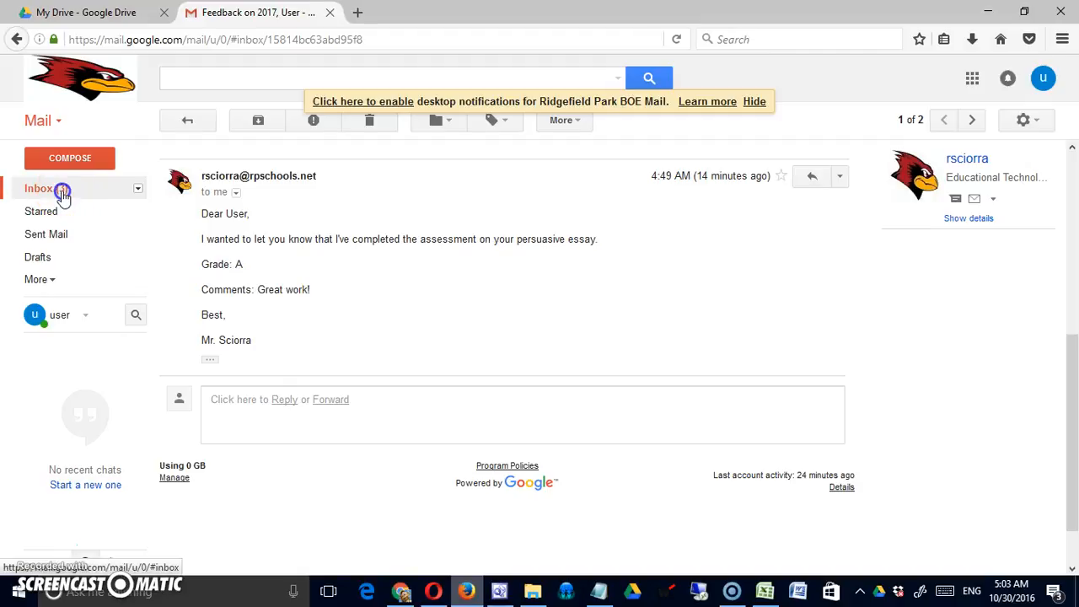
Open the 'Rubric assessment submitted' email and scroll through its rubric table and comments
left_click(38, 189)
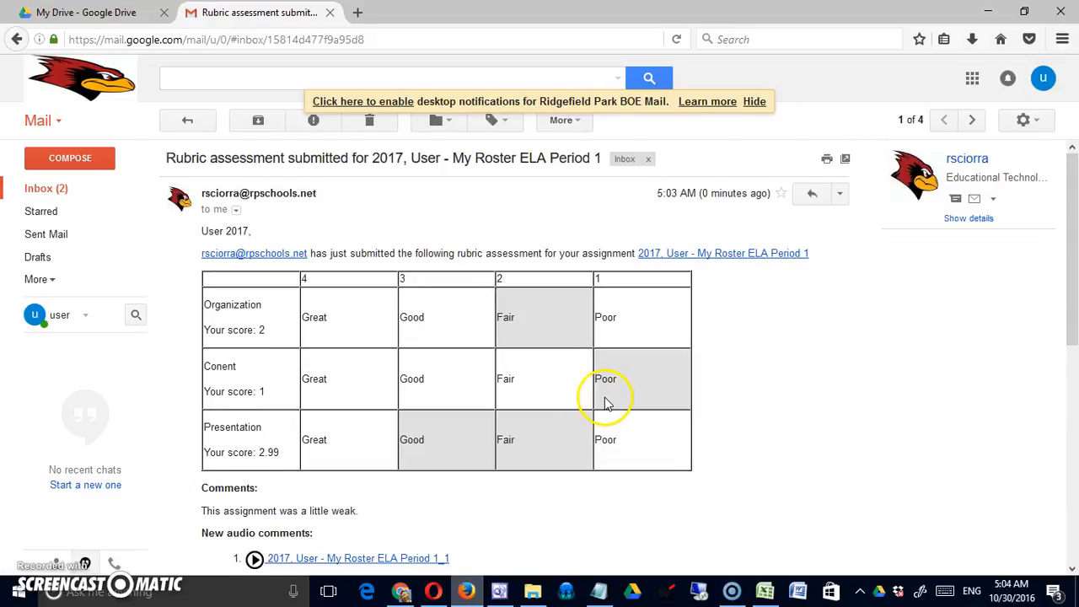
scroll("down", 3)
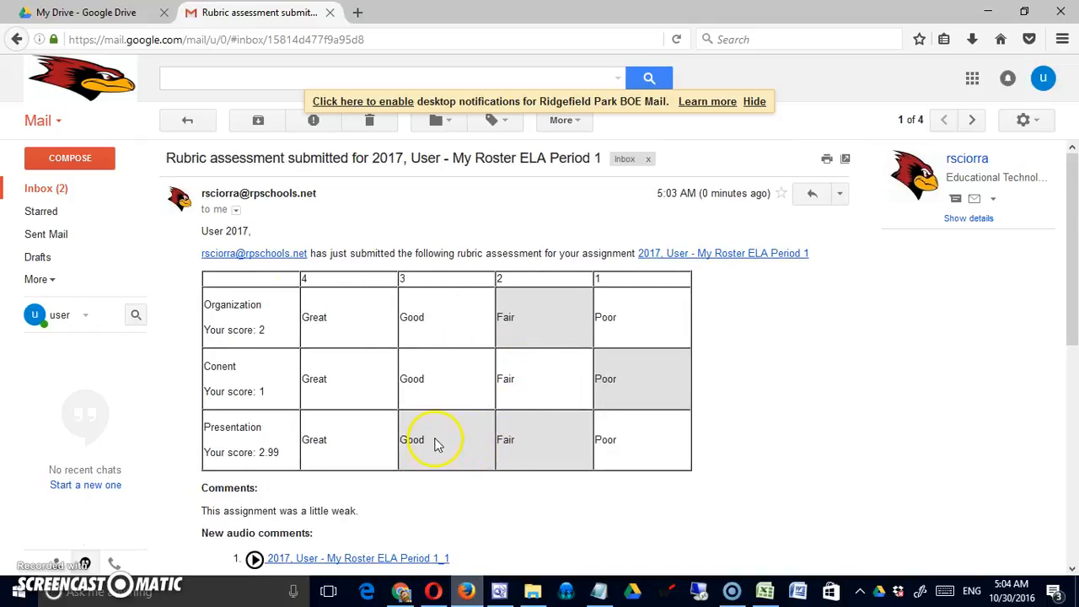
scroll("down", 3)
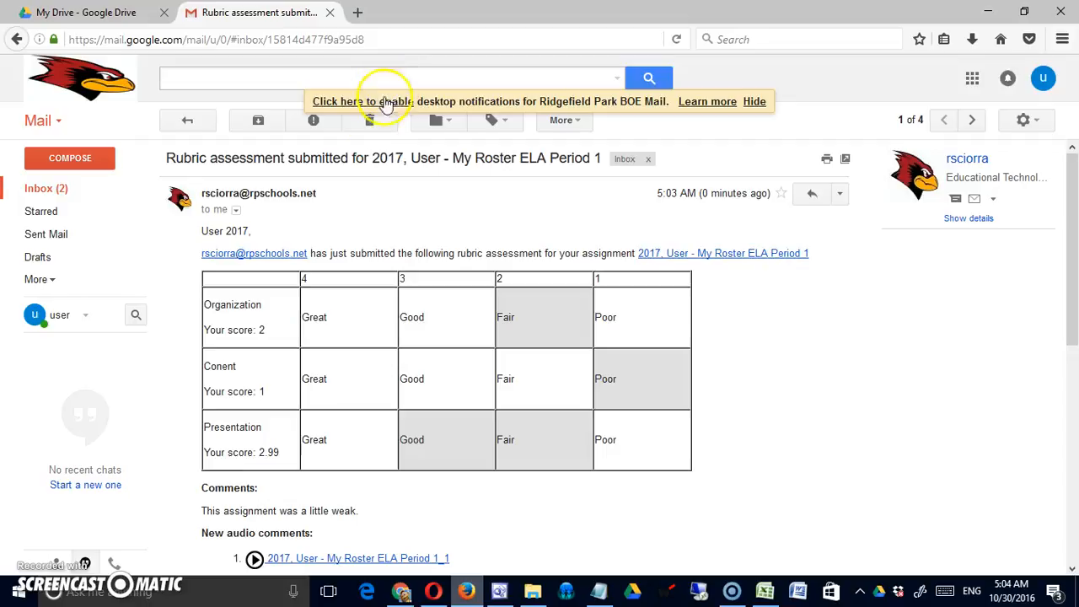
scroll("down", 3)
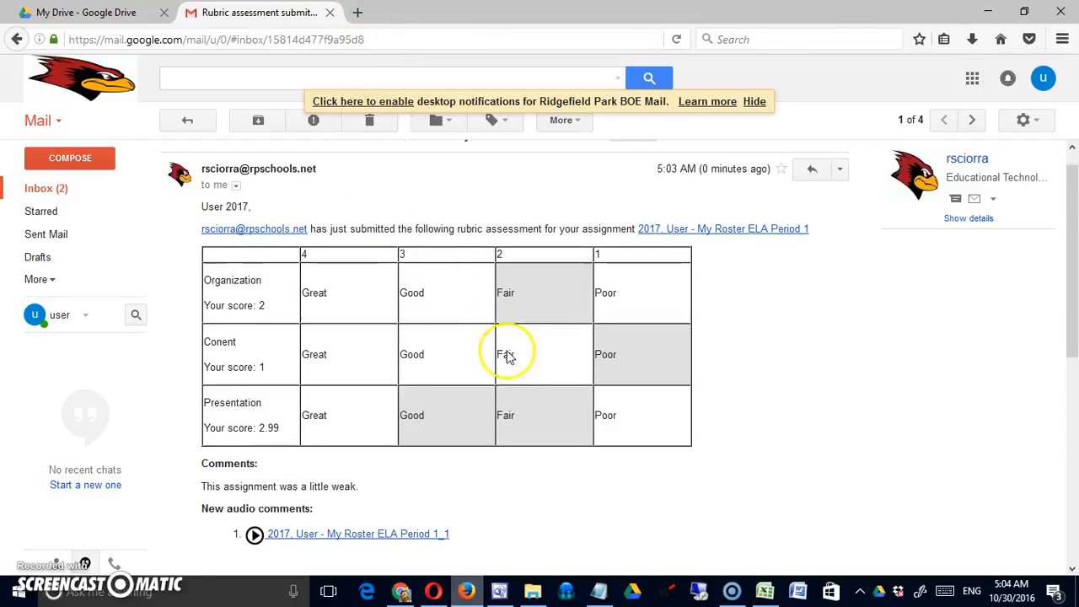
scroll("down", 3)
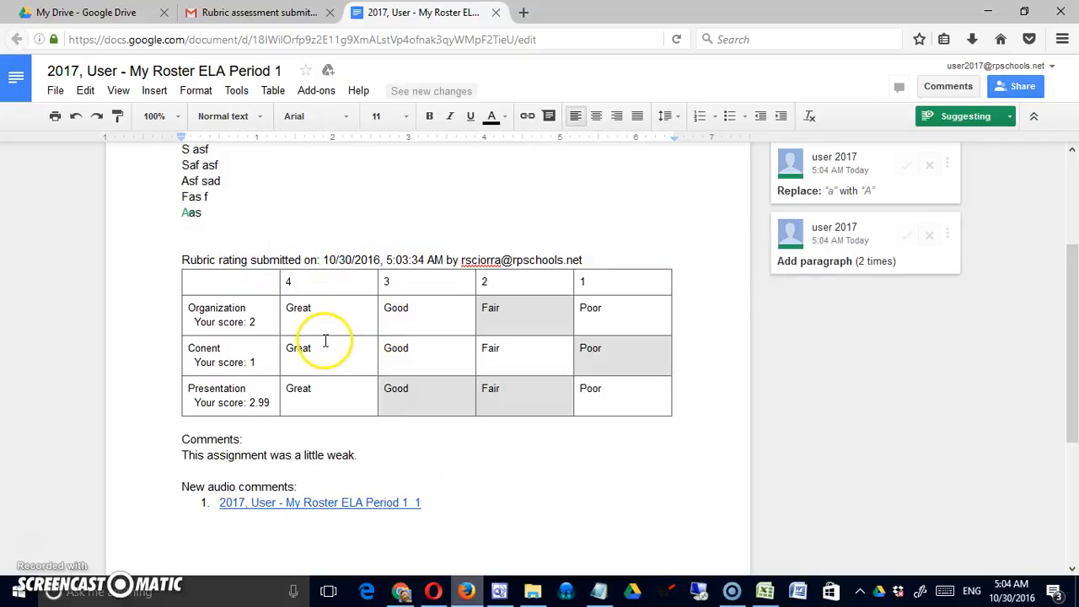
mouse_move(316, 350)
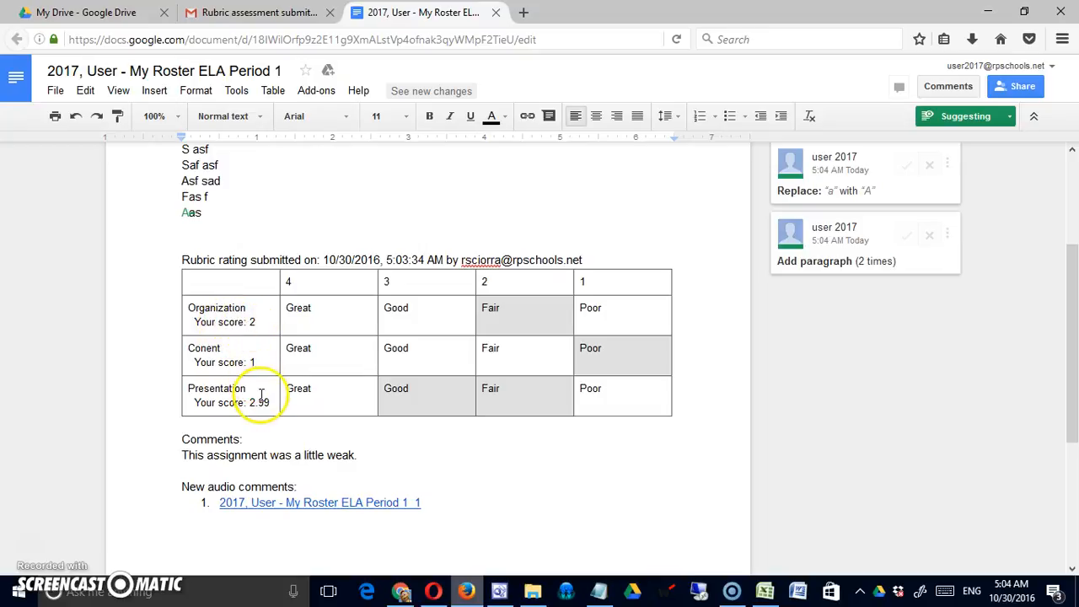
mouse_move(523, 275)
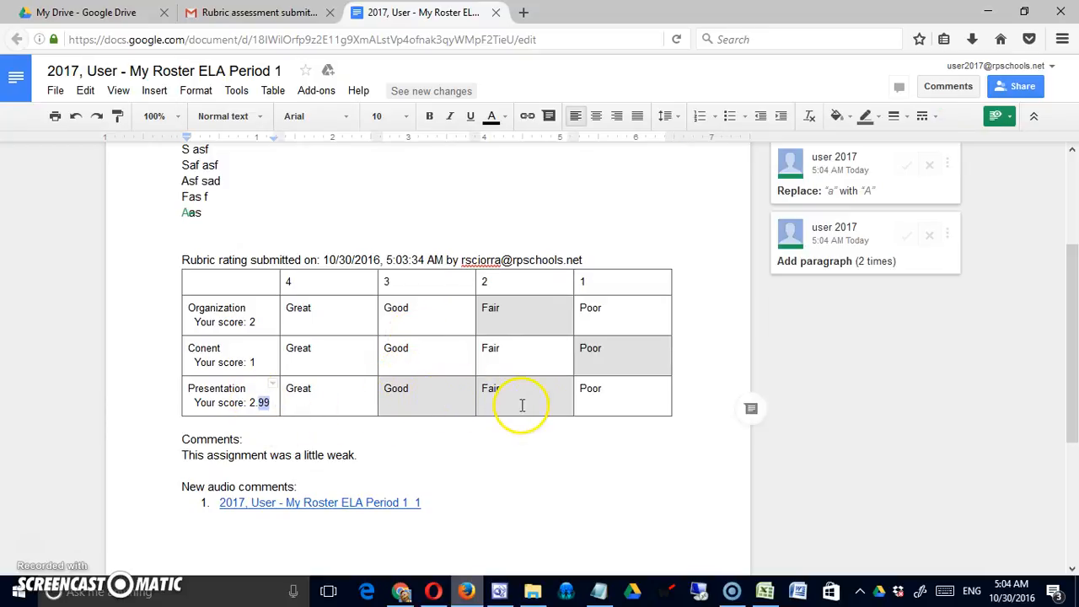
mouse_move(445, 382)
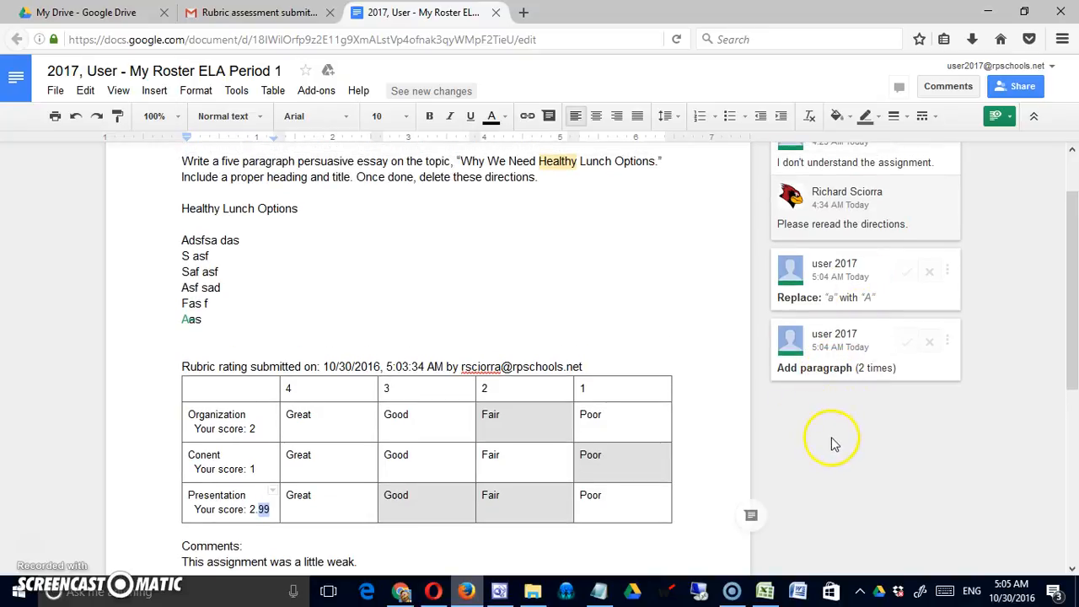
mouse_move(776, 430)
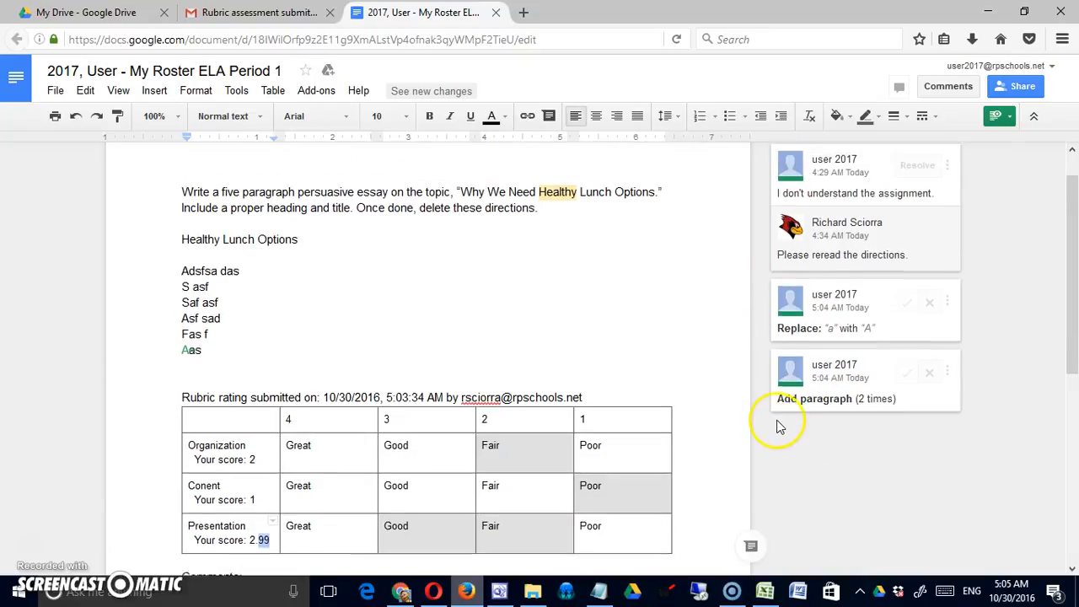
Scroll the student's essay to view the appended rubric table, comment and audio link
scroll("down", 3)
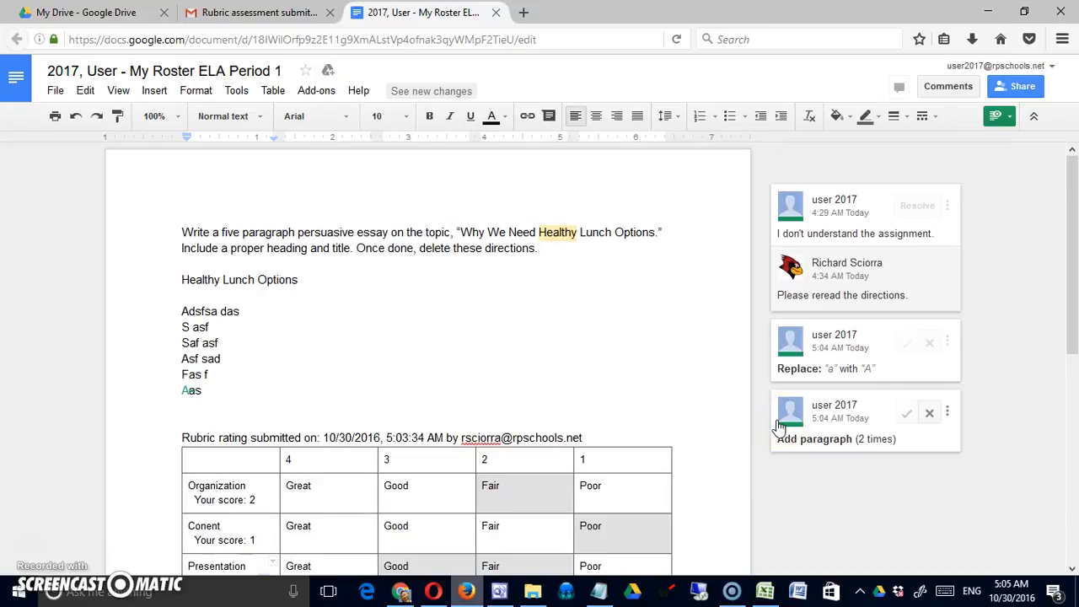
mouse_move(599, 339)
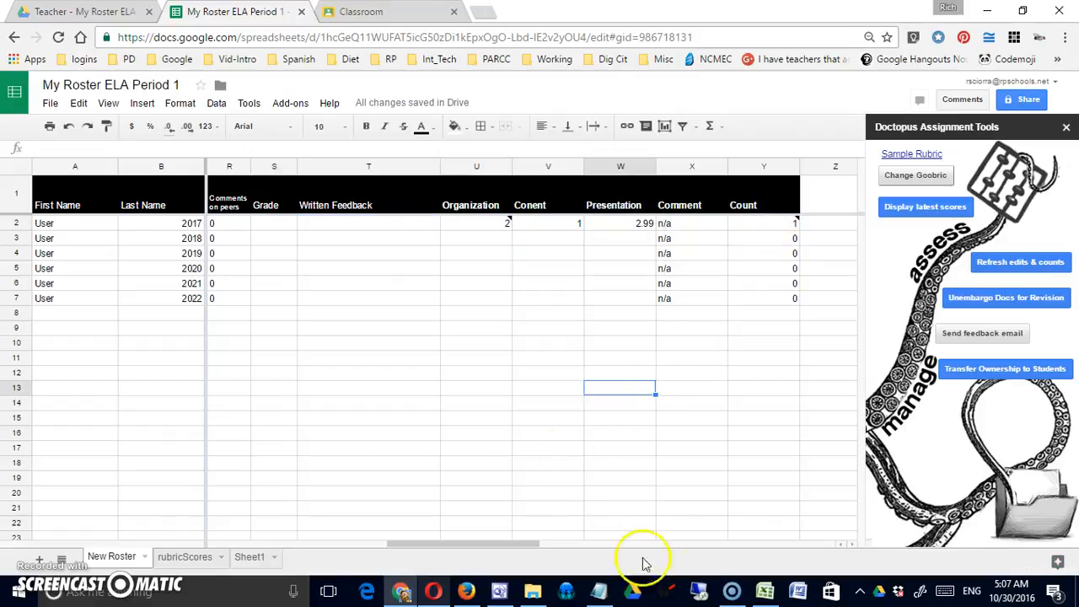
mouse_move(793, 232)
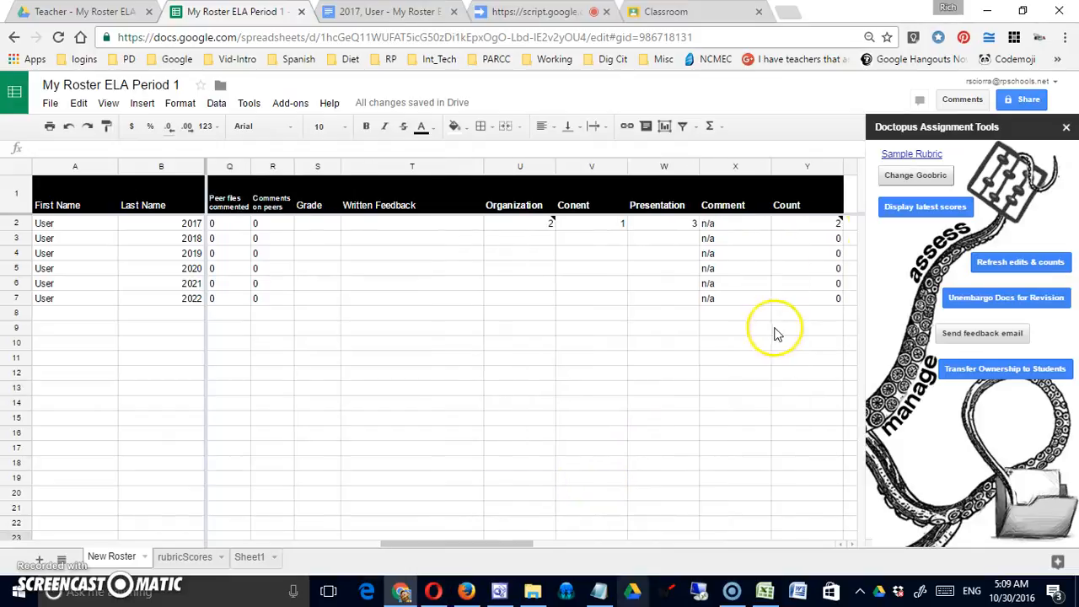
Check row 2 of the roster for rubric scores 2, 1, 3 and count 2
left_click(735, 328)
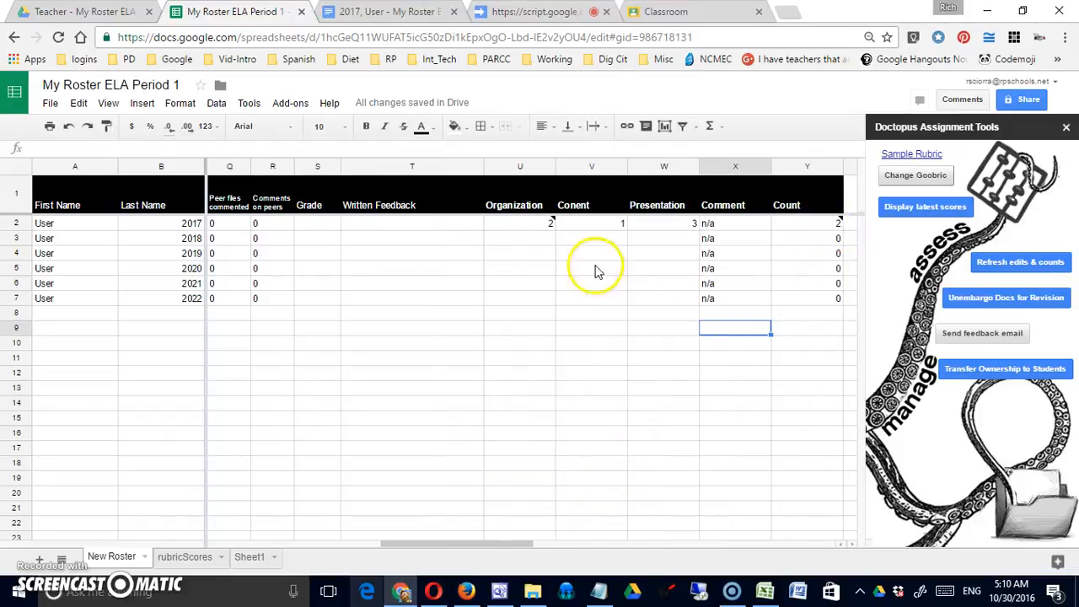
mouse_move(573, 230)
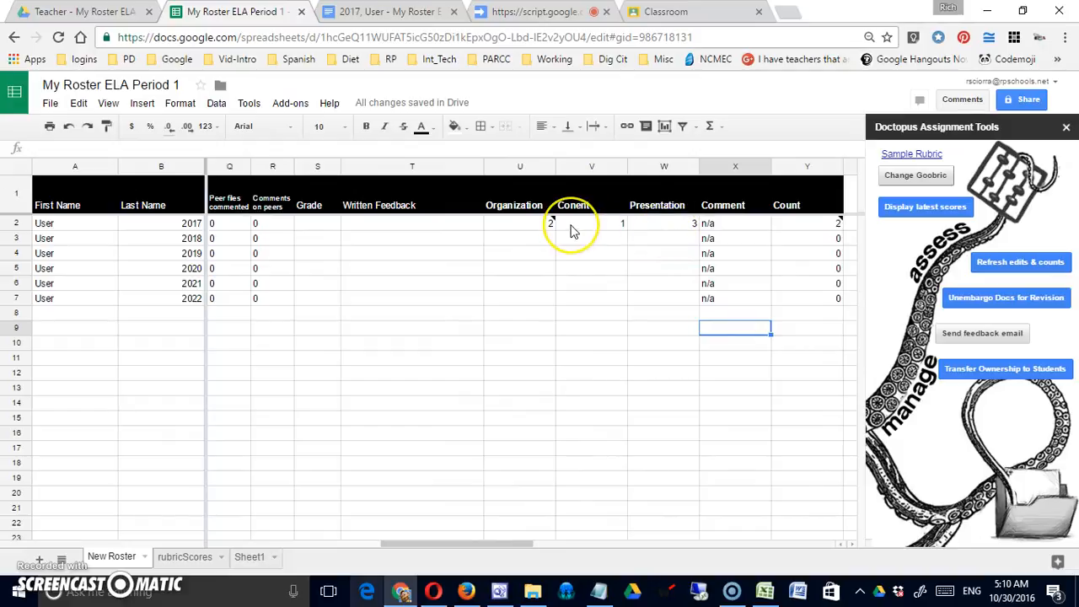
mouse_move(567, 291)
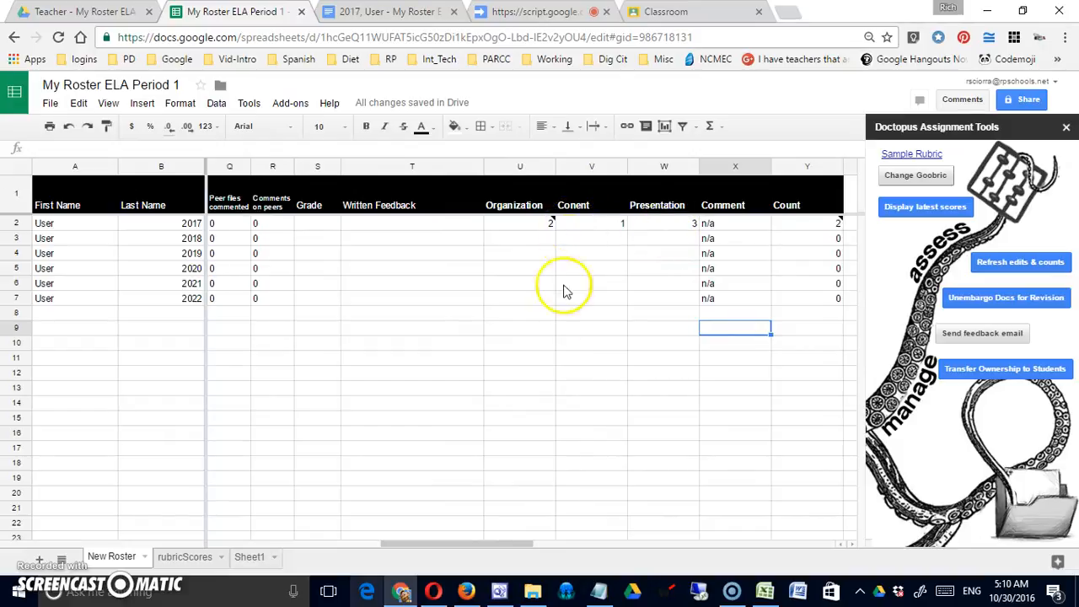